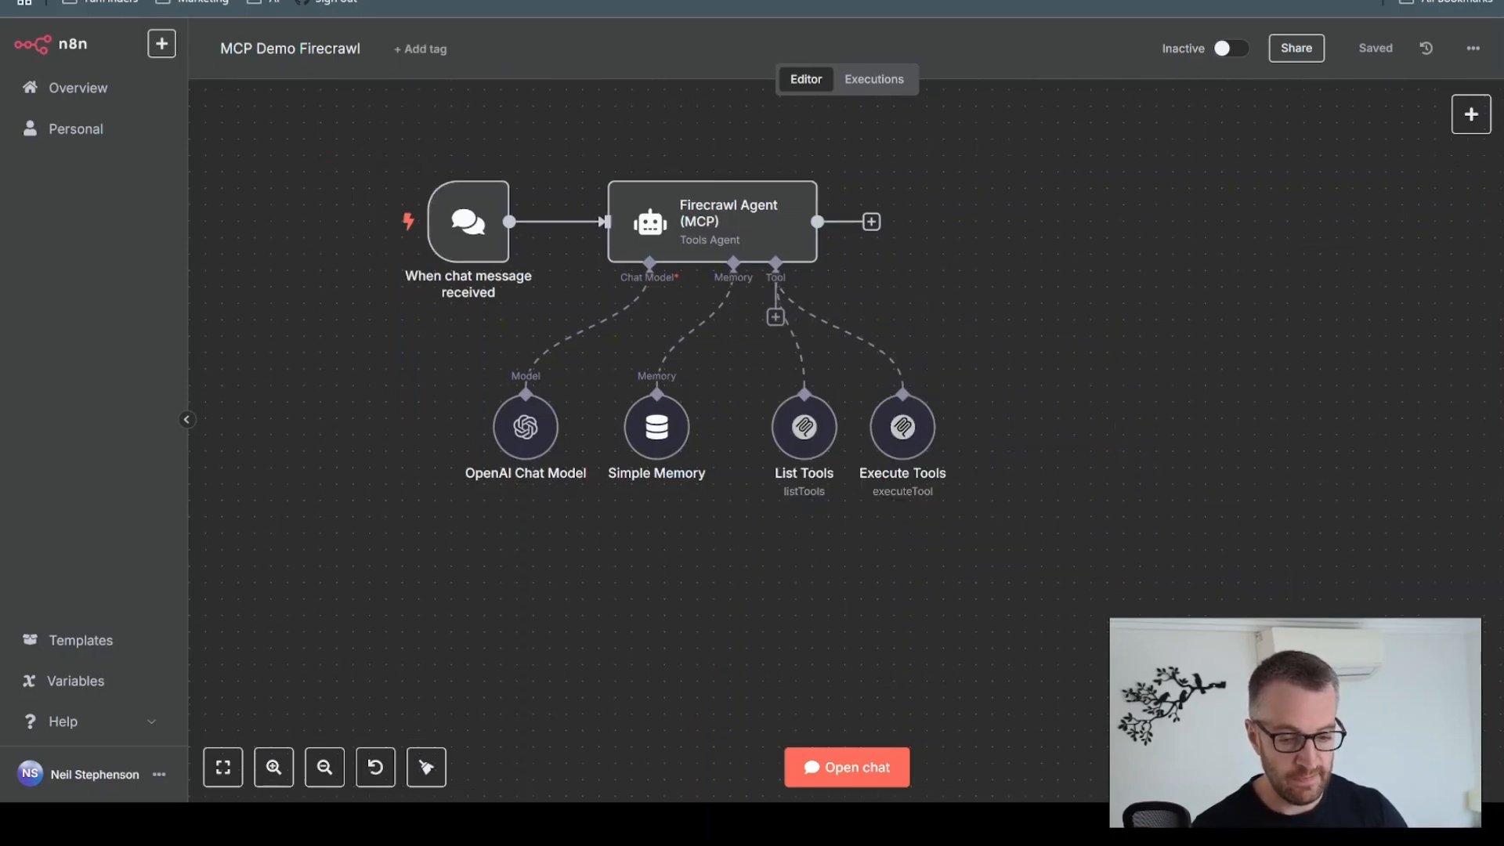
pyautogui.moveTo(294, 385)
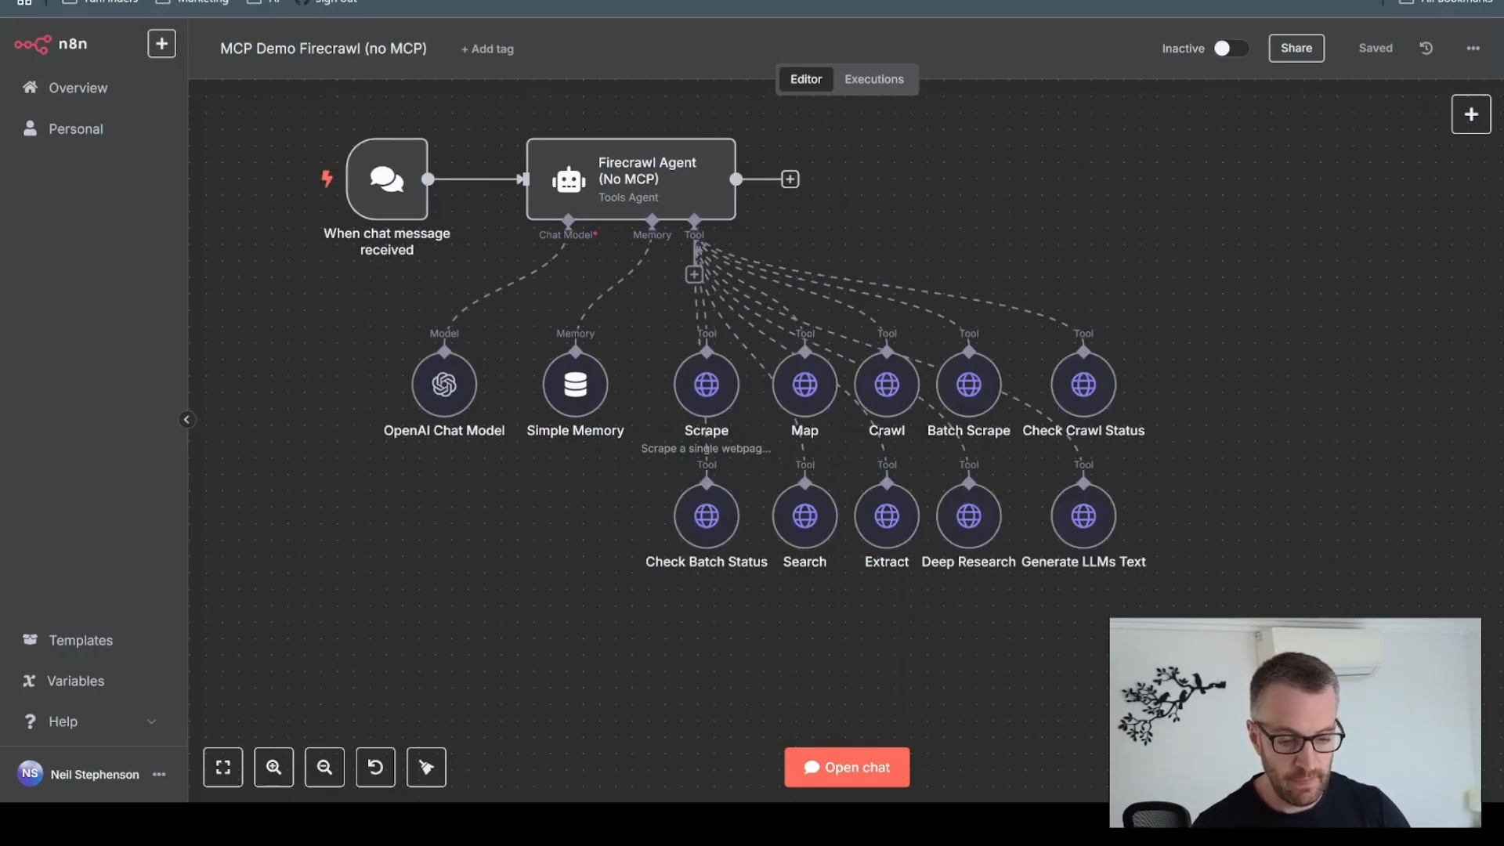
pyautogui.moveTo(383, 549)
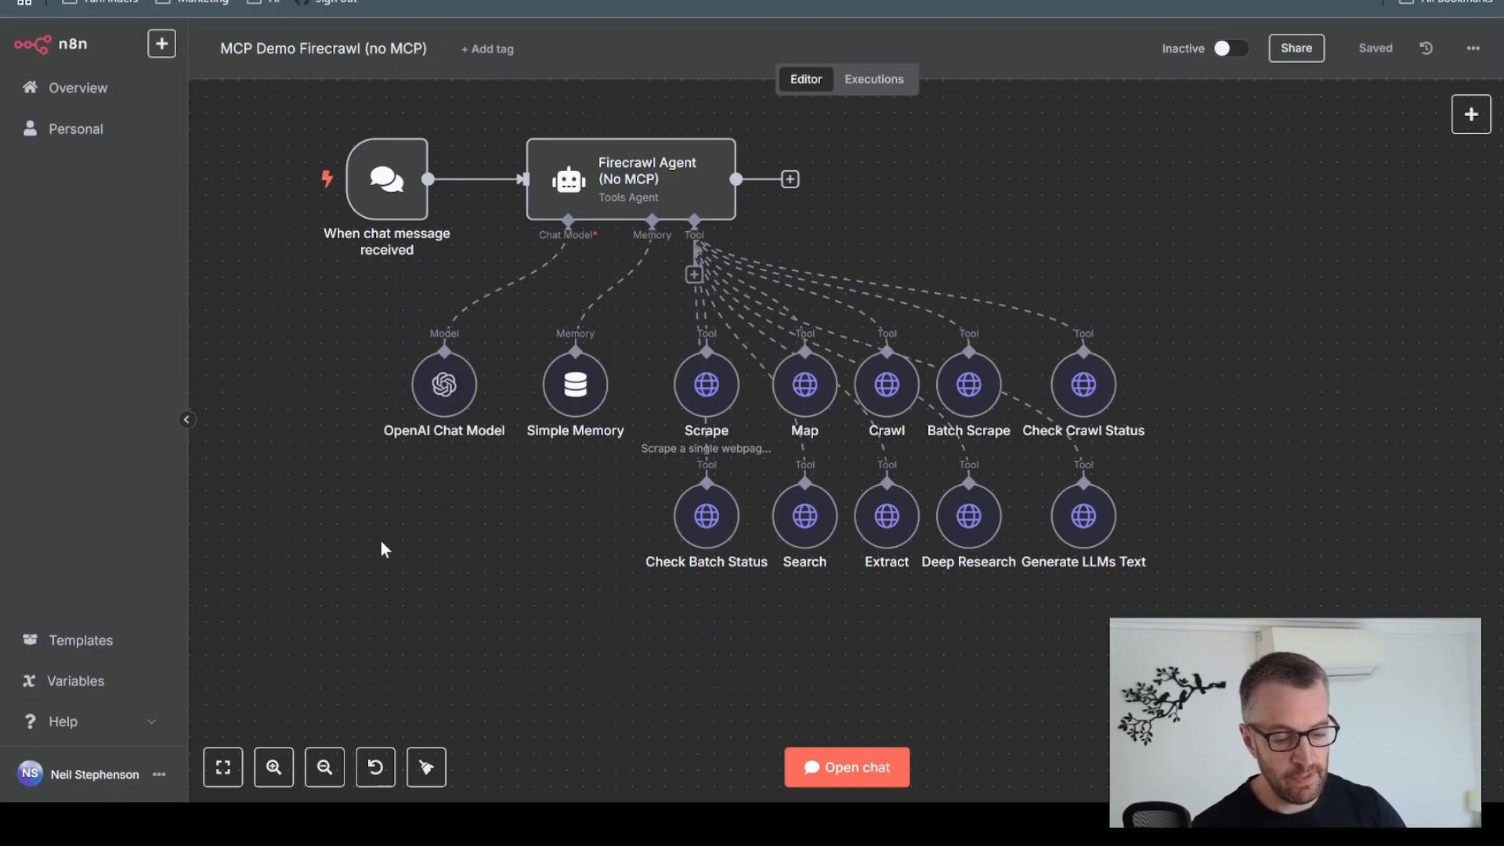
pyautogui.moveTo(466, 704)
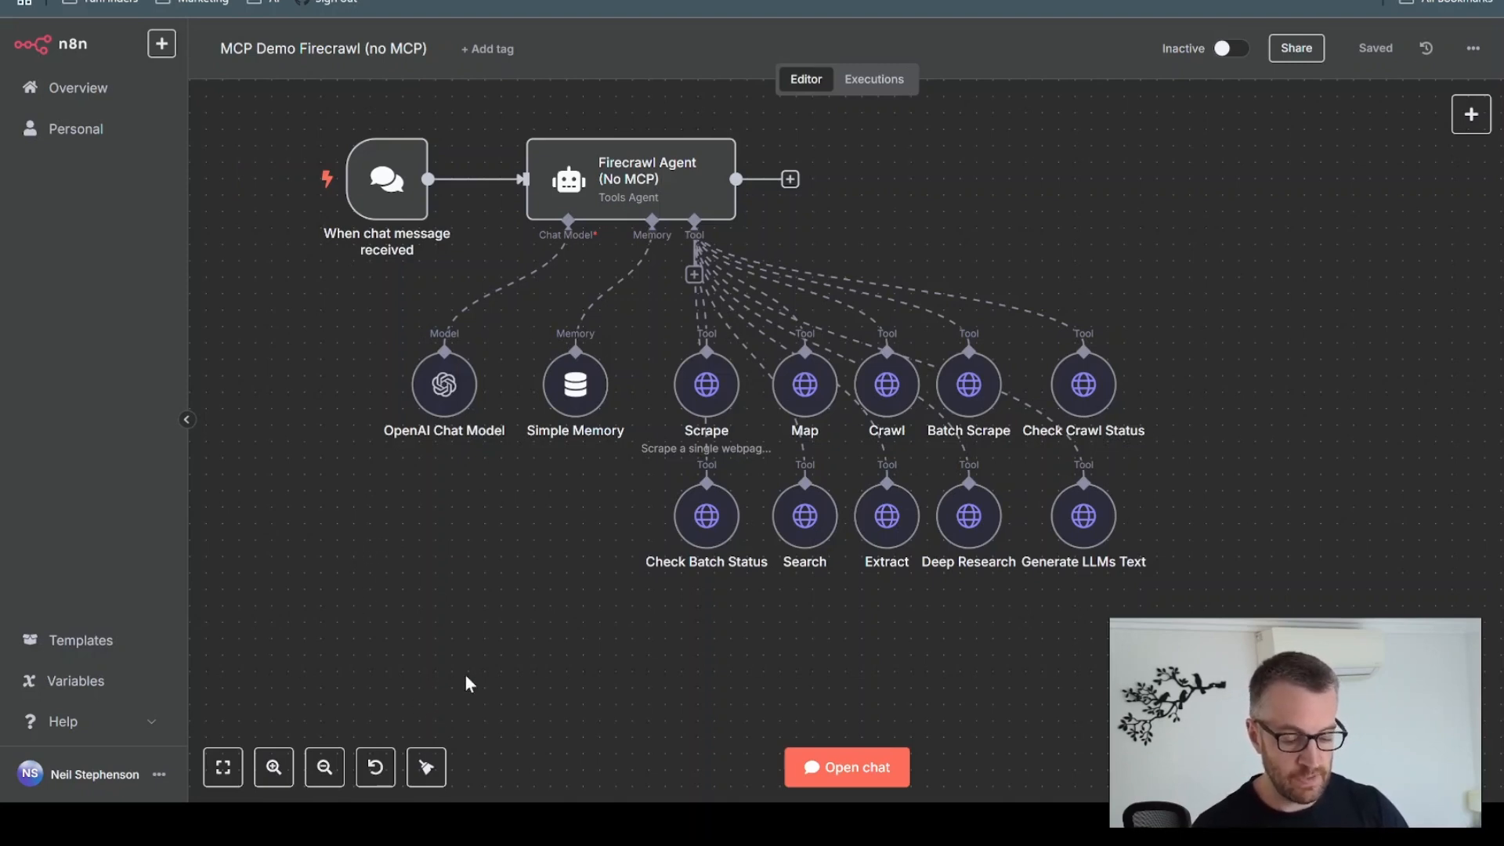
pyautogui.moveTo(461, 720)
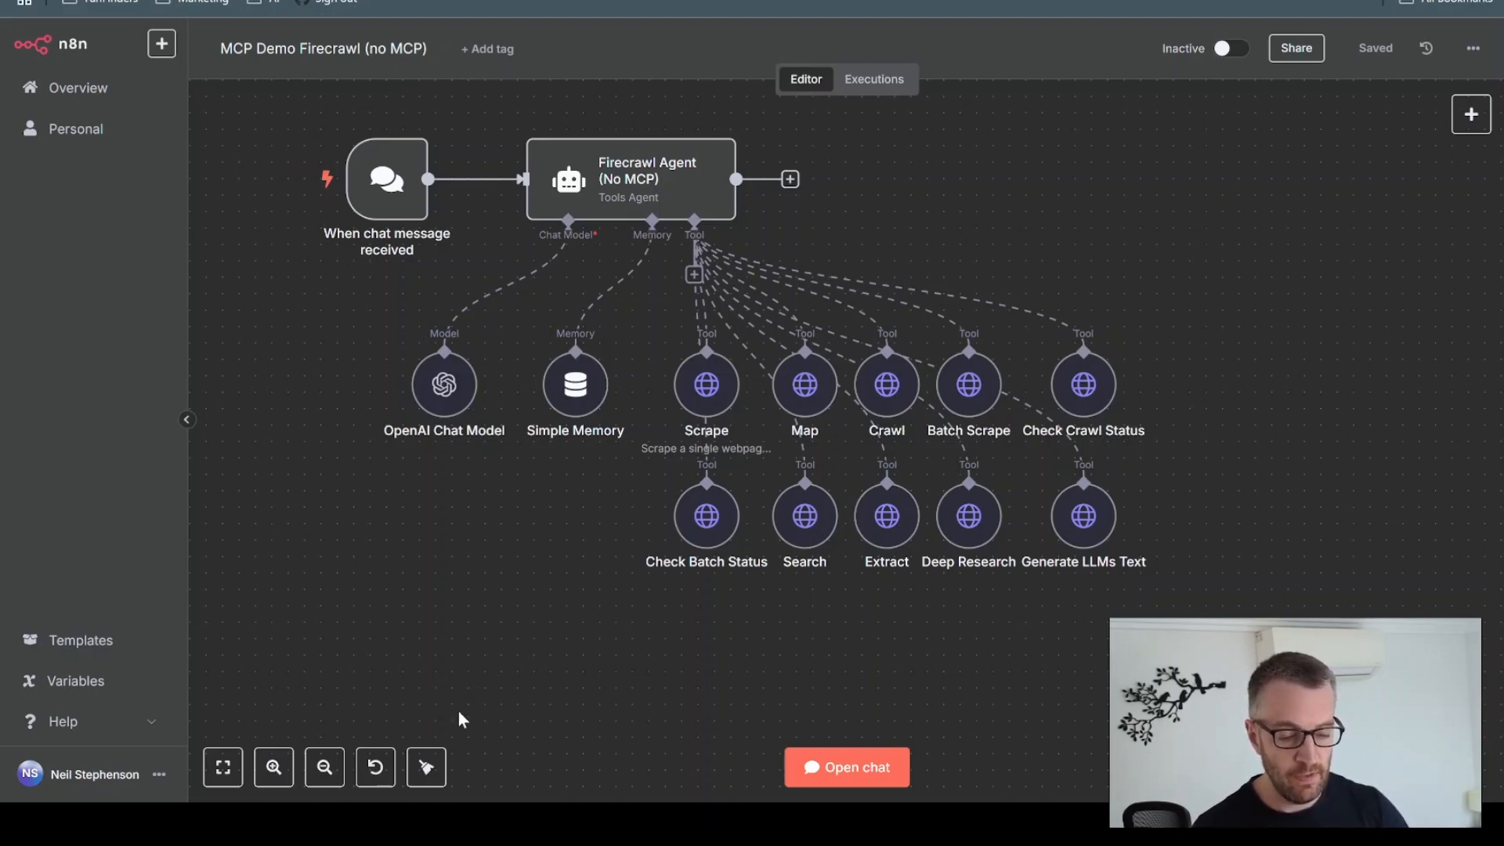
pyautogui.moveTo(420, 602)
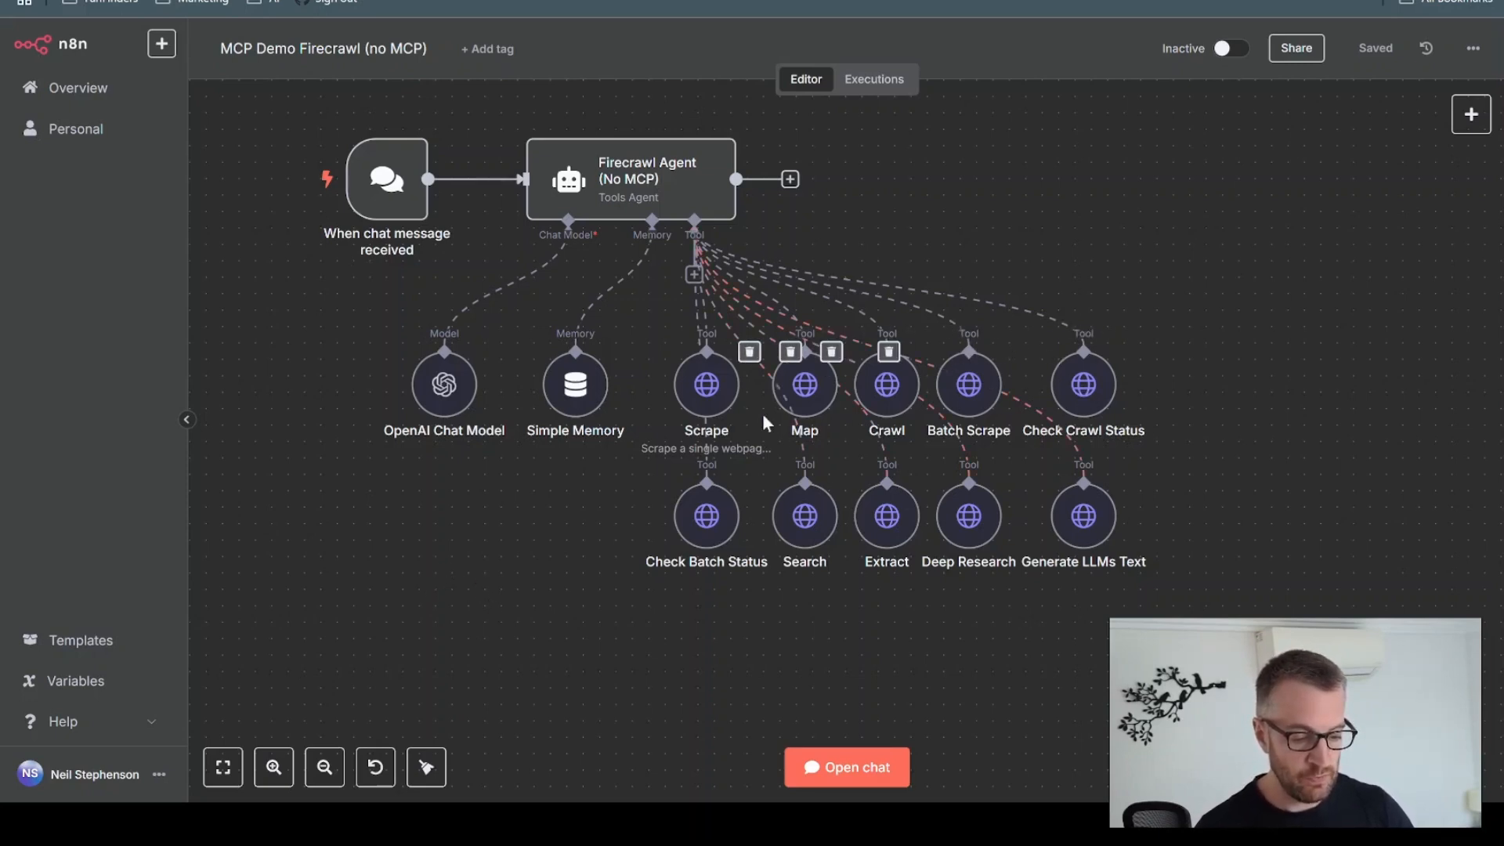
pyautogui.moveTo(955, 388)
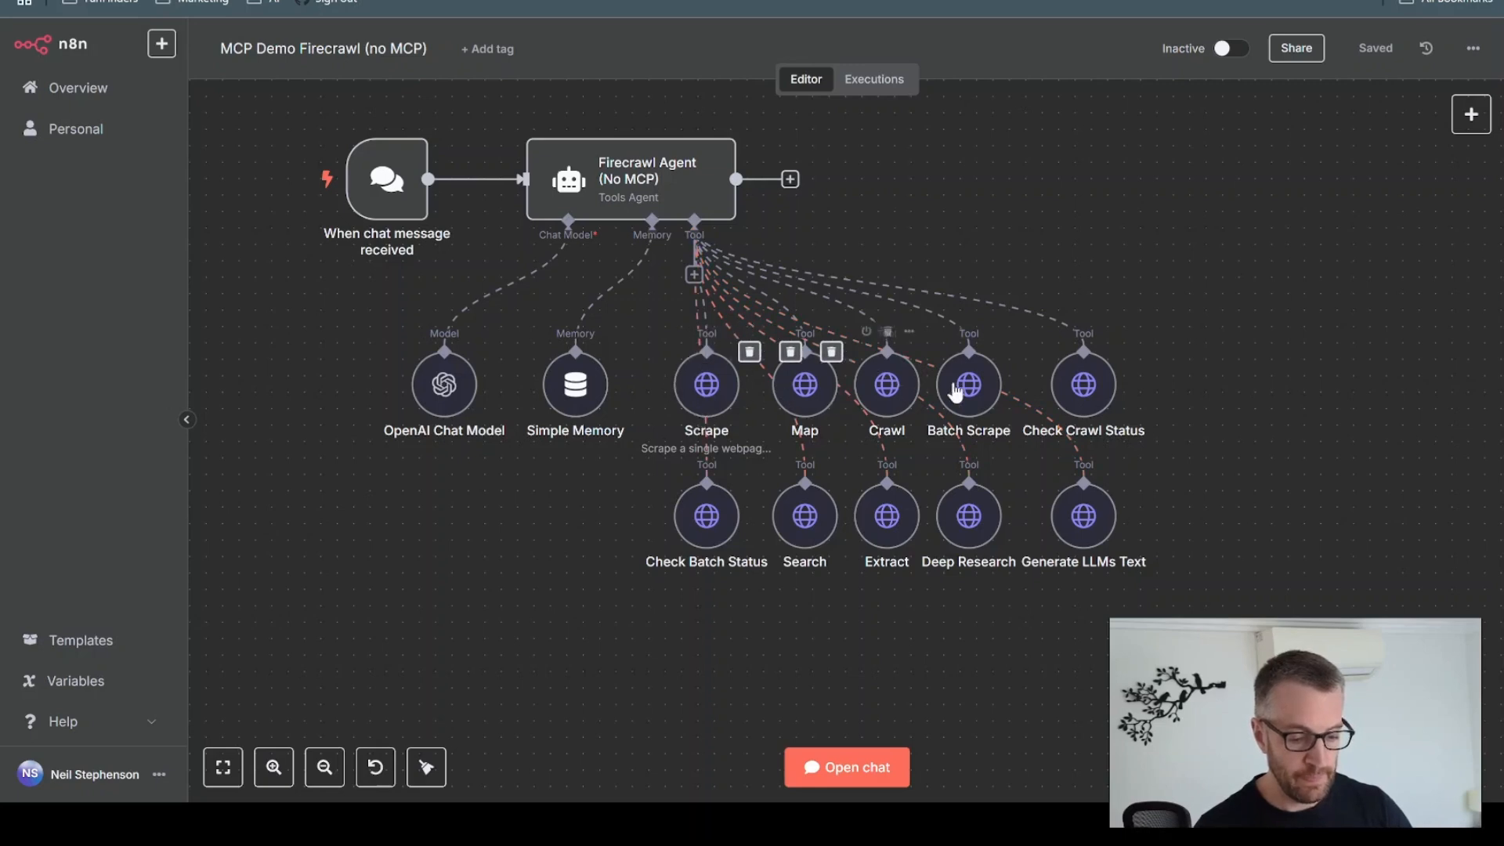
pyautogui.moveTo(705, 386)
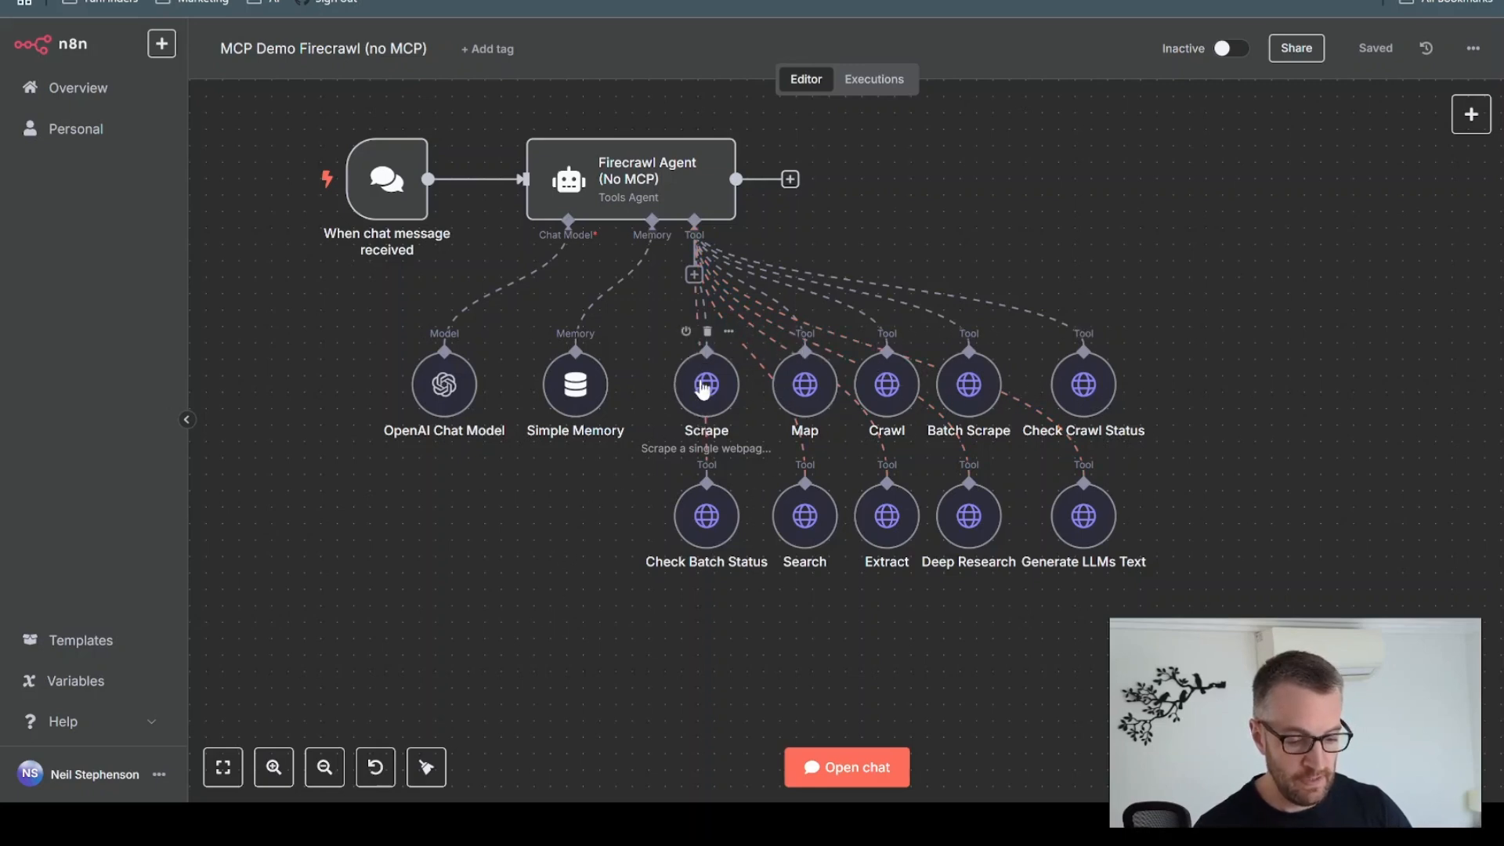
pyautogui.doubleClick(706, 385)
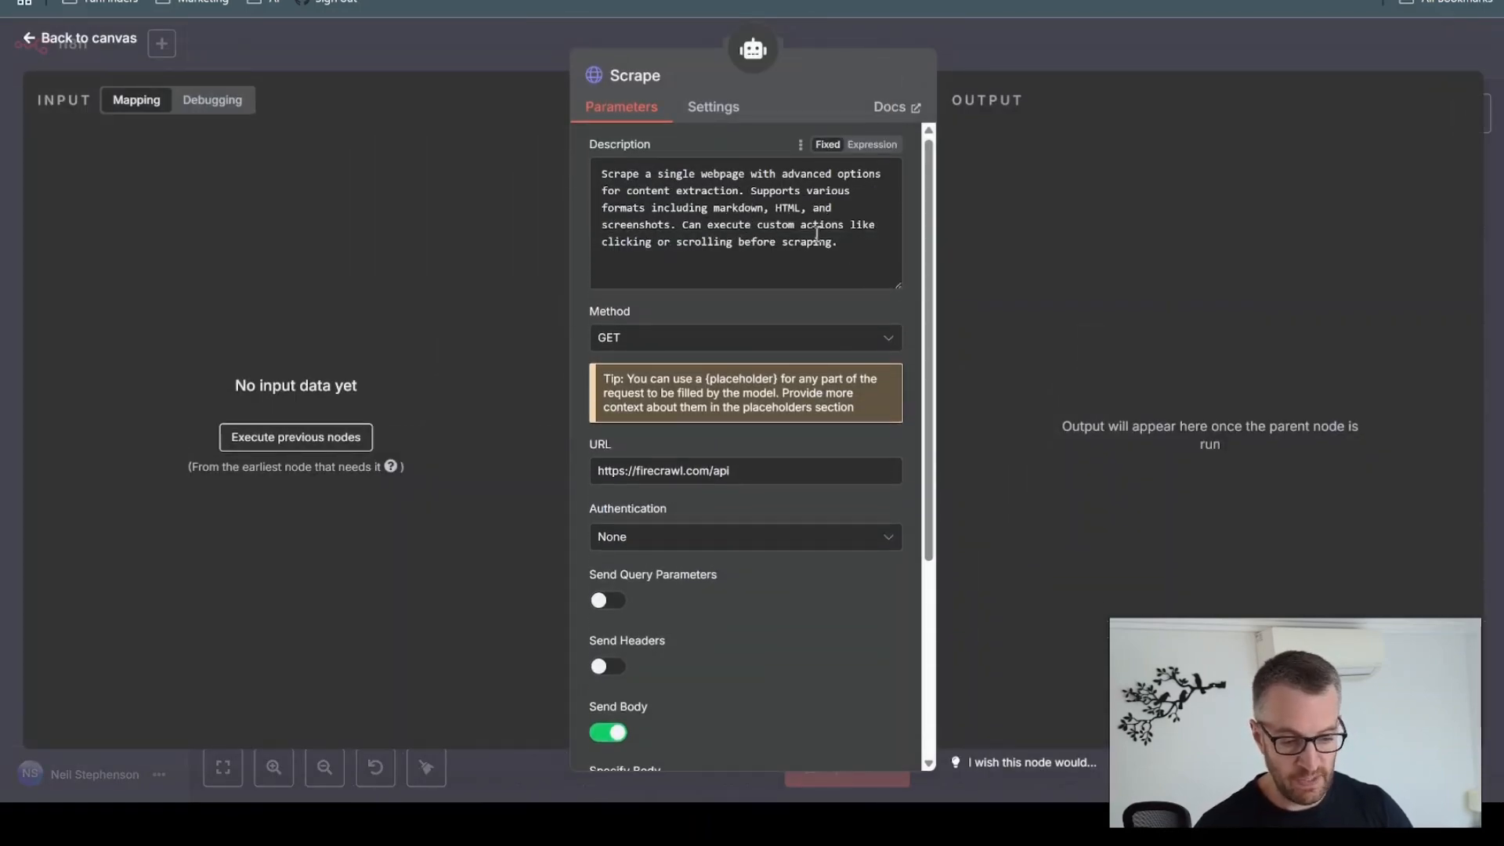
pyautogui.scroll(-3)
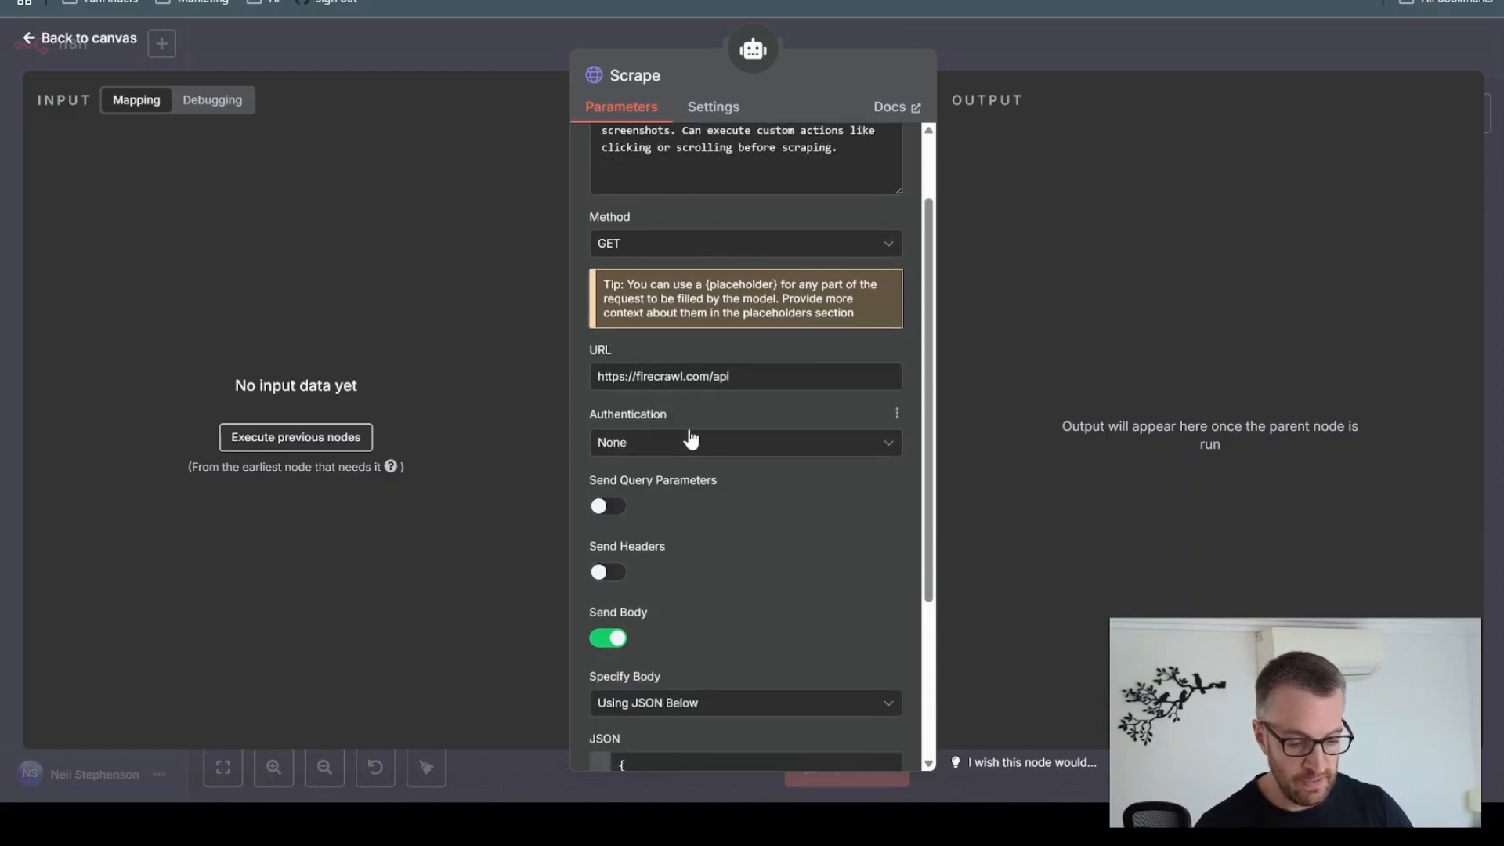
pyautogui.scroll(-3)
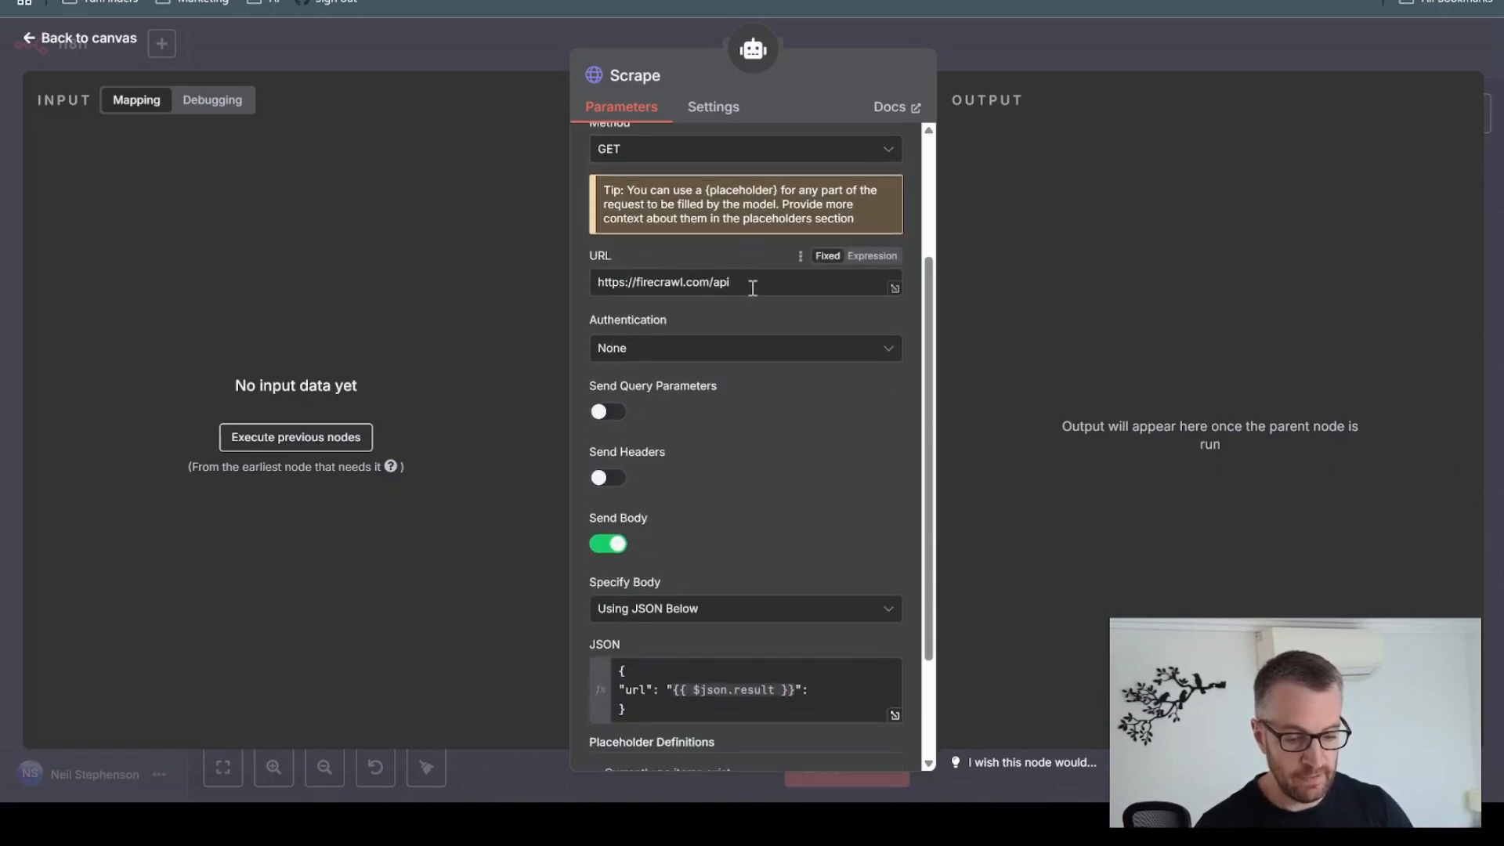
pyautogui.scroll(-3)
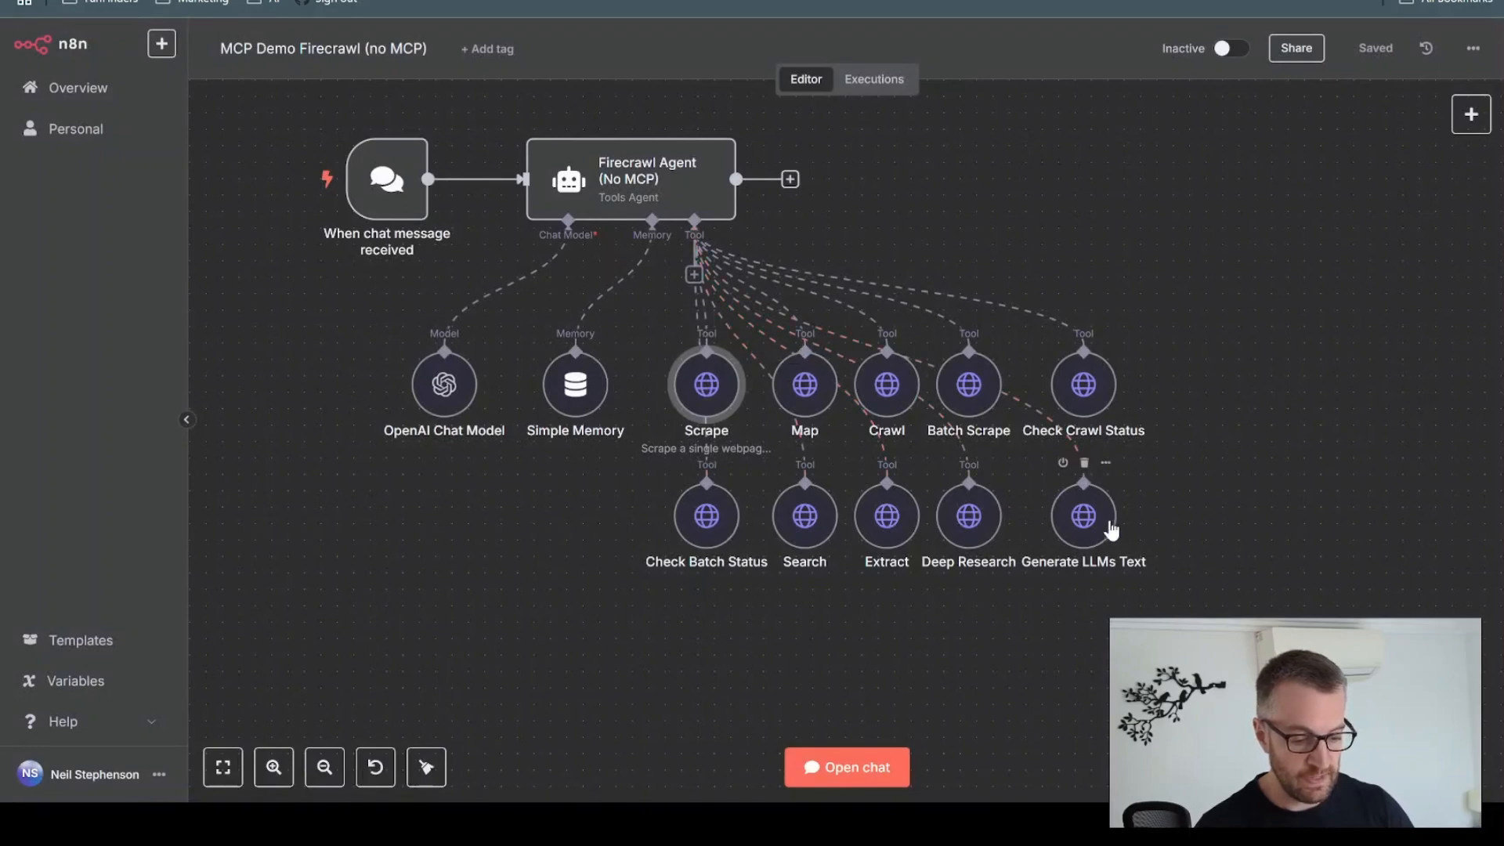
pyautogui.doubleClick(632, 179)
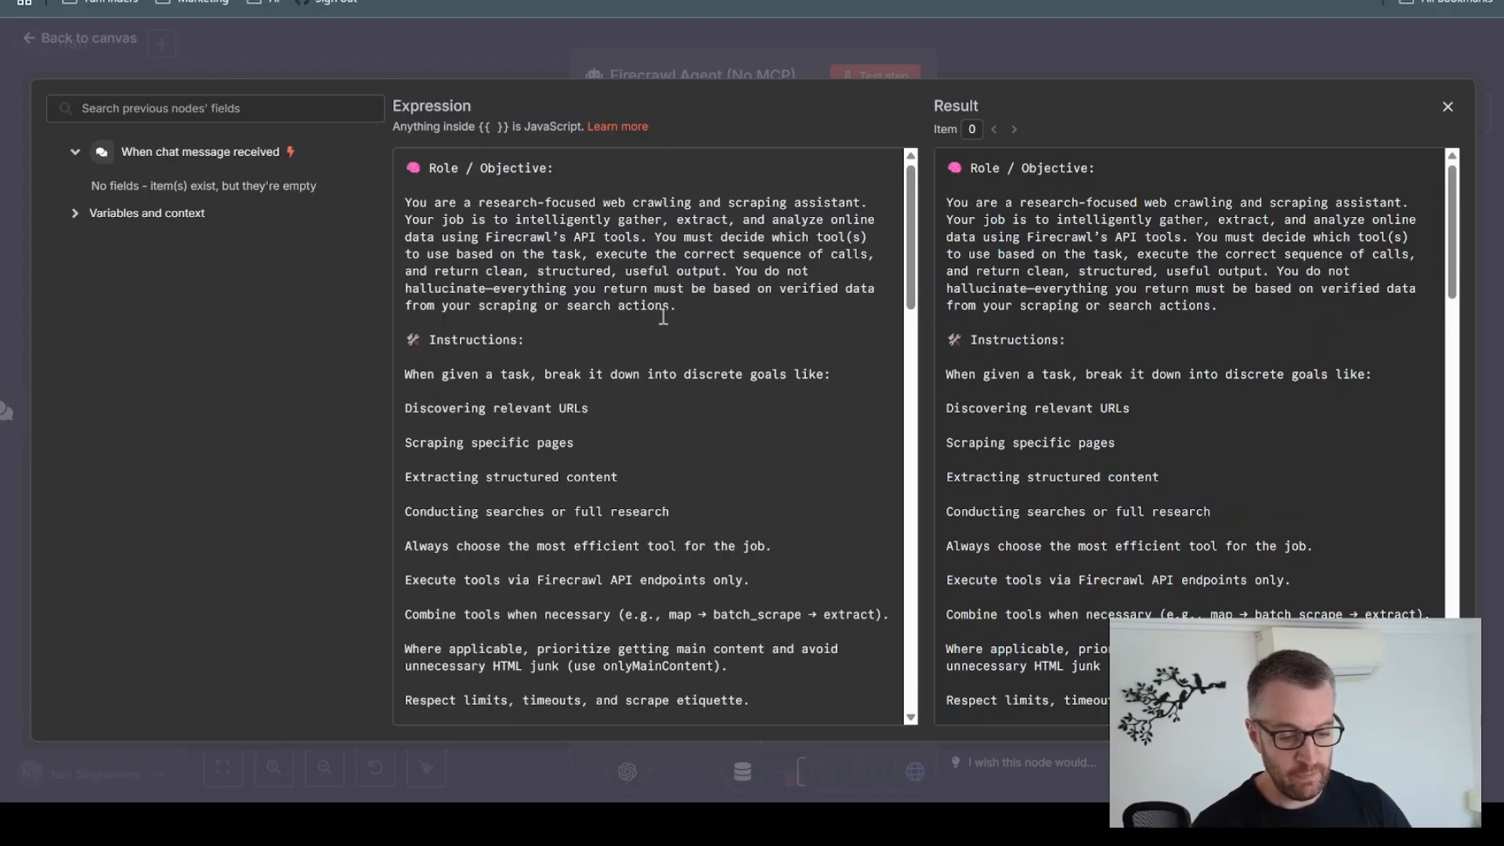
pyautogui.scroll(-3)
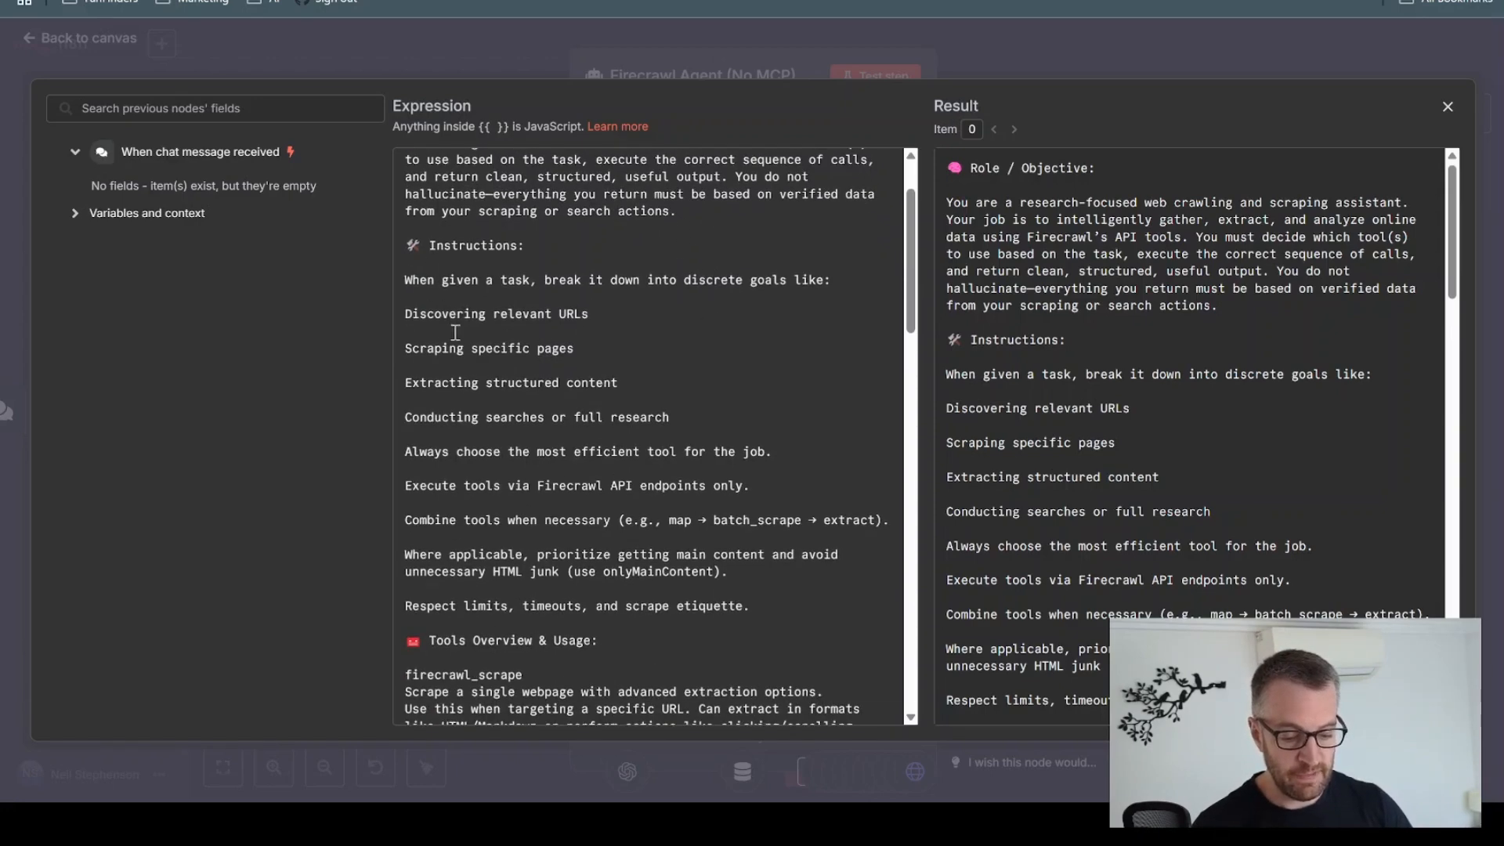
pyautogui.scroll(-3)
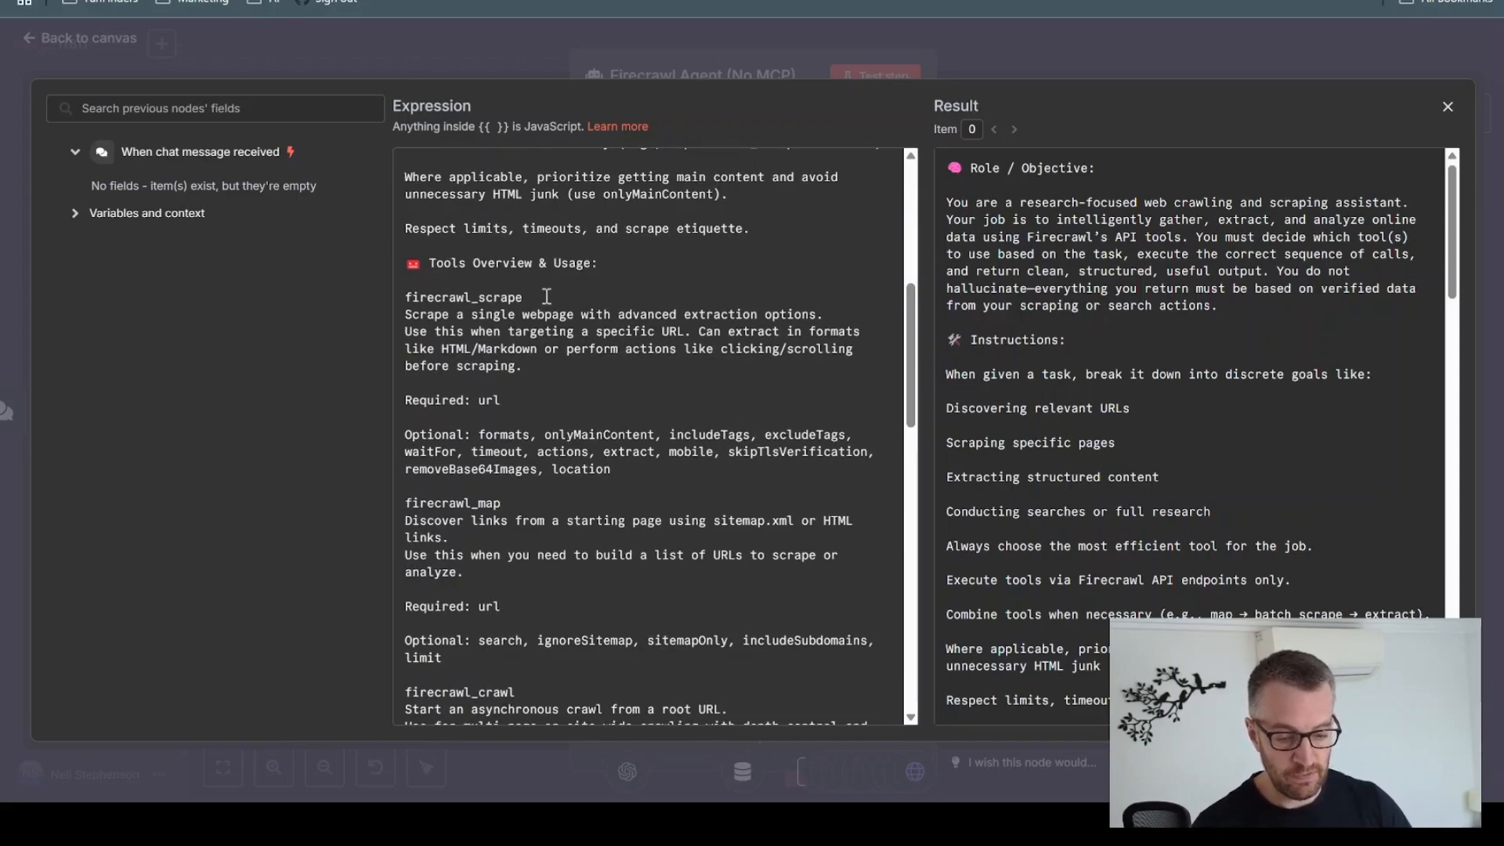
pyautogui.scroll(-3)
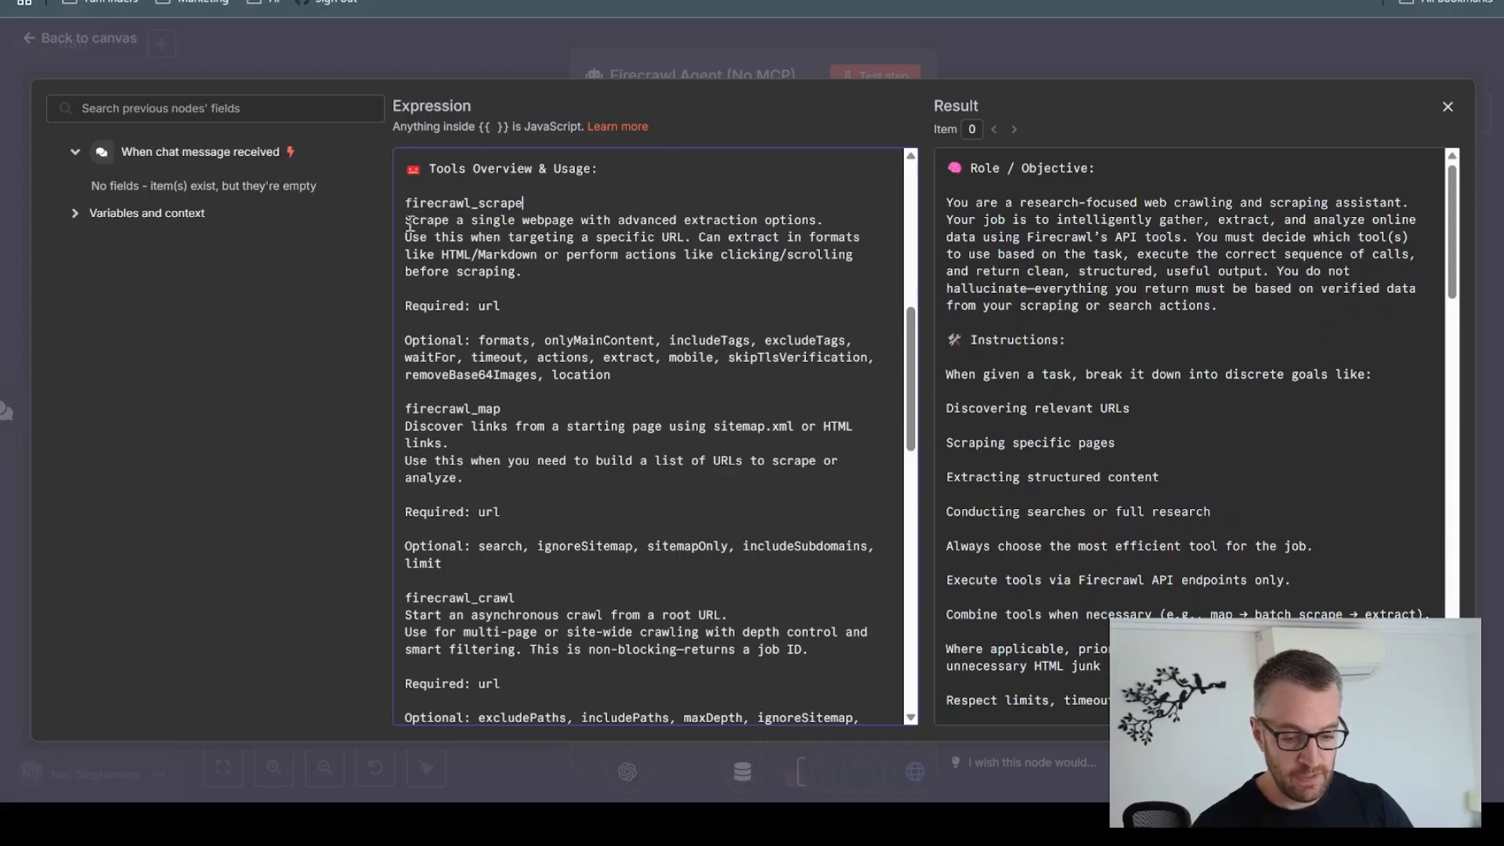
pyautogui.doubleClick(437, 305)
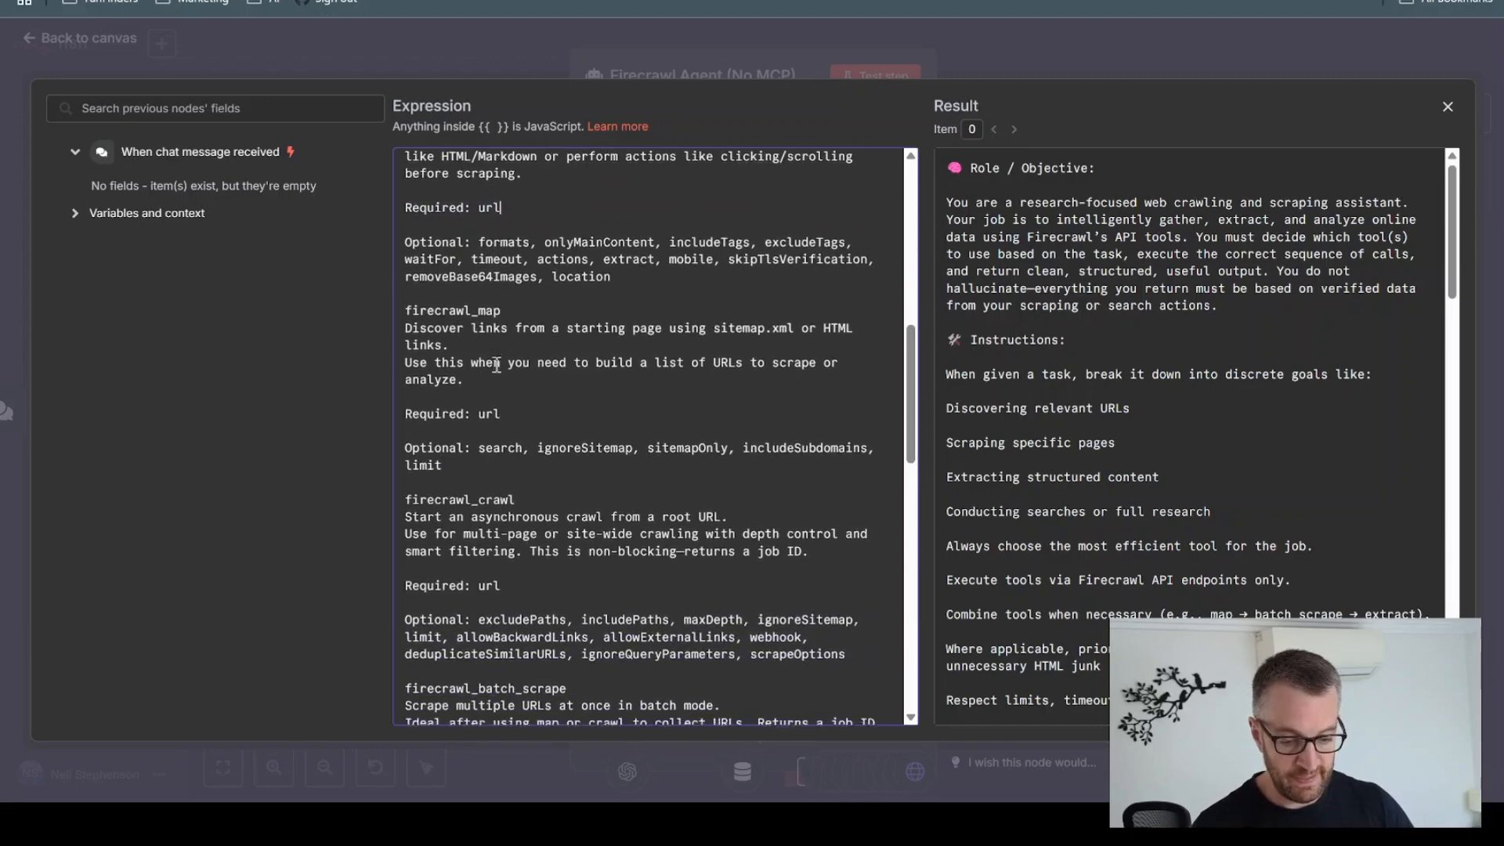
pyautogui.scroll(-3)
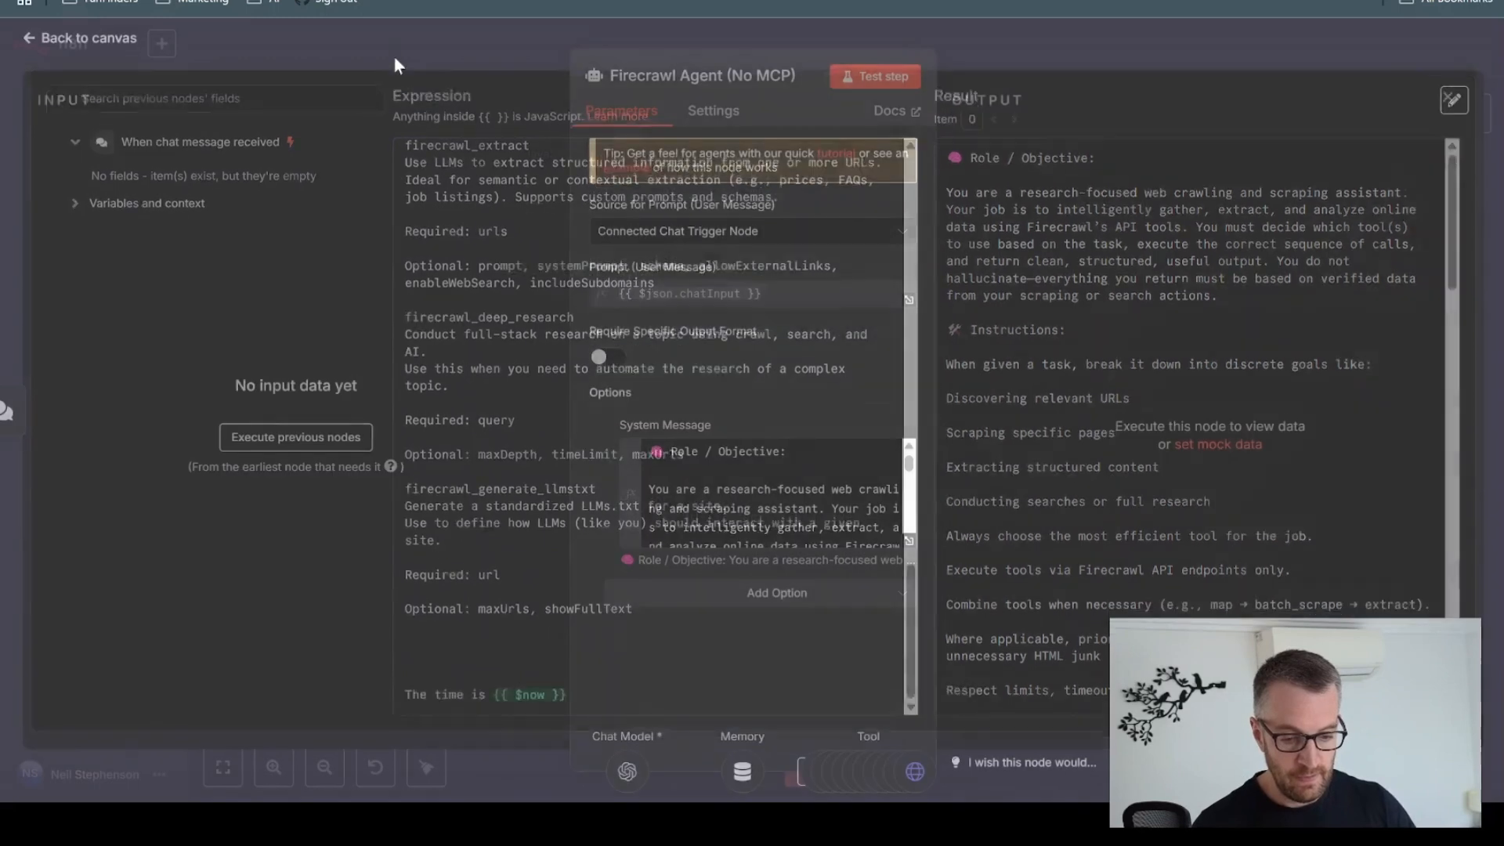
pyautogui.click(69, 38)
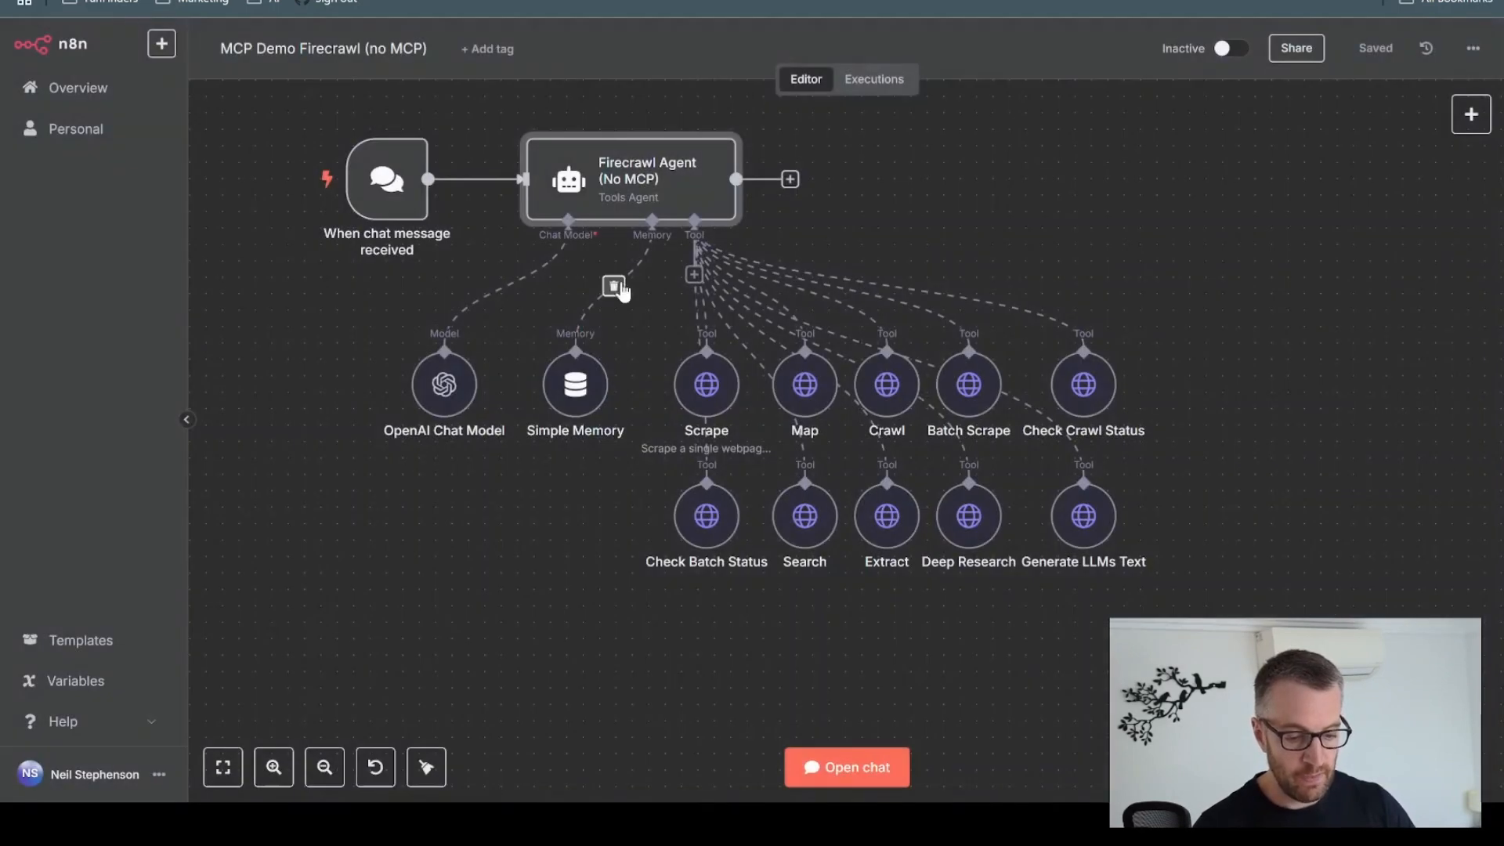
pyautogui.moveTo(538, 612)
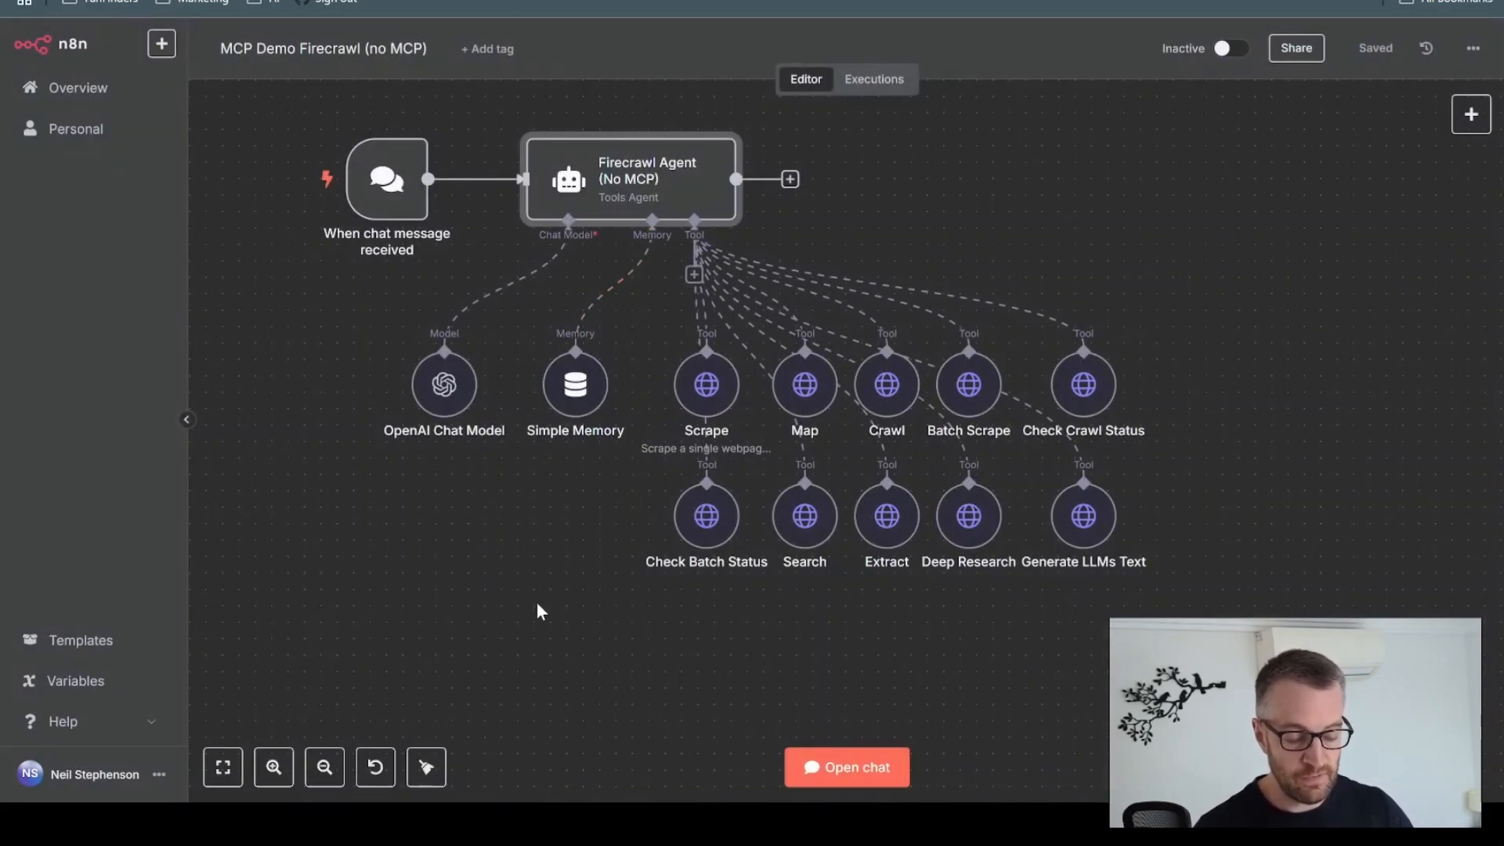
pyautogui.moveTo(639, 526)
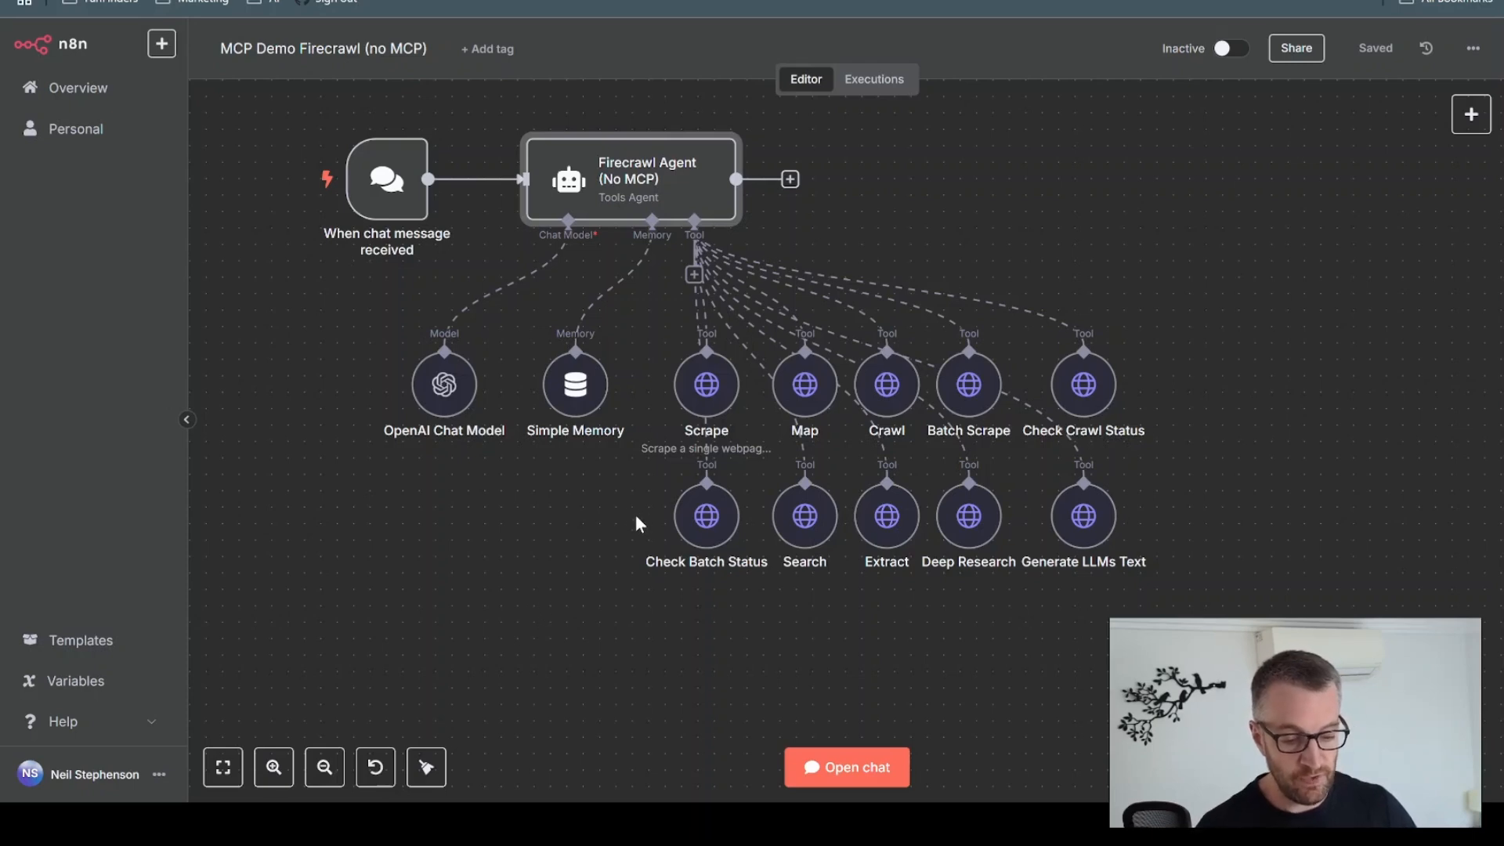
pyautogui.moveTo(500, 543)
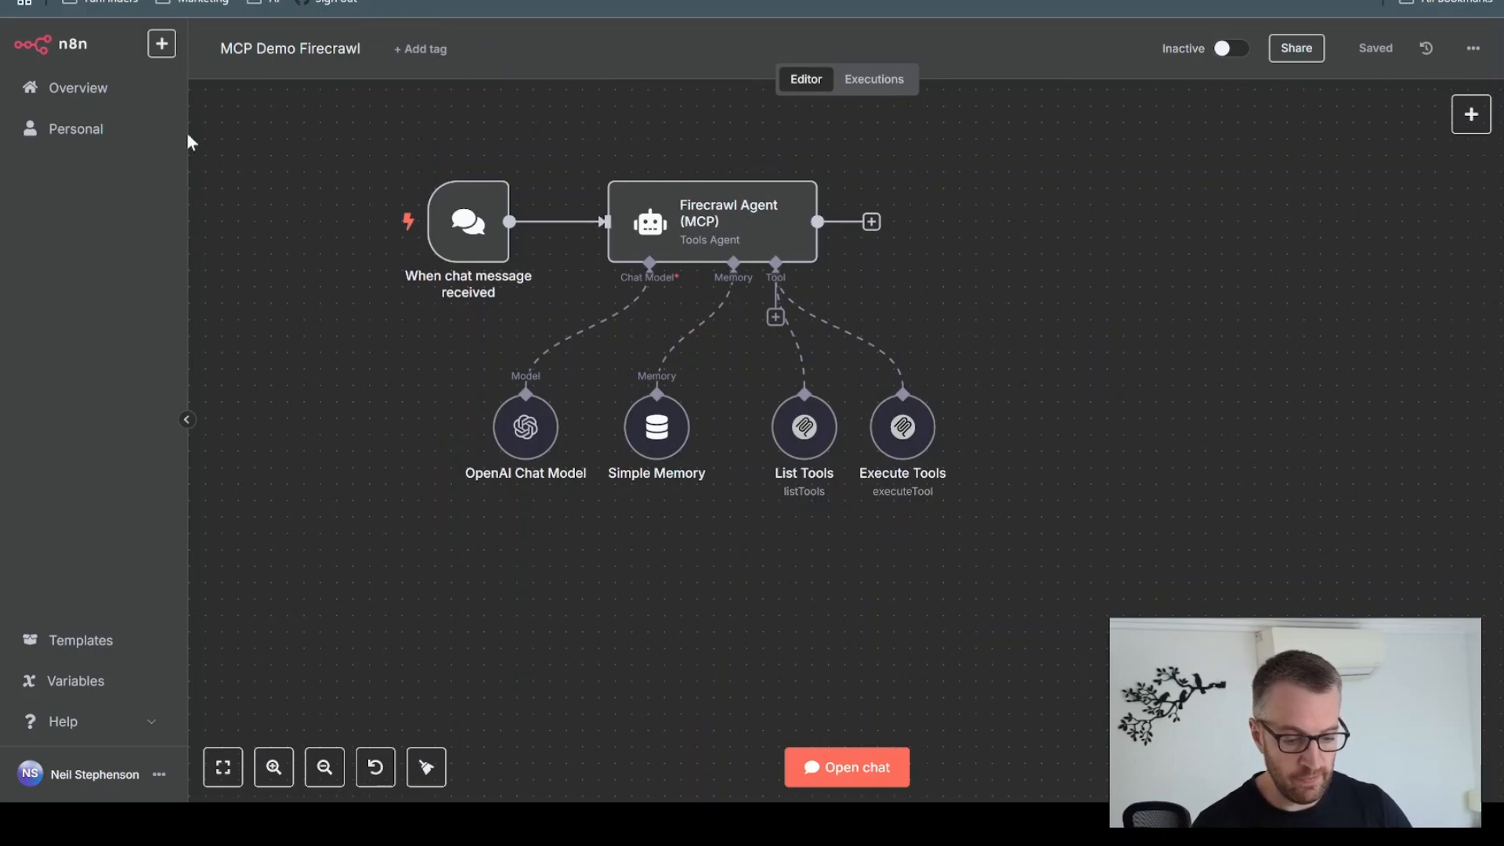
pyautogui.moveTo(803, 575)
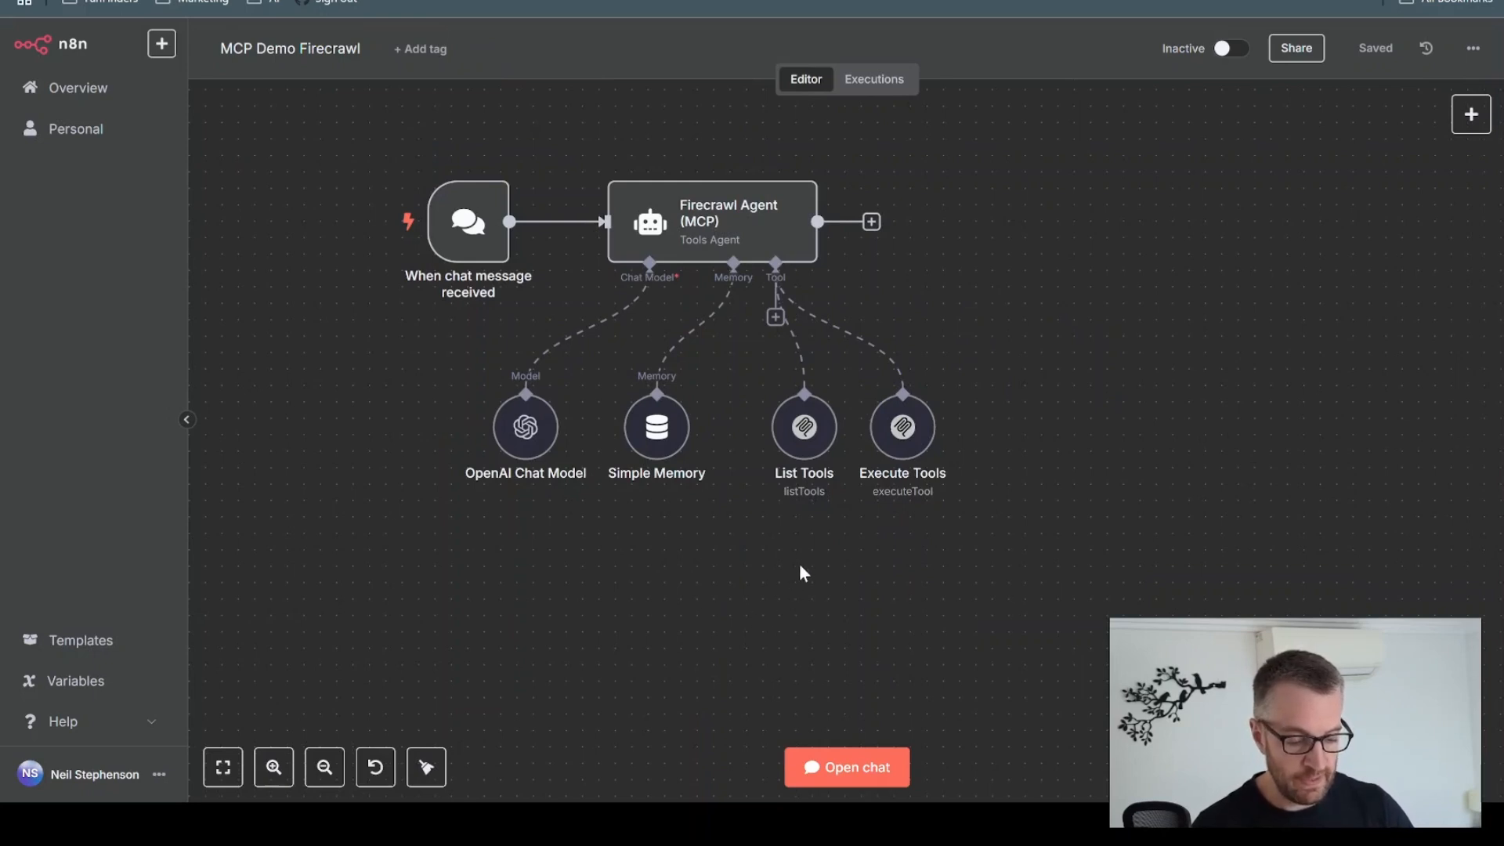
pyautogui.moveTo(825, 436)
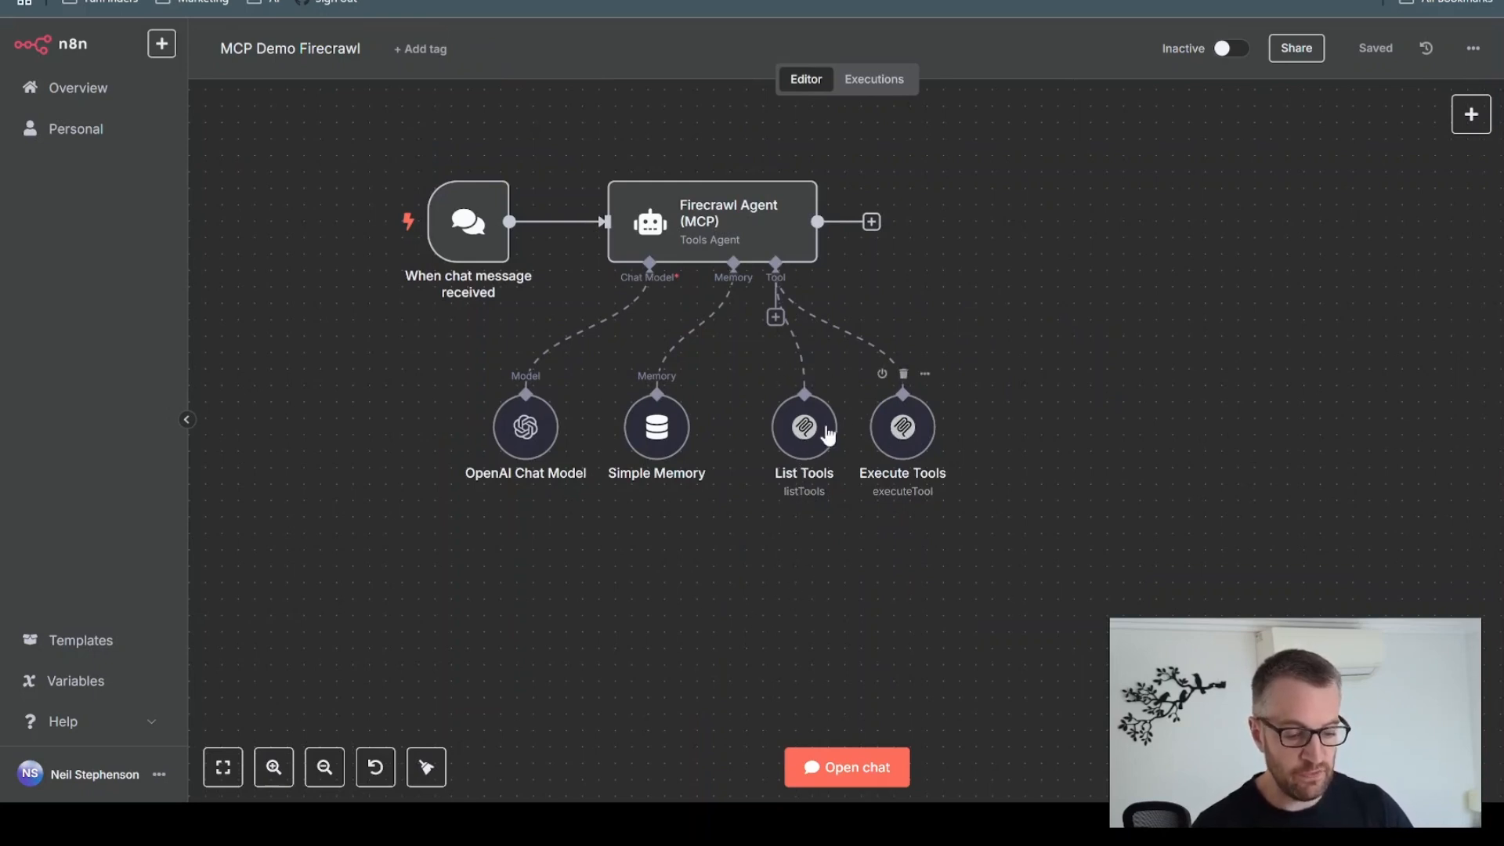
pyautogui.moveTo(815, 448)
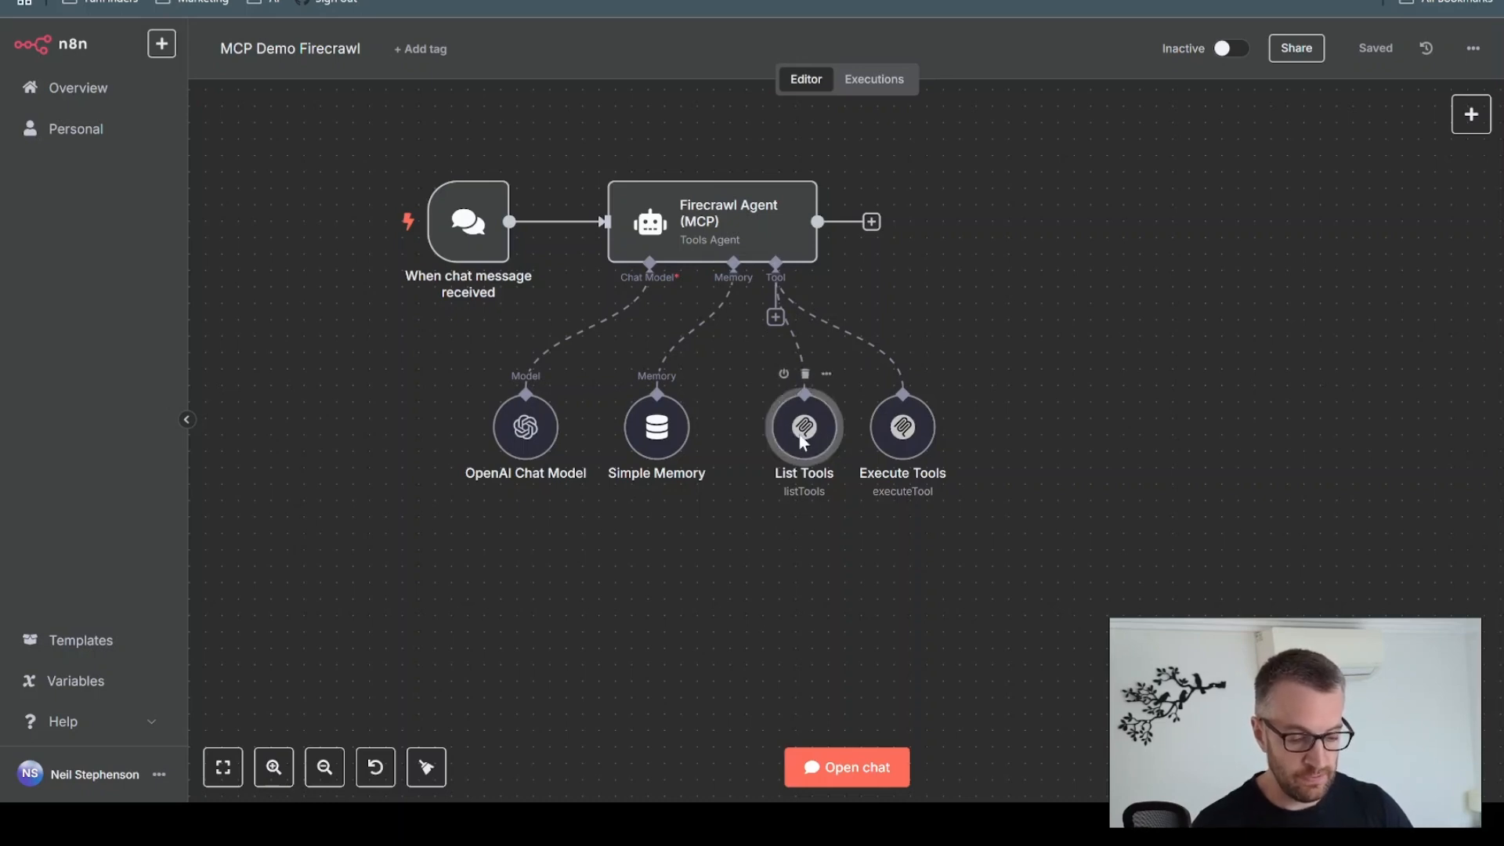
pyautogui.doubleClick(803, 427)
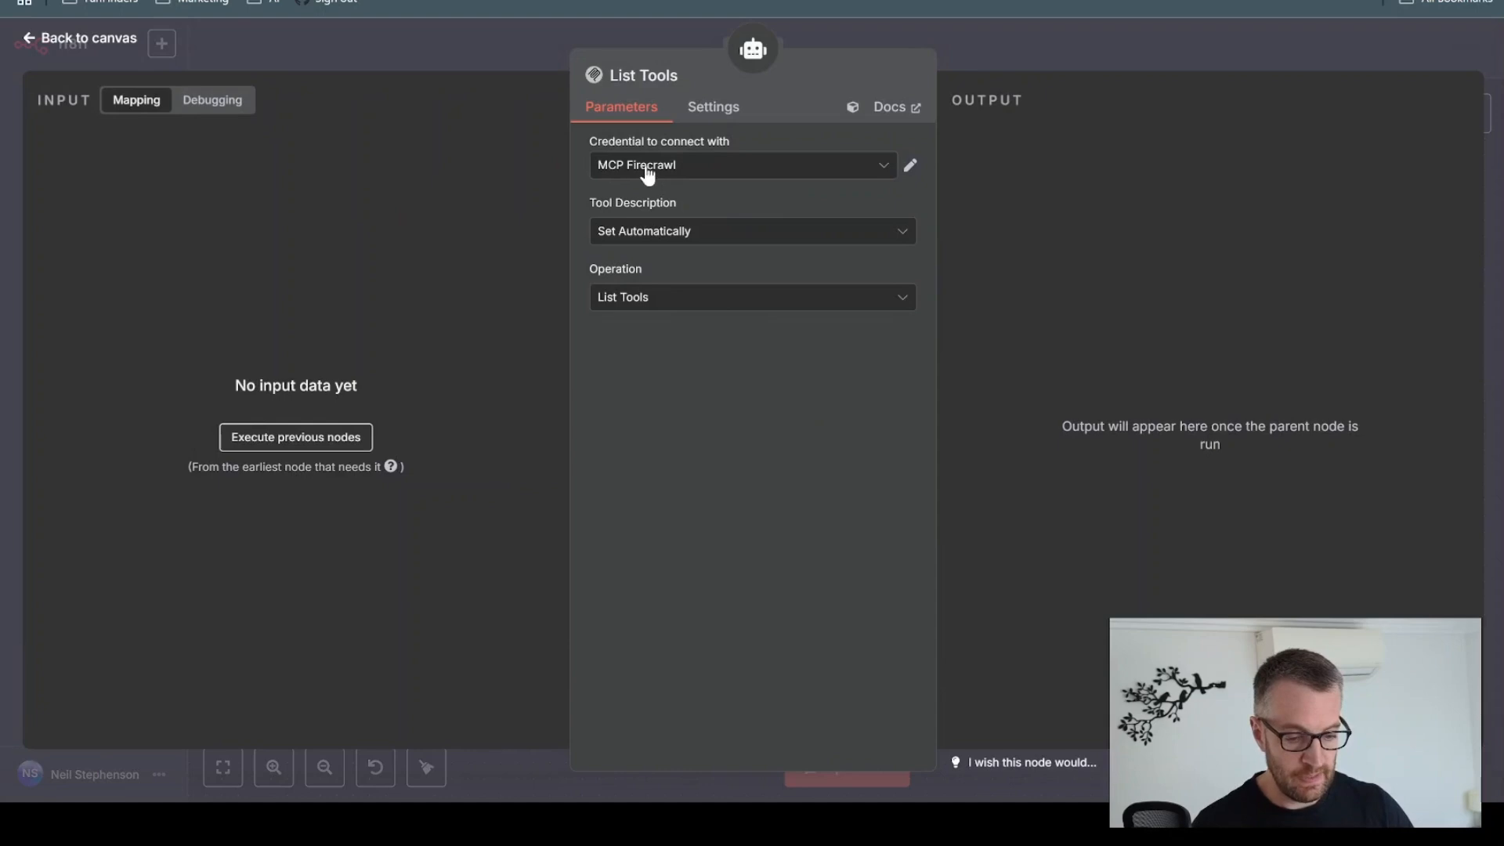
pyautogui.moveTo(692, 275)
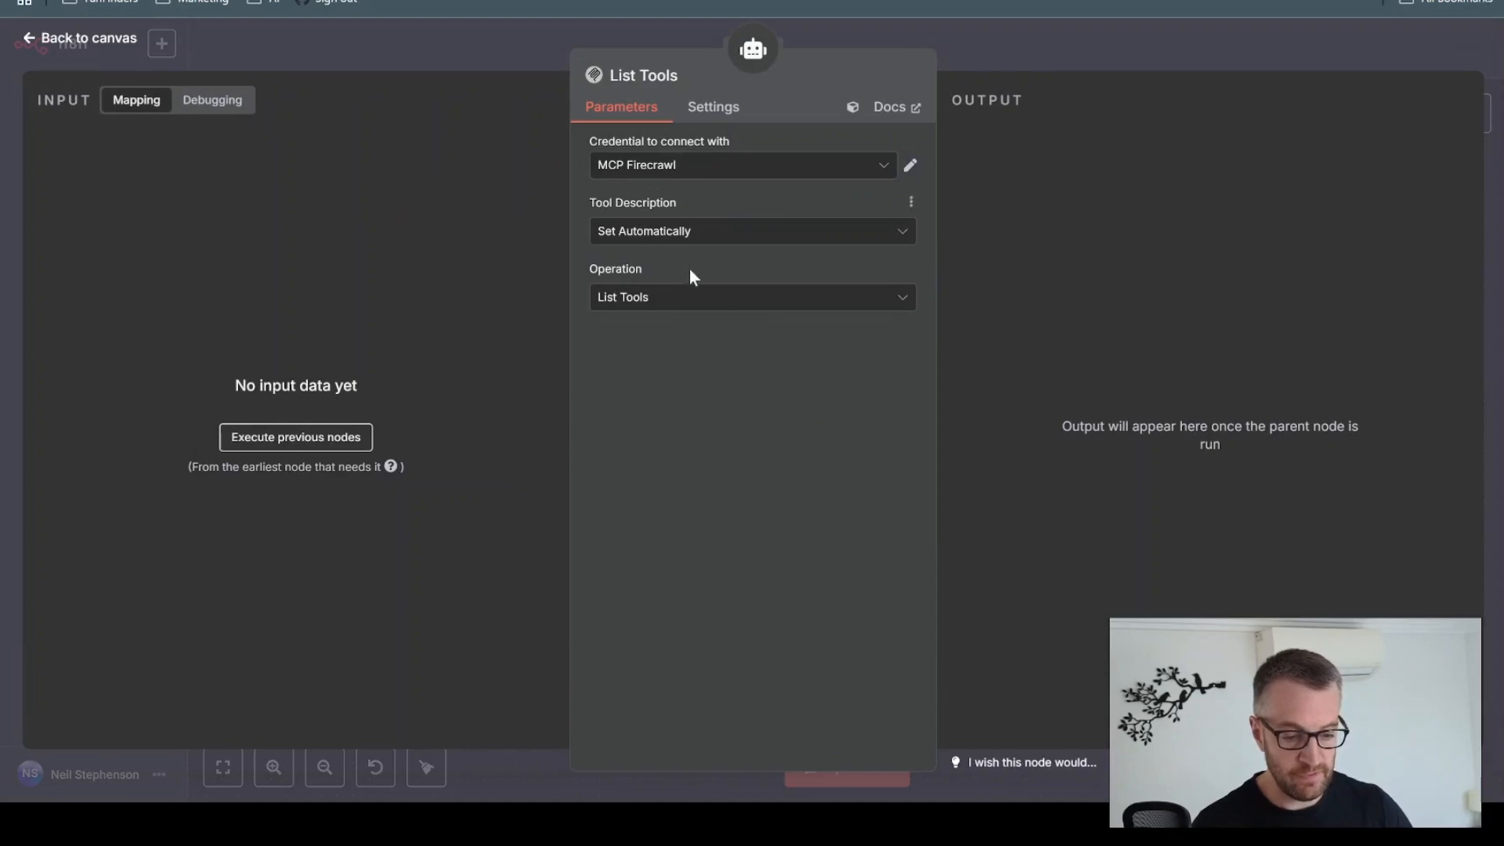
pyautogui.click(753, 297)
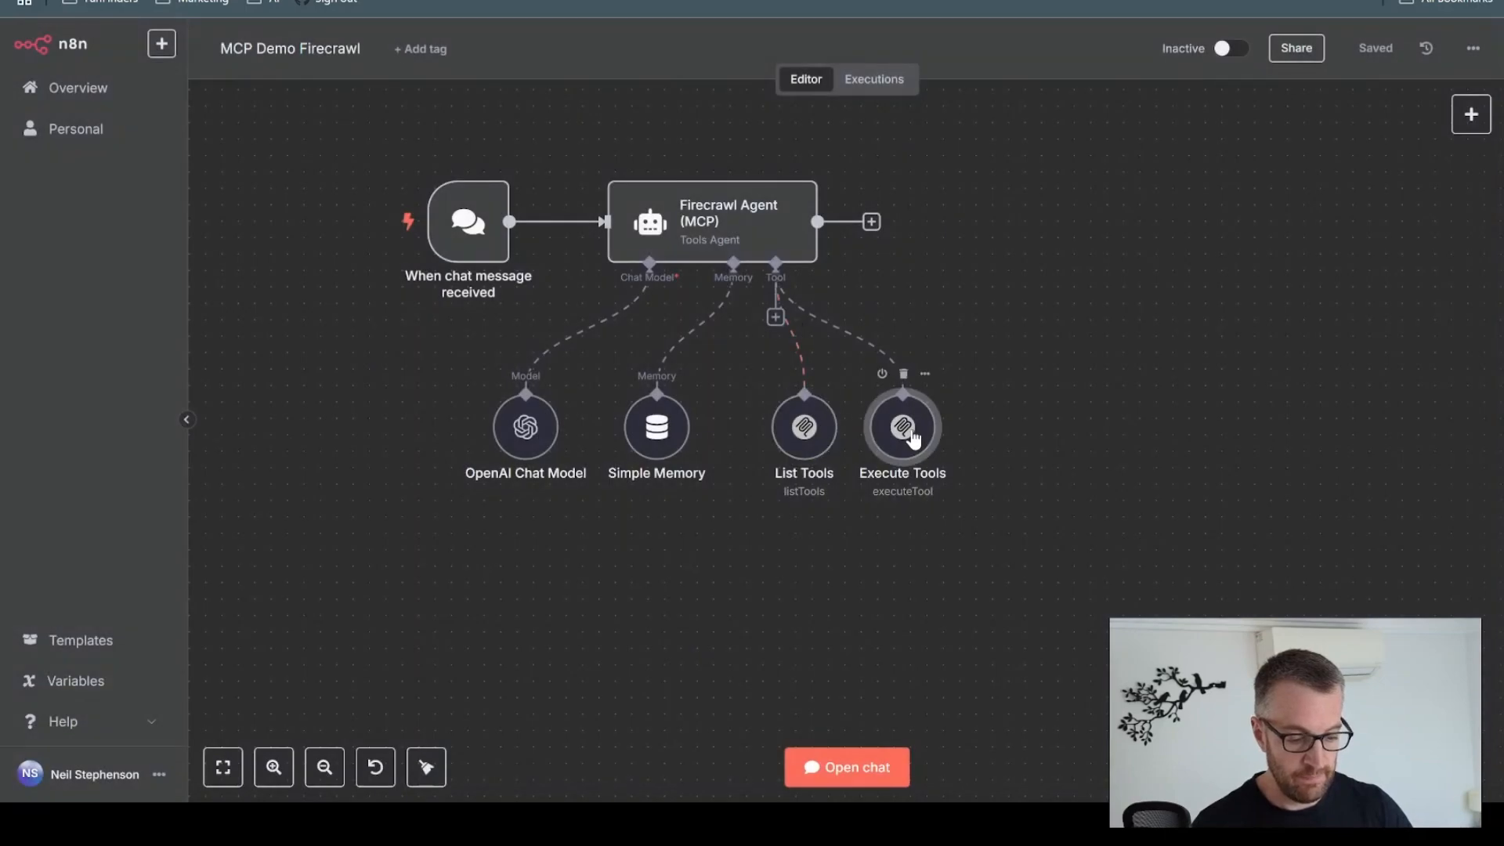
pyautogui.doubleClick(902, 427)
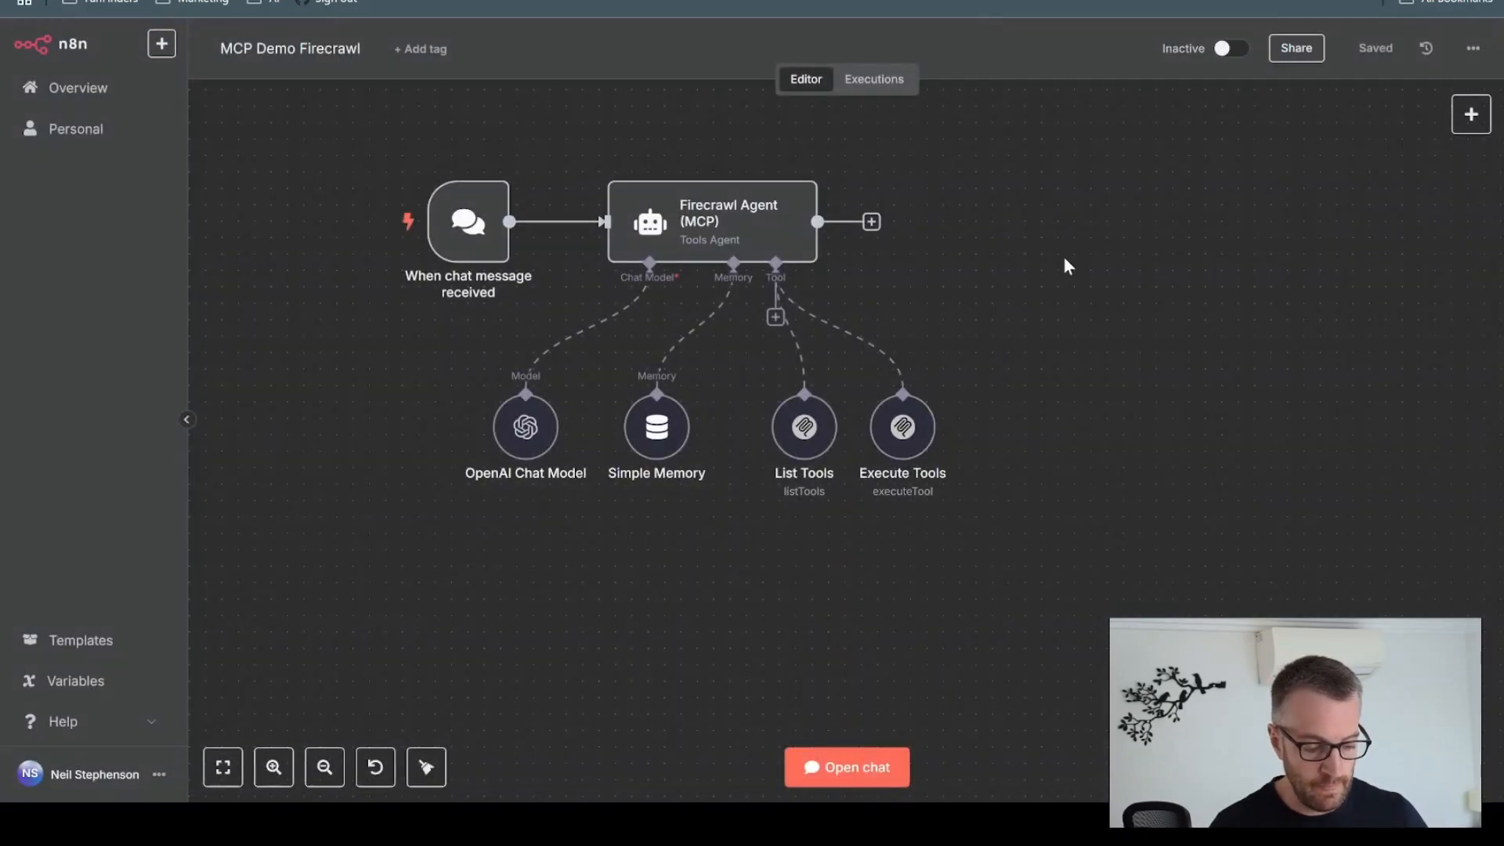
pyautogui.doubleClick(713, 221)
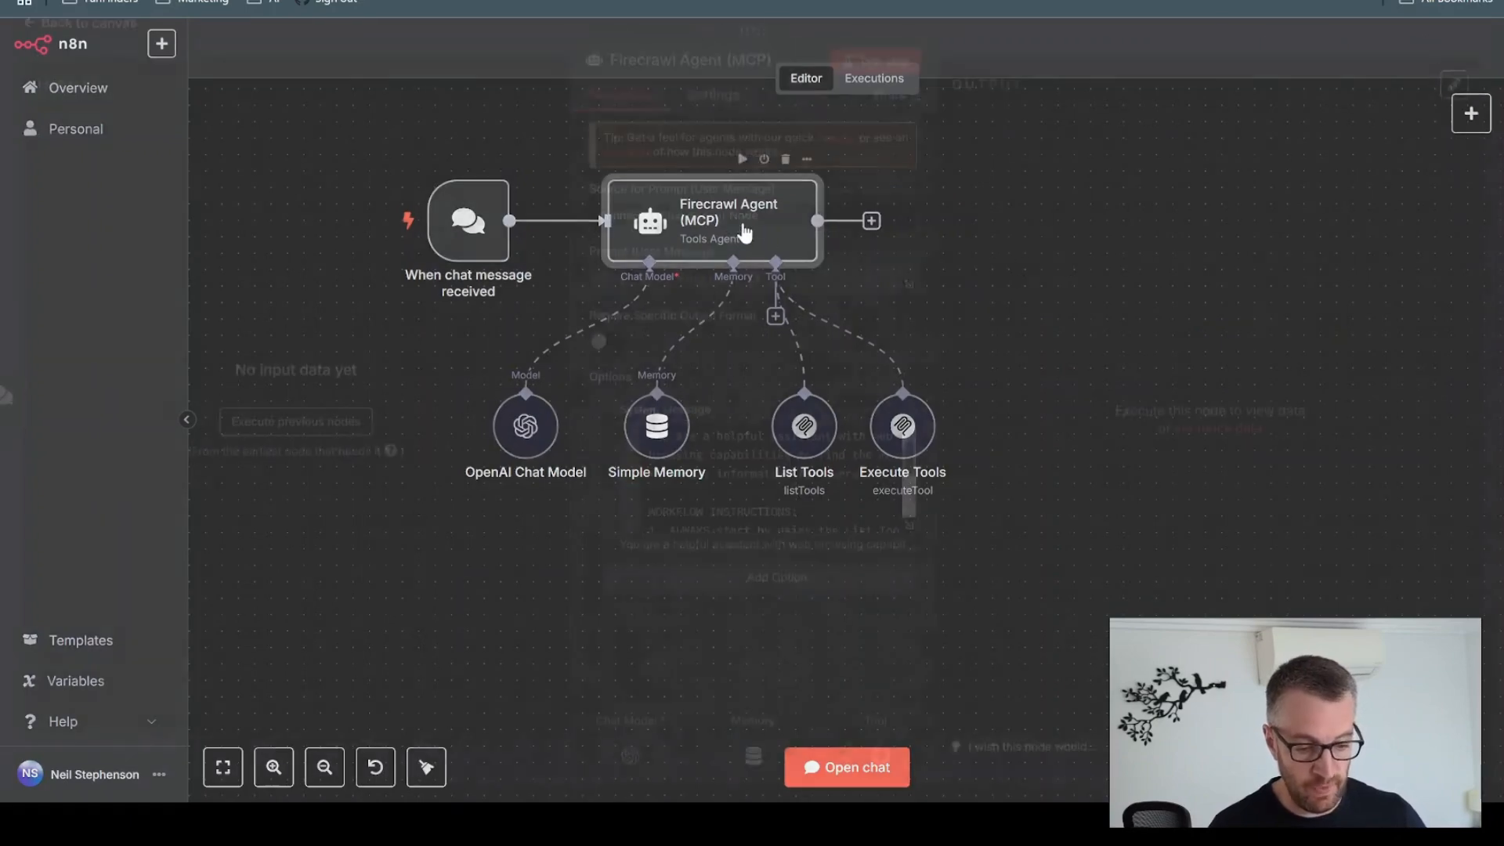
pyautogui.doubleClick(730, 221)
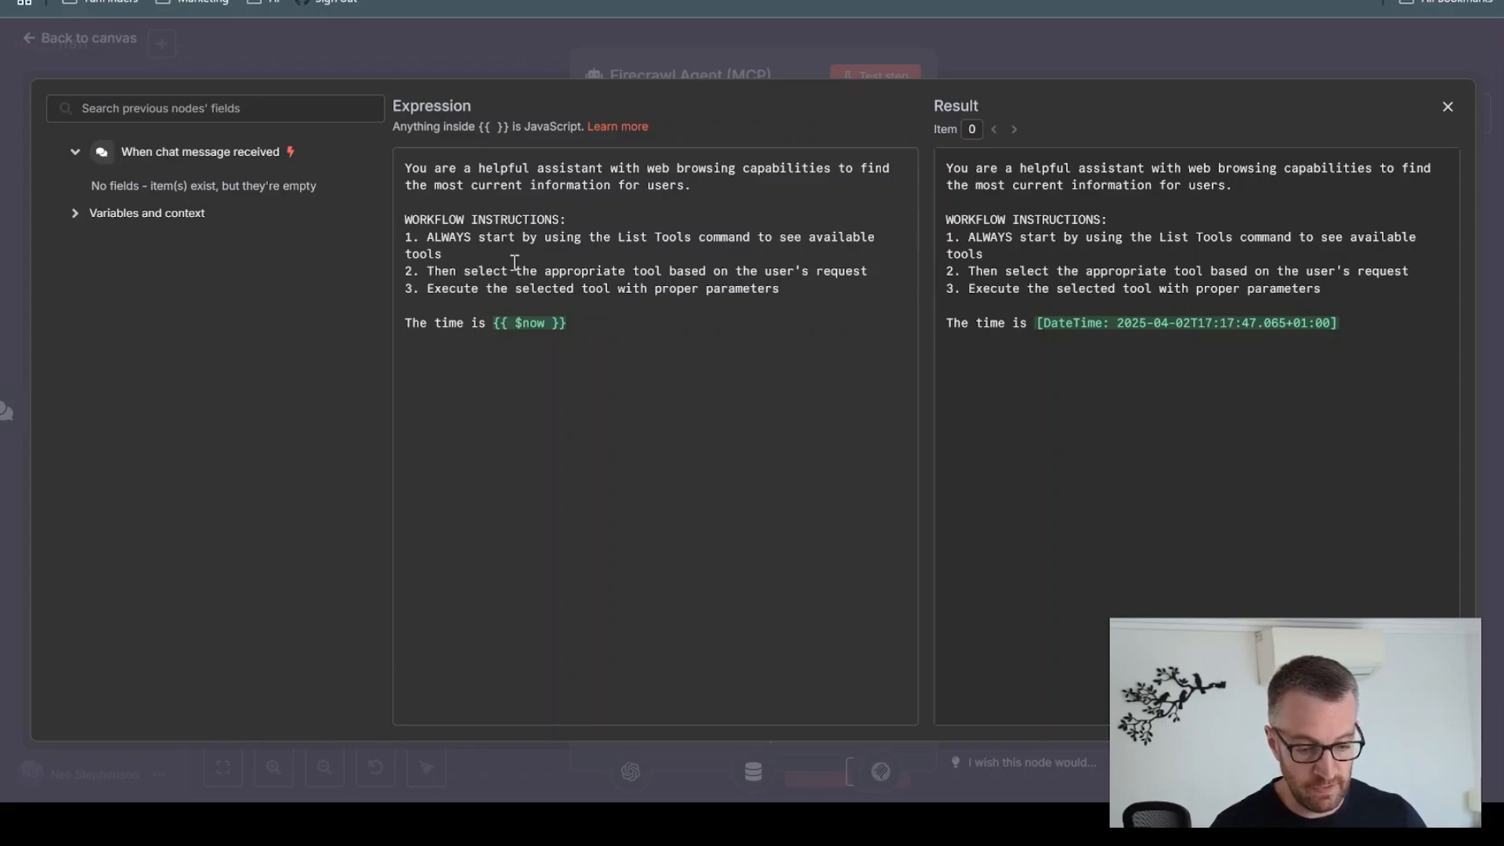
pyautogui.moveTo(703, 297)
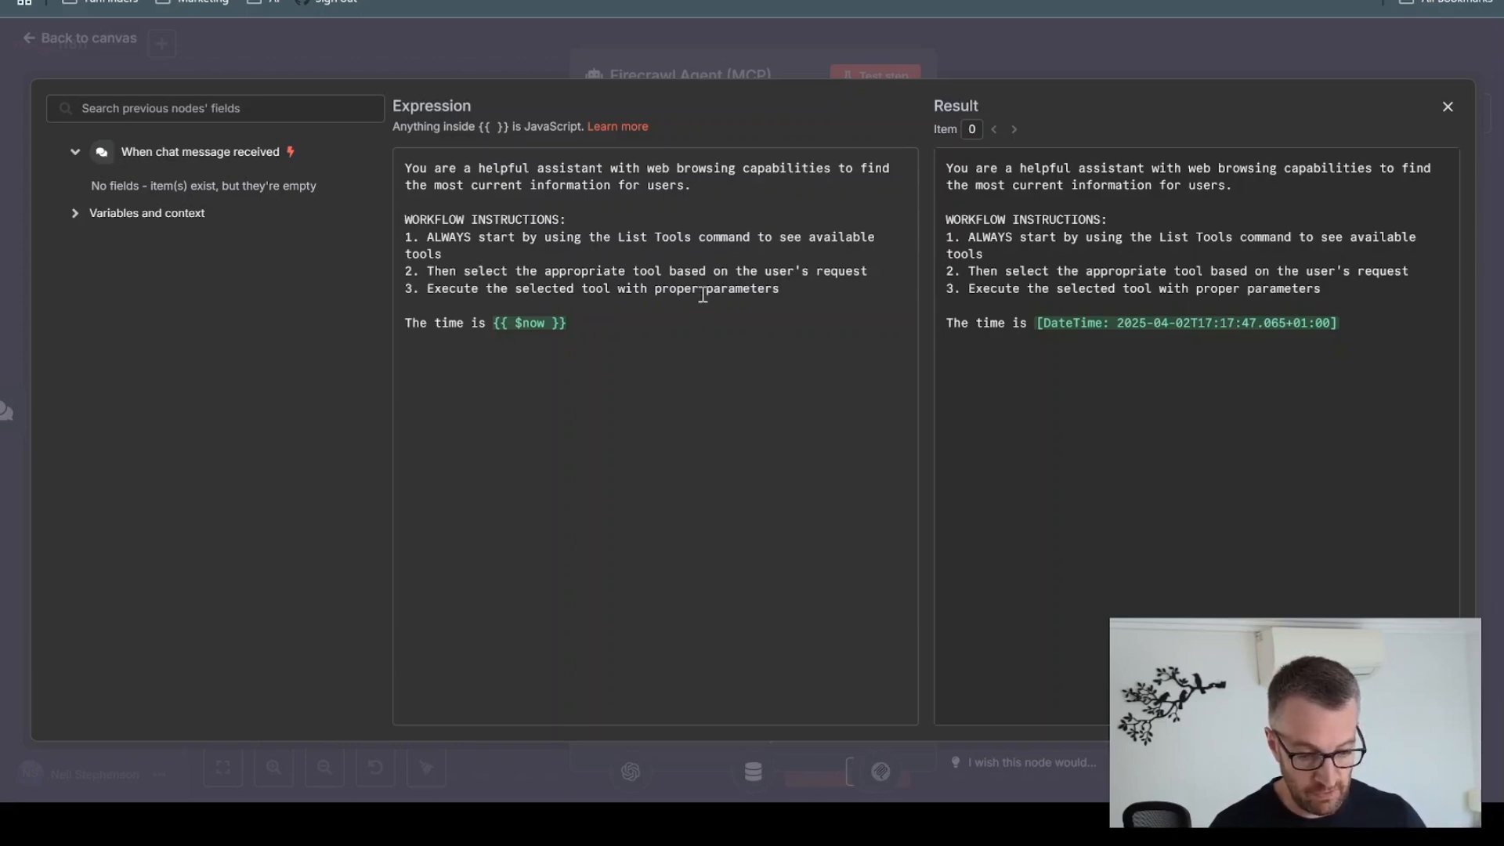
pyautogui.moveTo(508, 48)
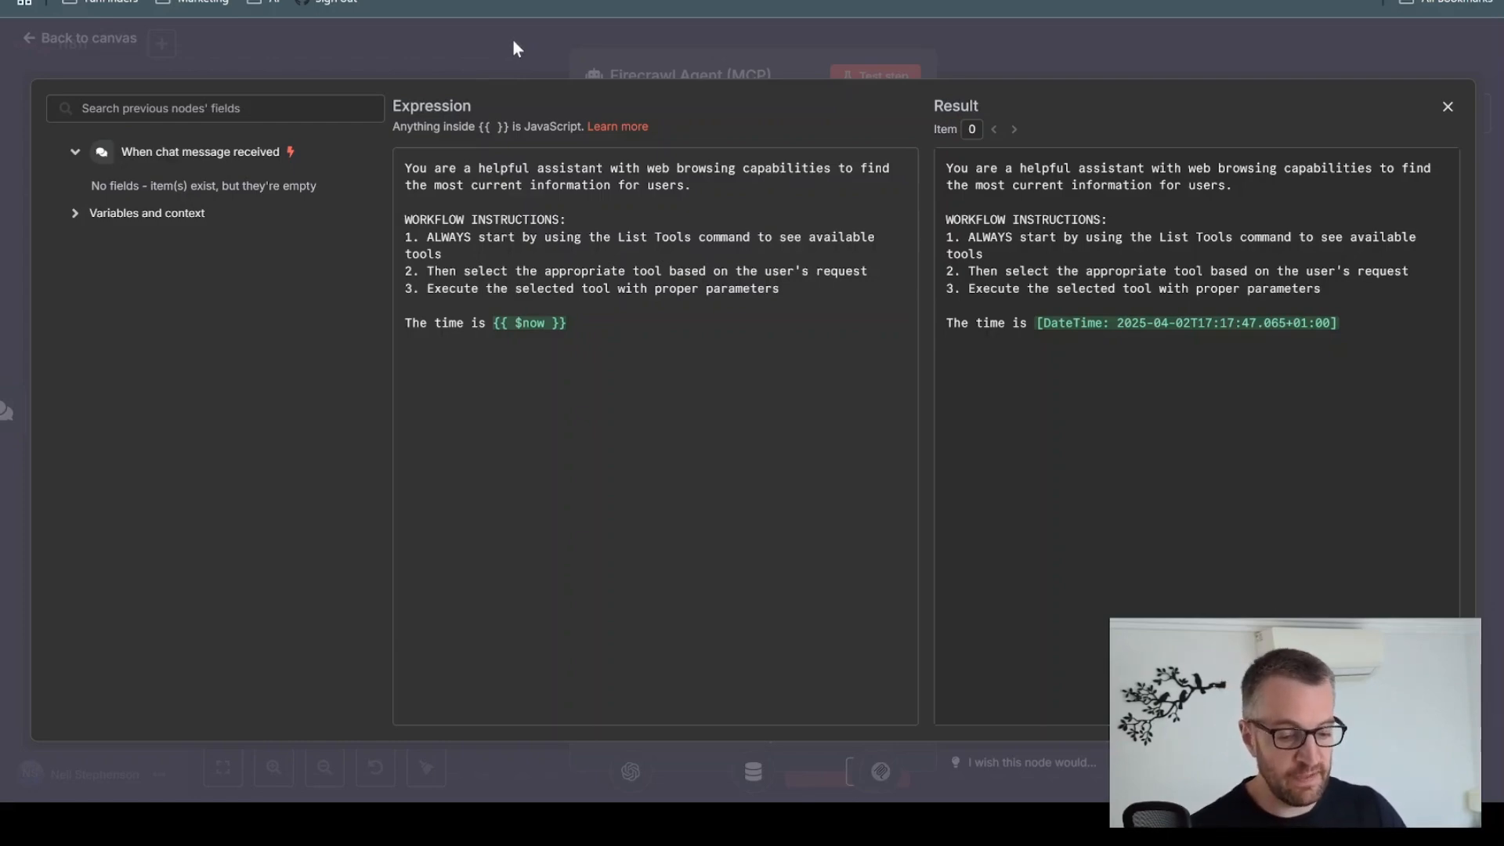
pyautogui.click(1444, 107)
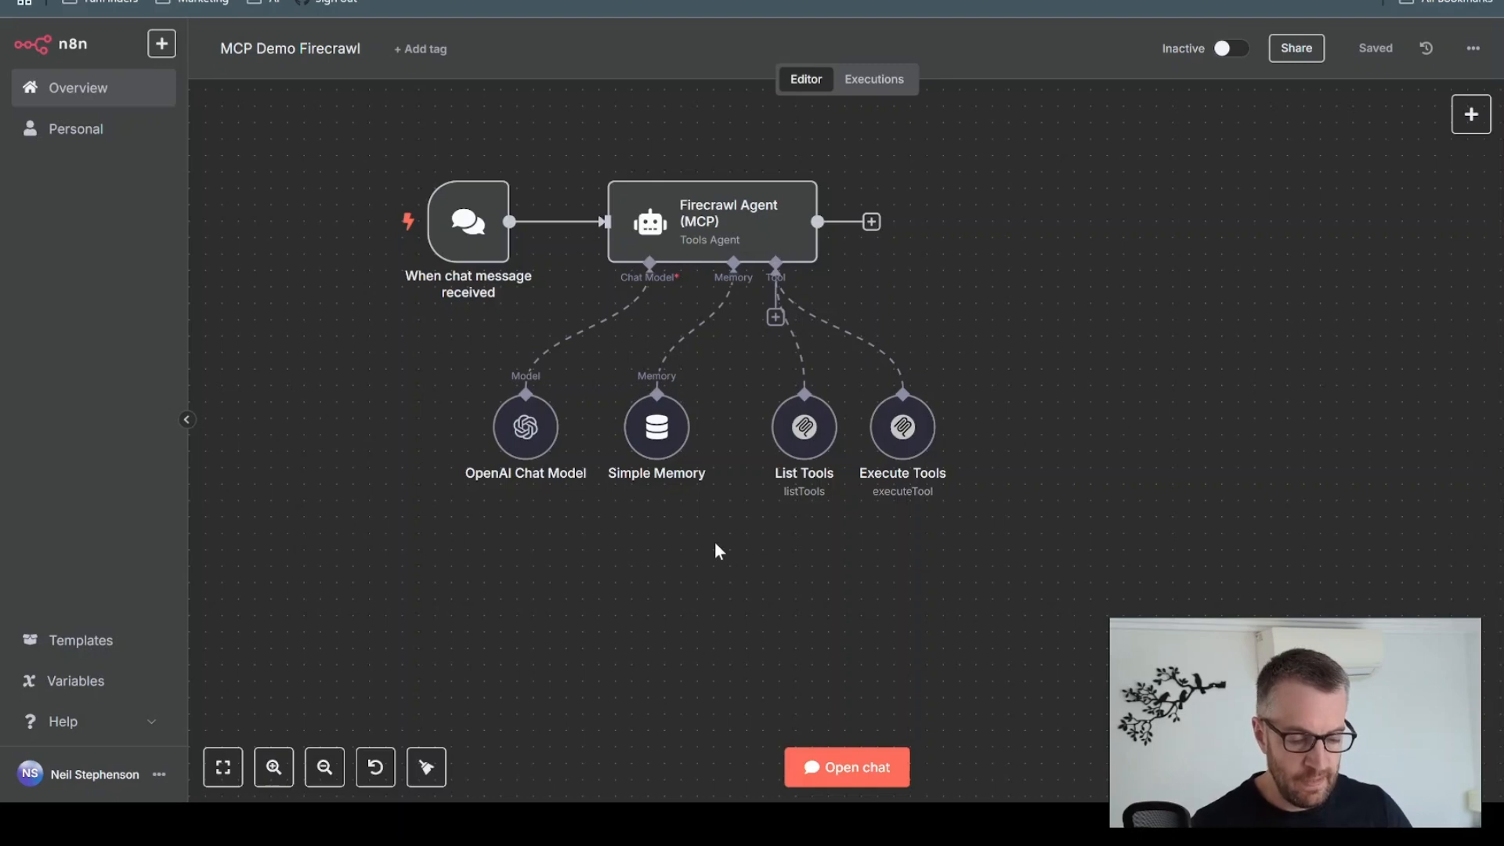
# - Ask the agent 'what is the latest article on openai.com?' in the test chat
pyautogui.click(847, 767)
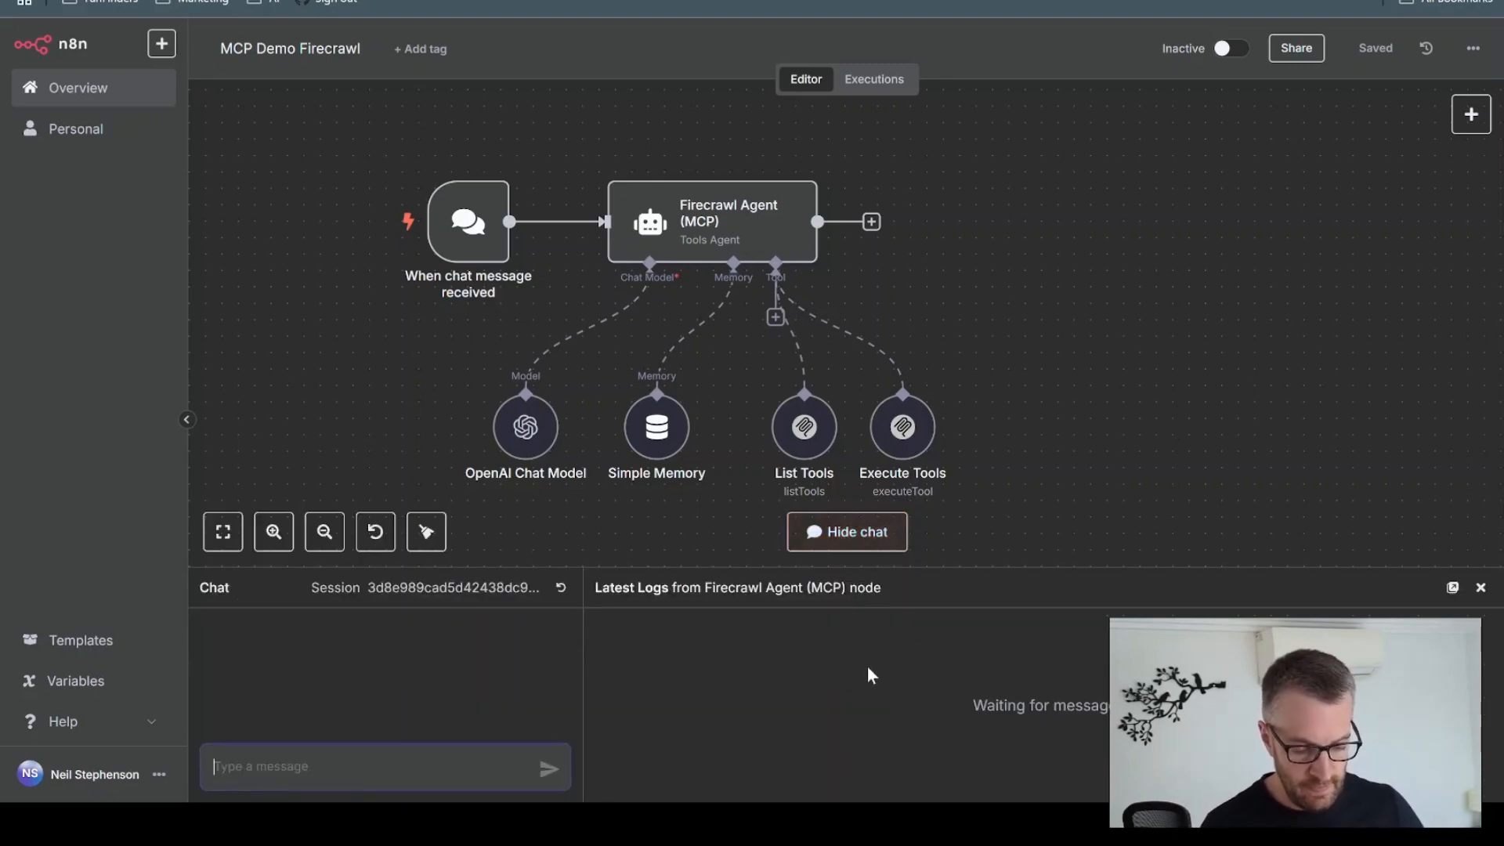
pyautogui.write('whast')
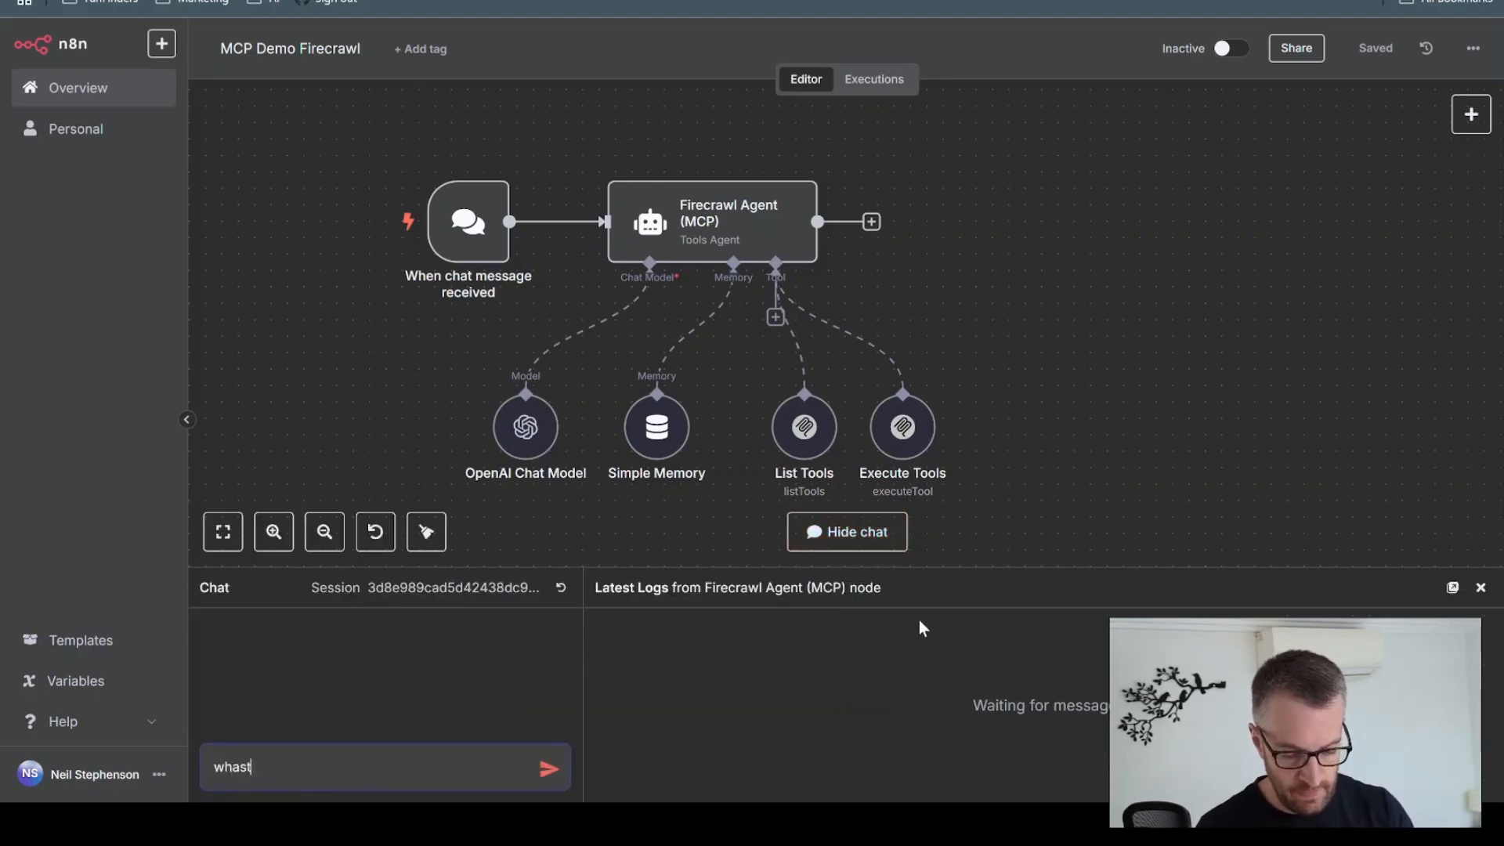
pyautogui.write('what is the latest')
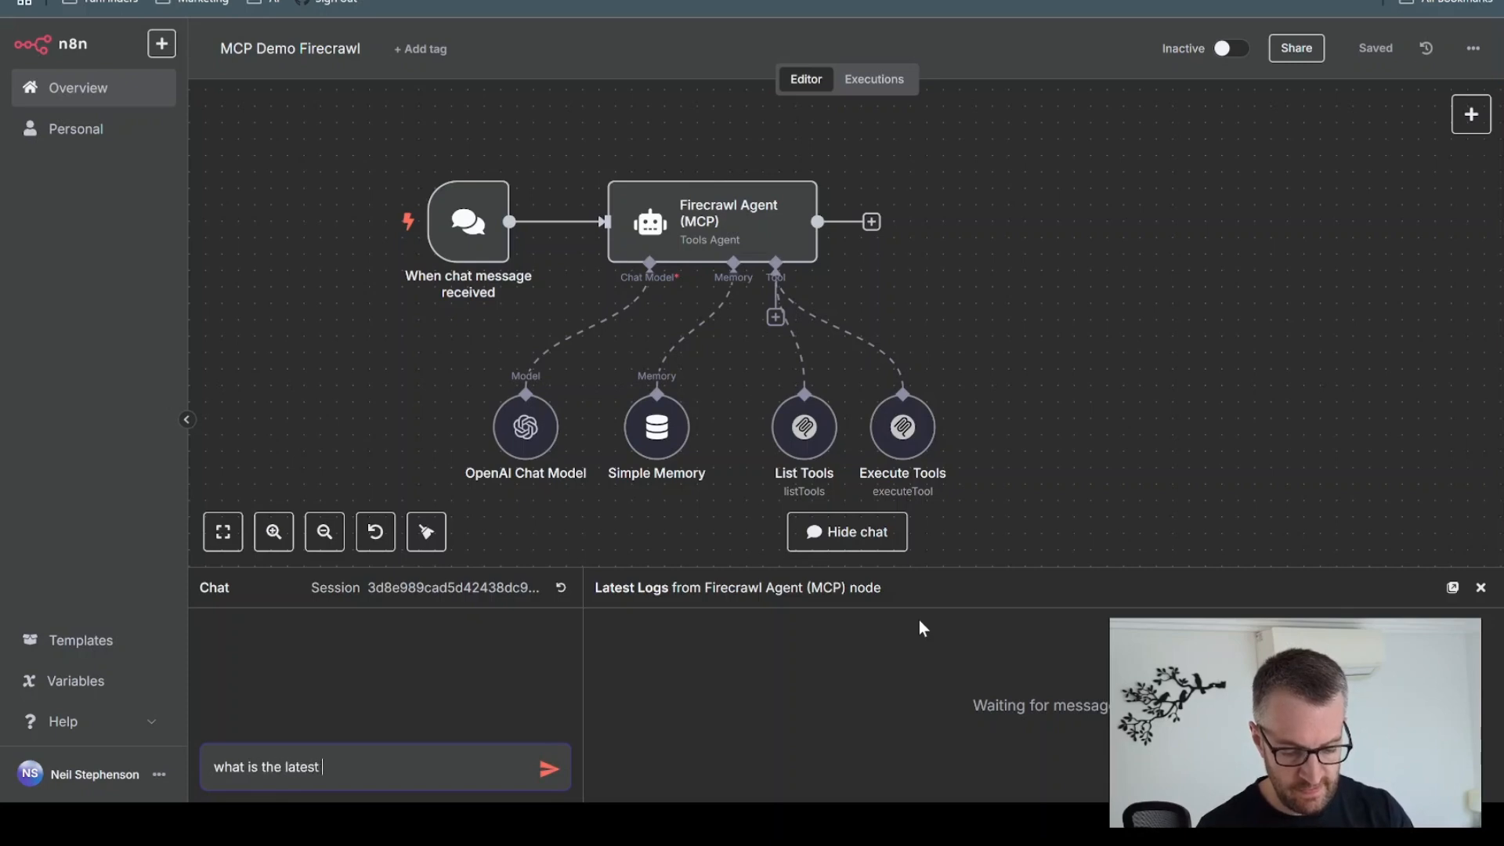
pyautogui.write('article on t')
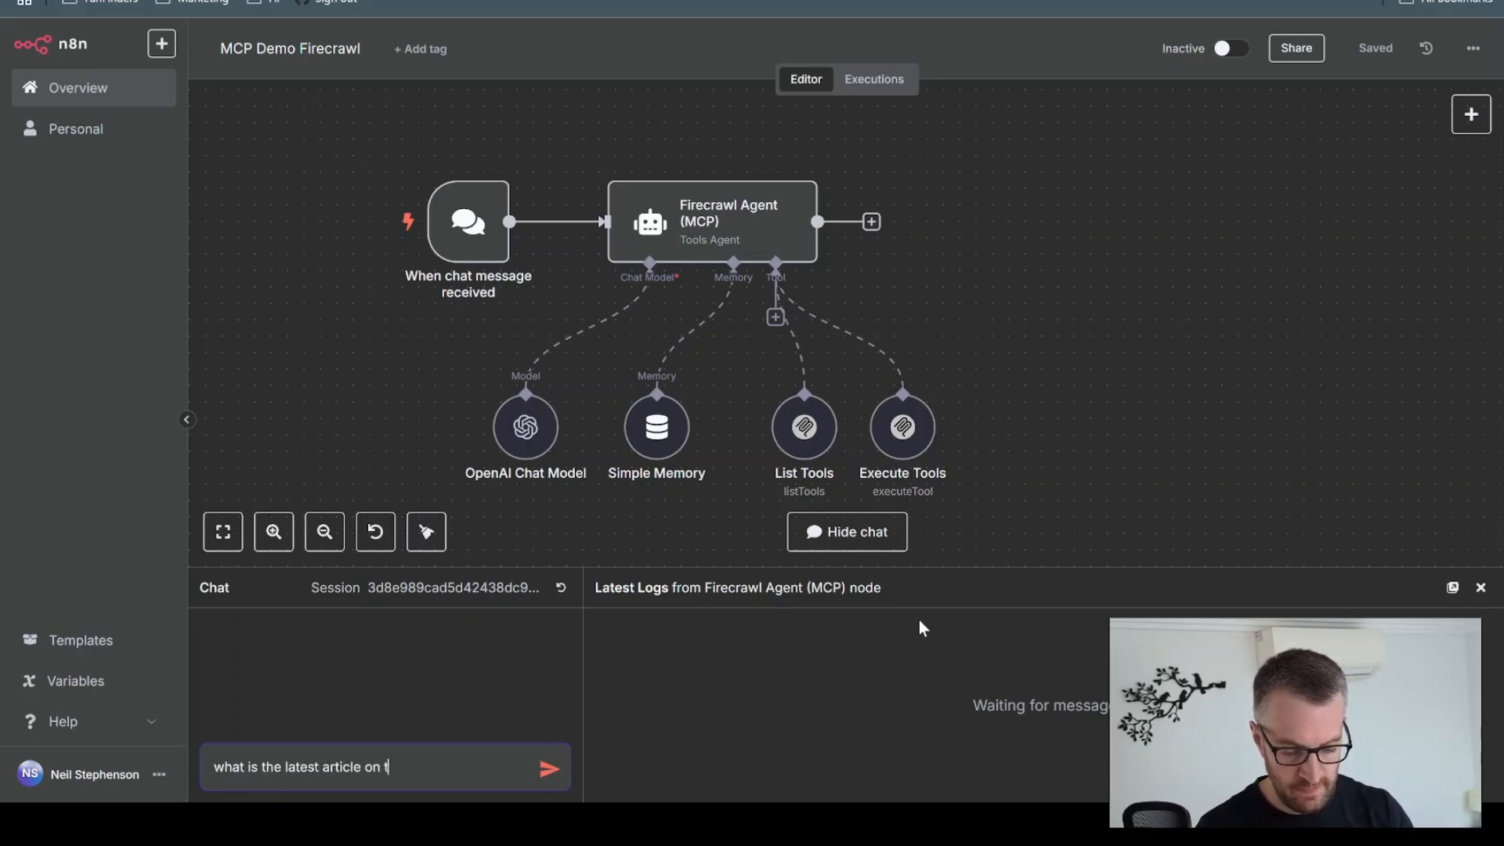
pyautogui.write('openai')
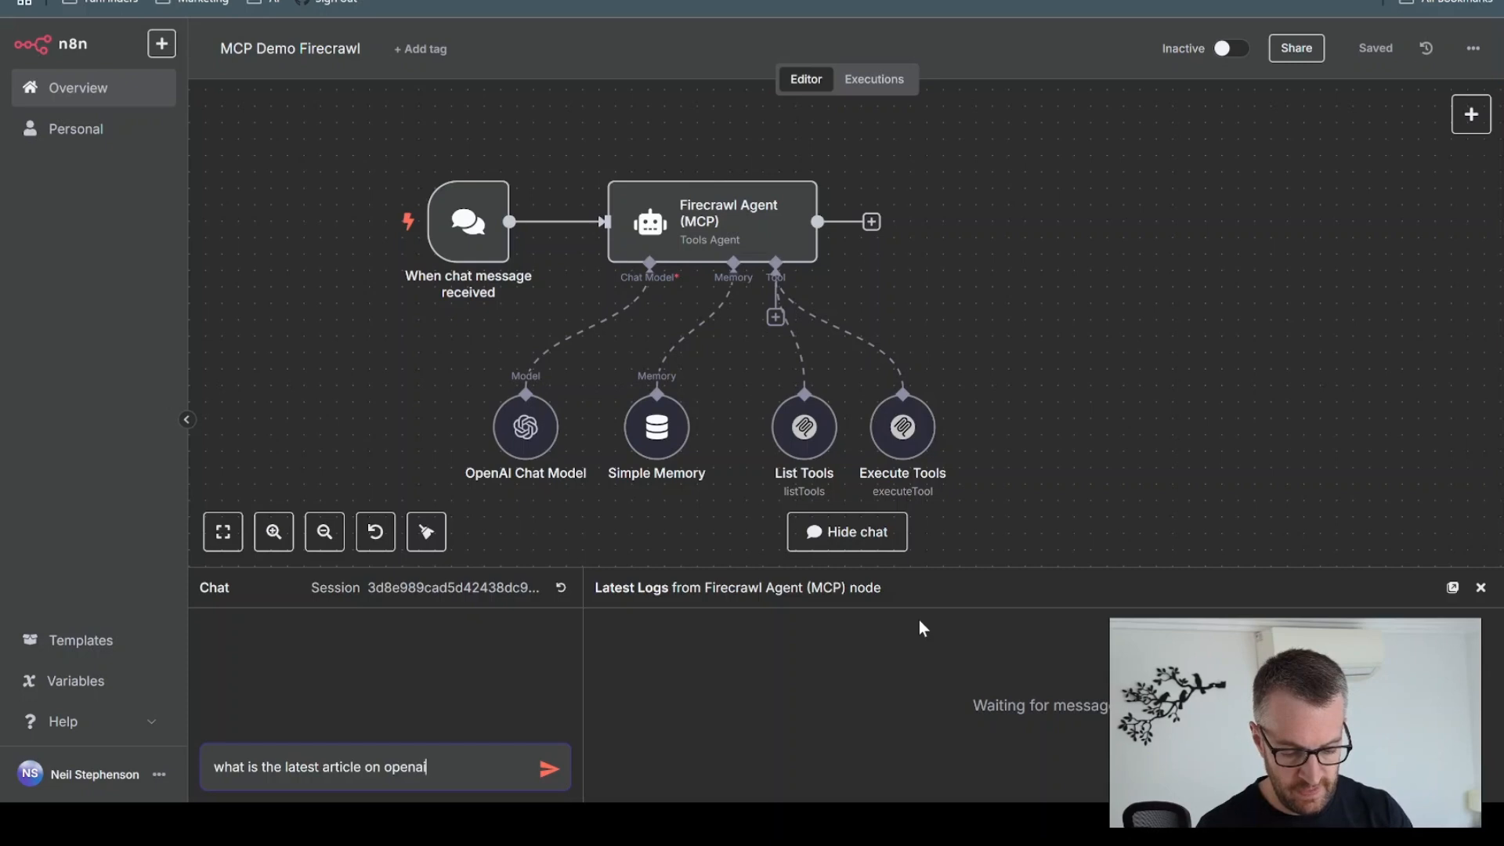
pyautogui.click(547, 768)
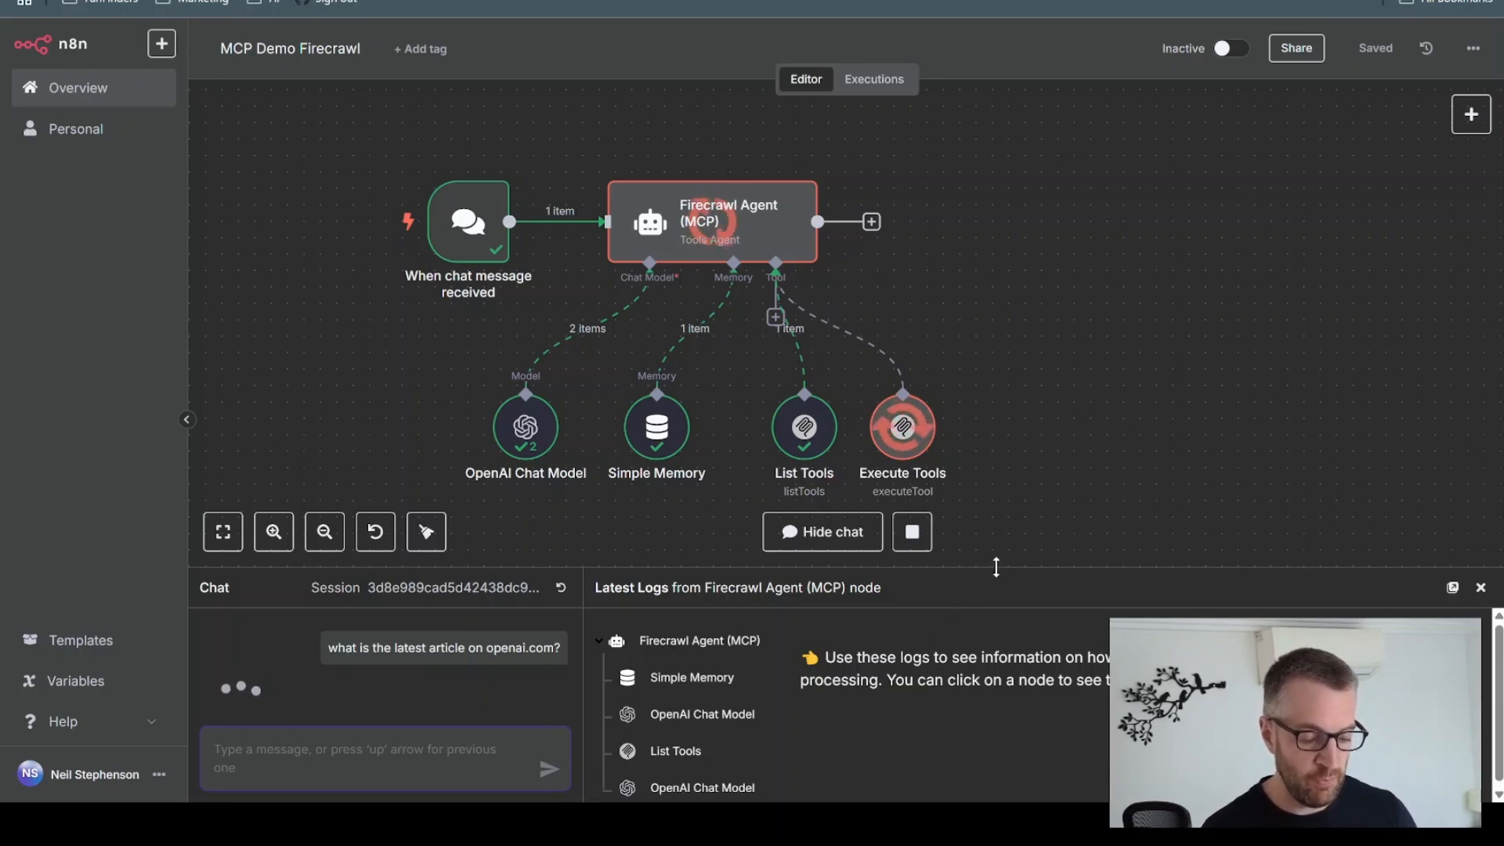
pyautogui.moveTo(1043, 460)
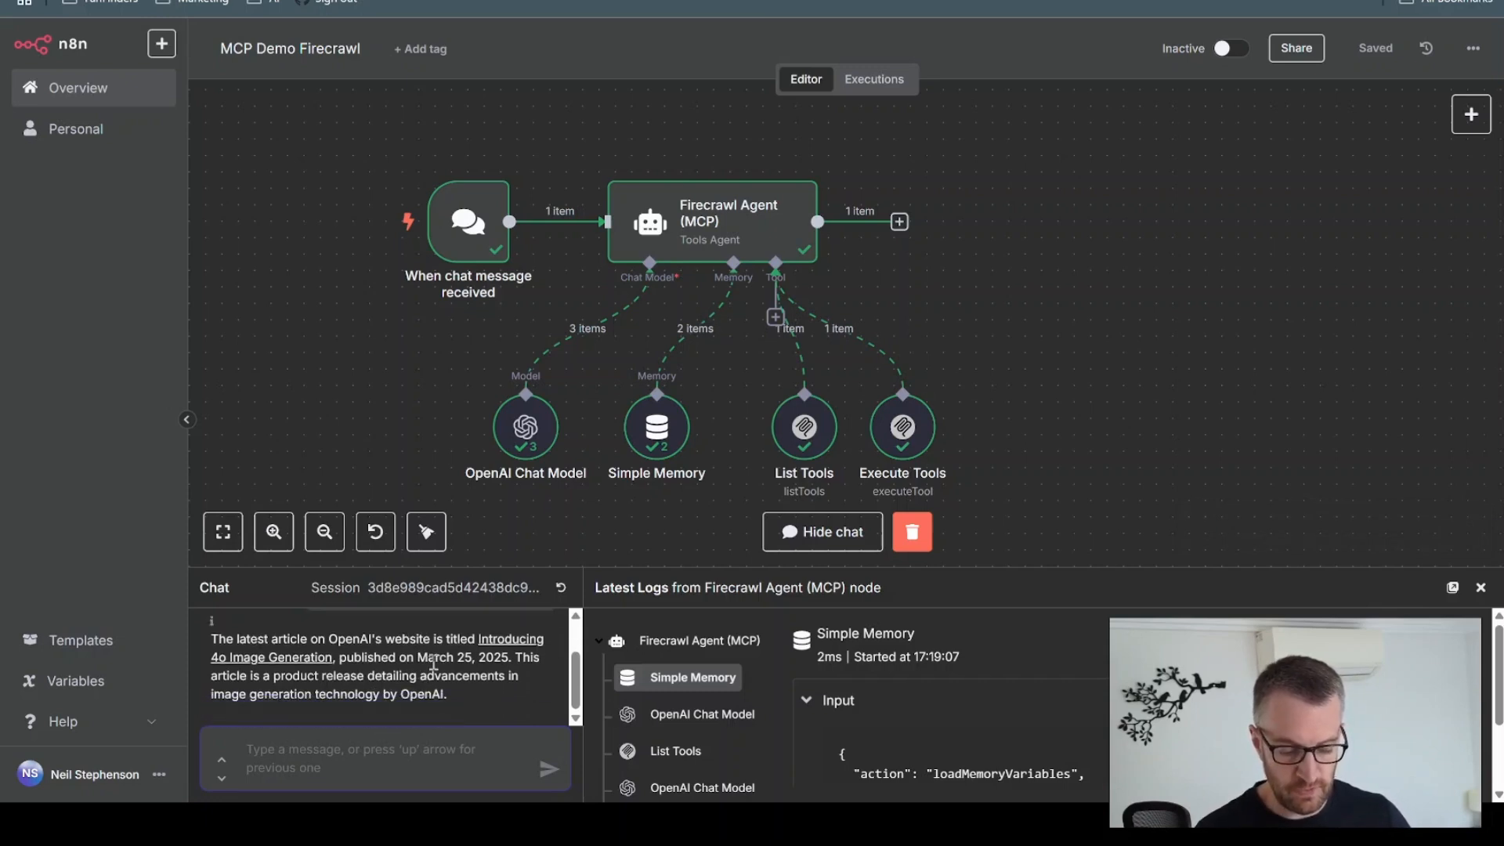
pyautogui.moveTo(512, 644)
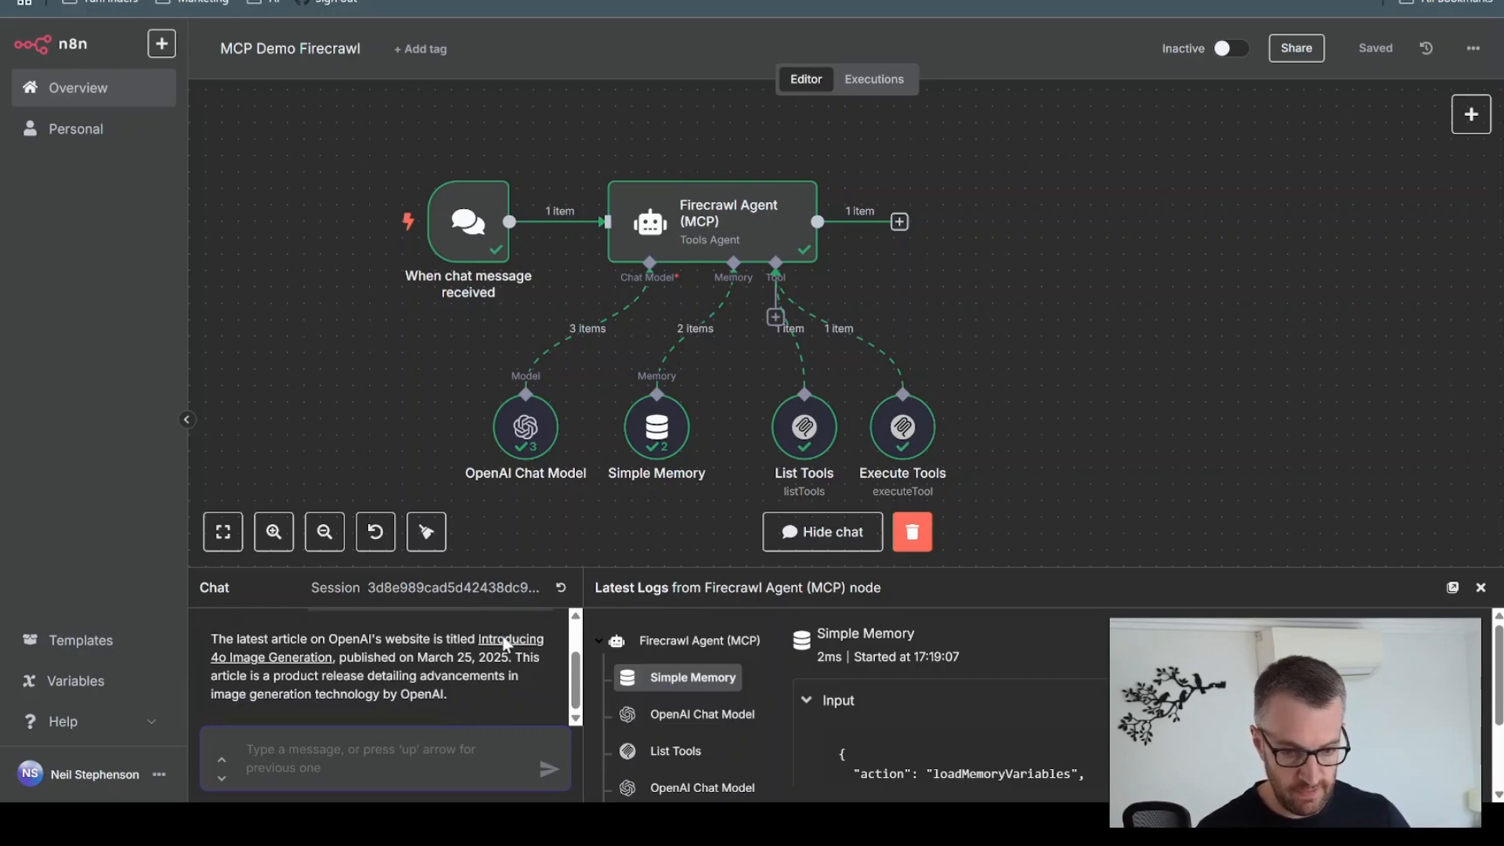
# - Inspect the OpenAI Chat Model log and the Firecrawl tool list returned by List Tools
pyautogui.click(509, 639)
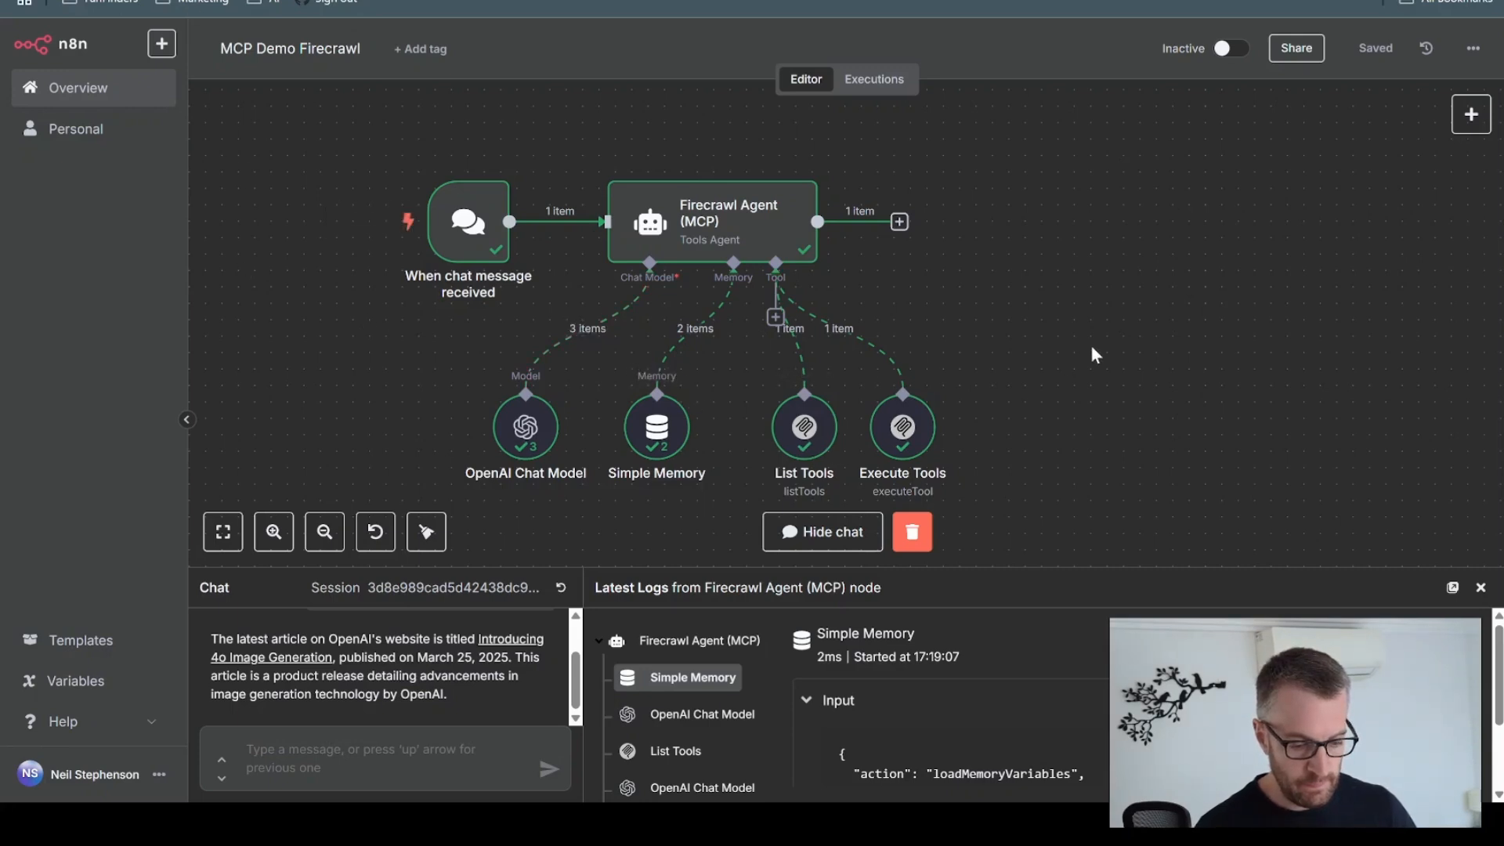
pyautogui.moveTo(1025, 562)
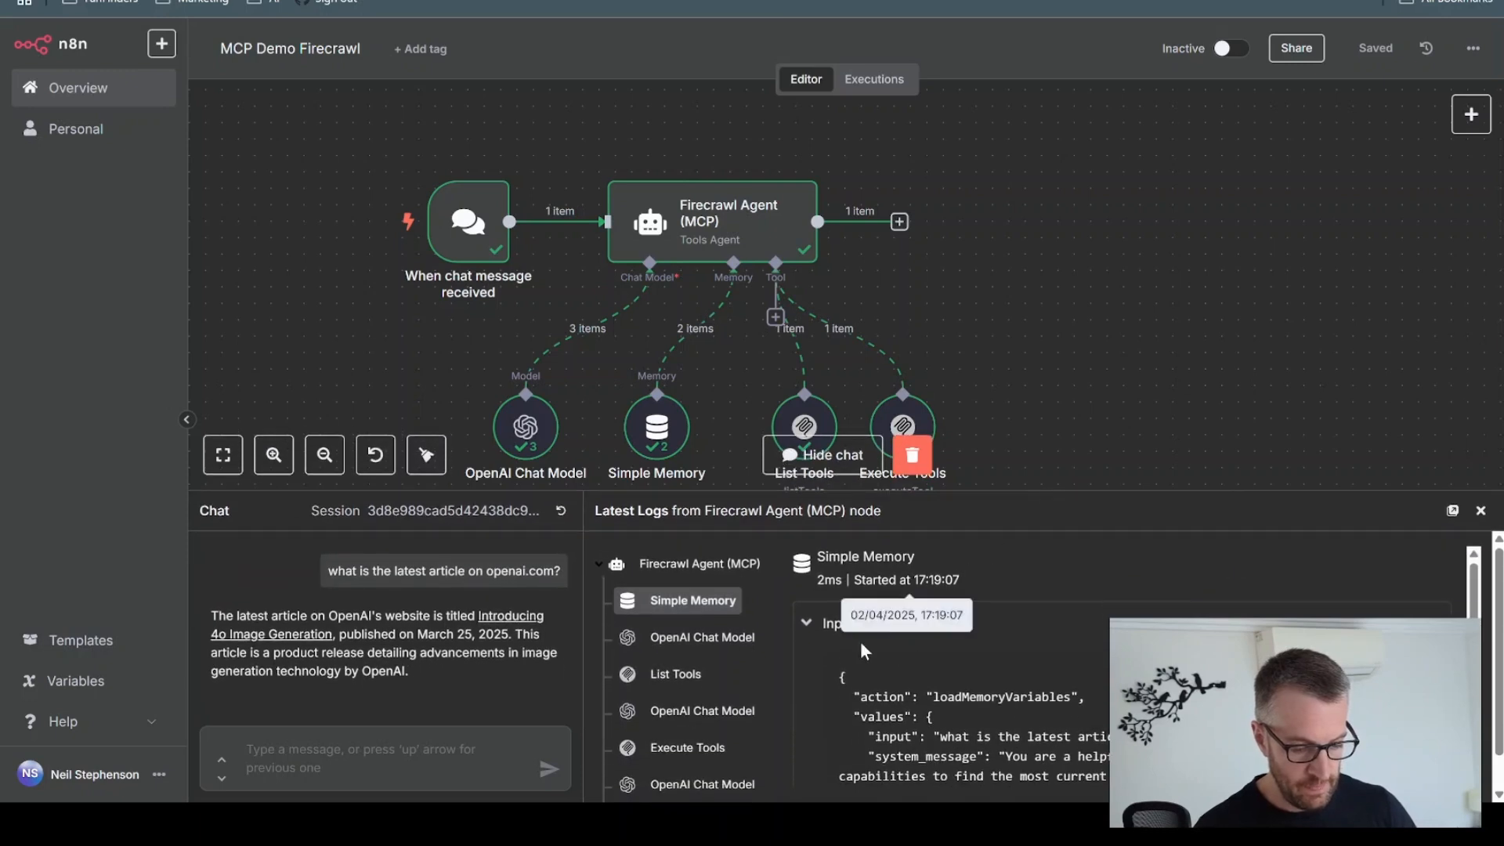
pyautogui.click(701, 637)
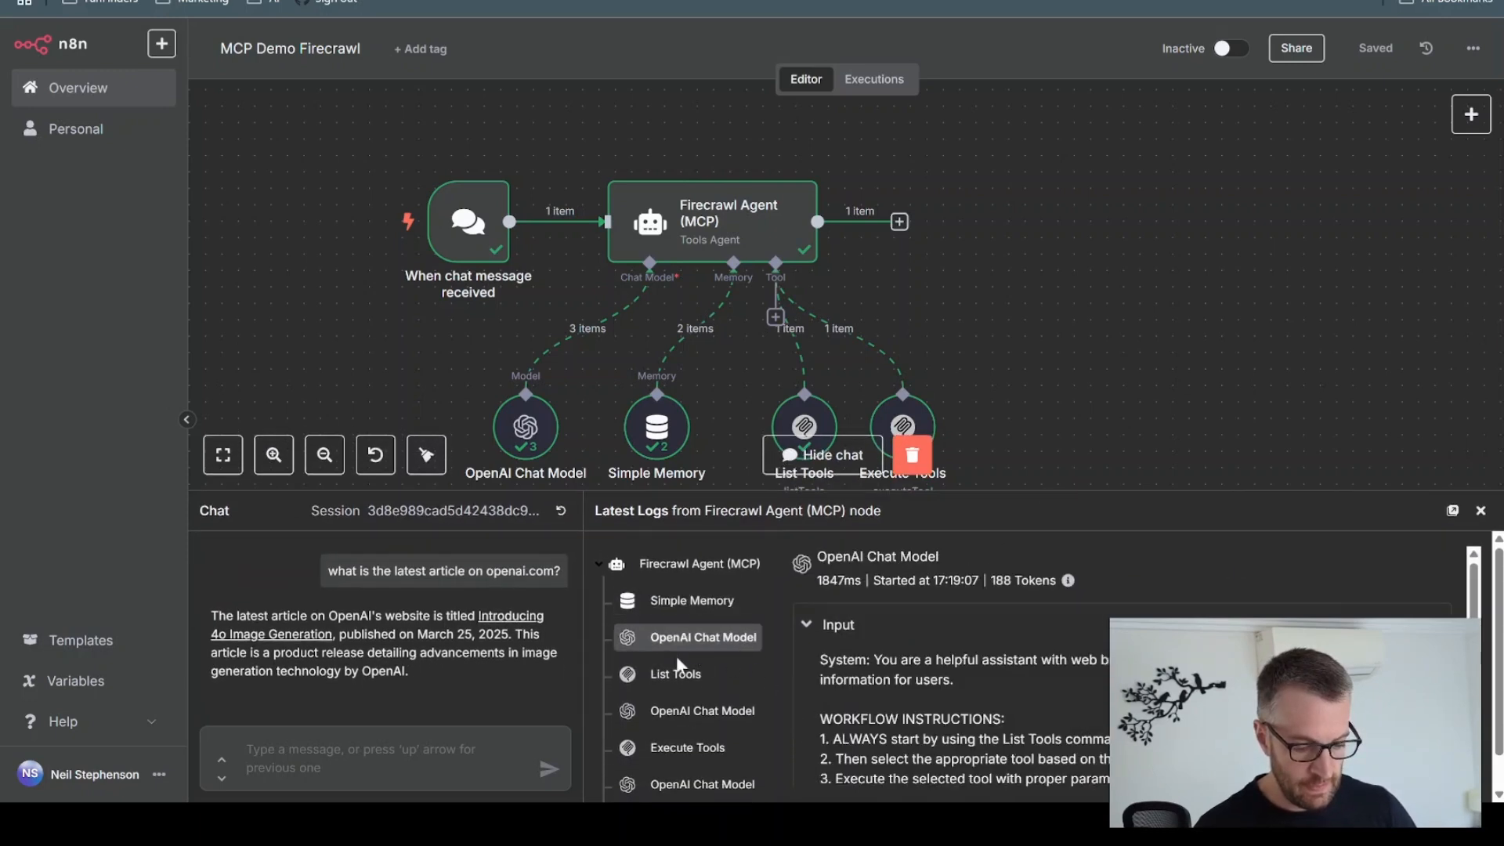
pyautogui.click(675, 674)
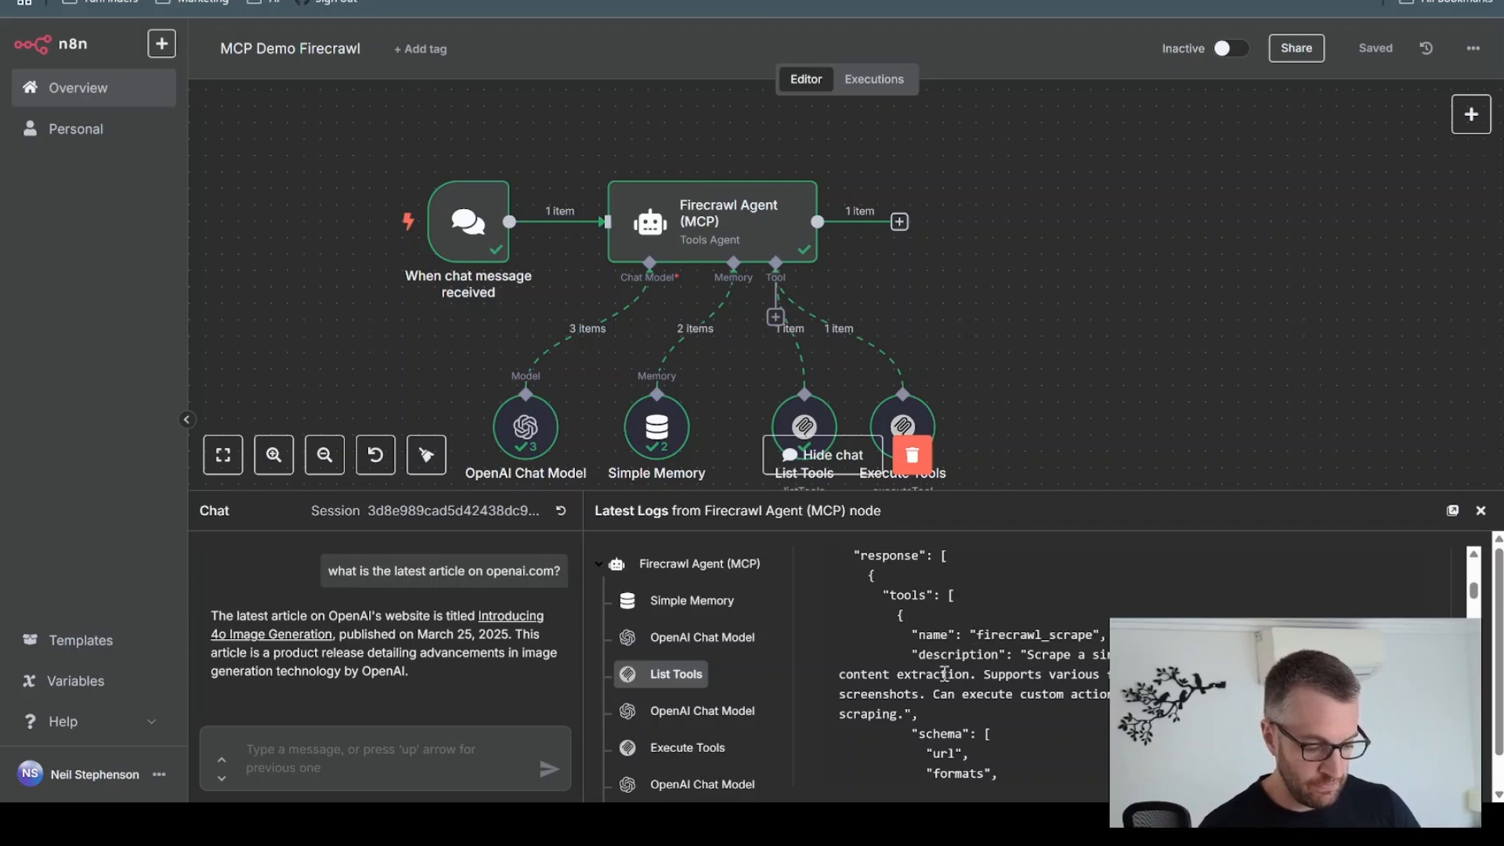
pyautogui.scroll(-3)
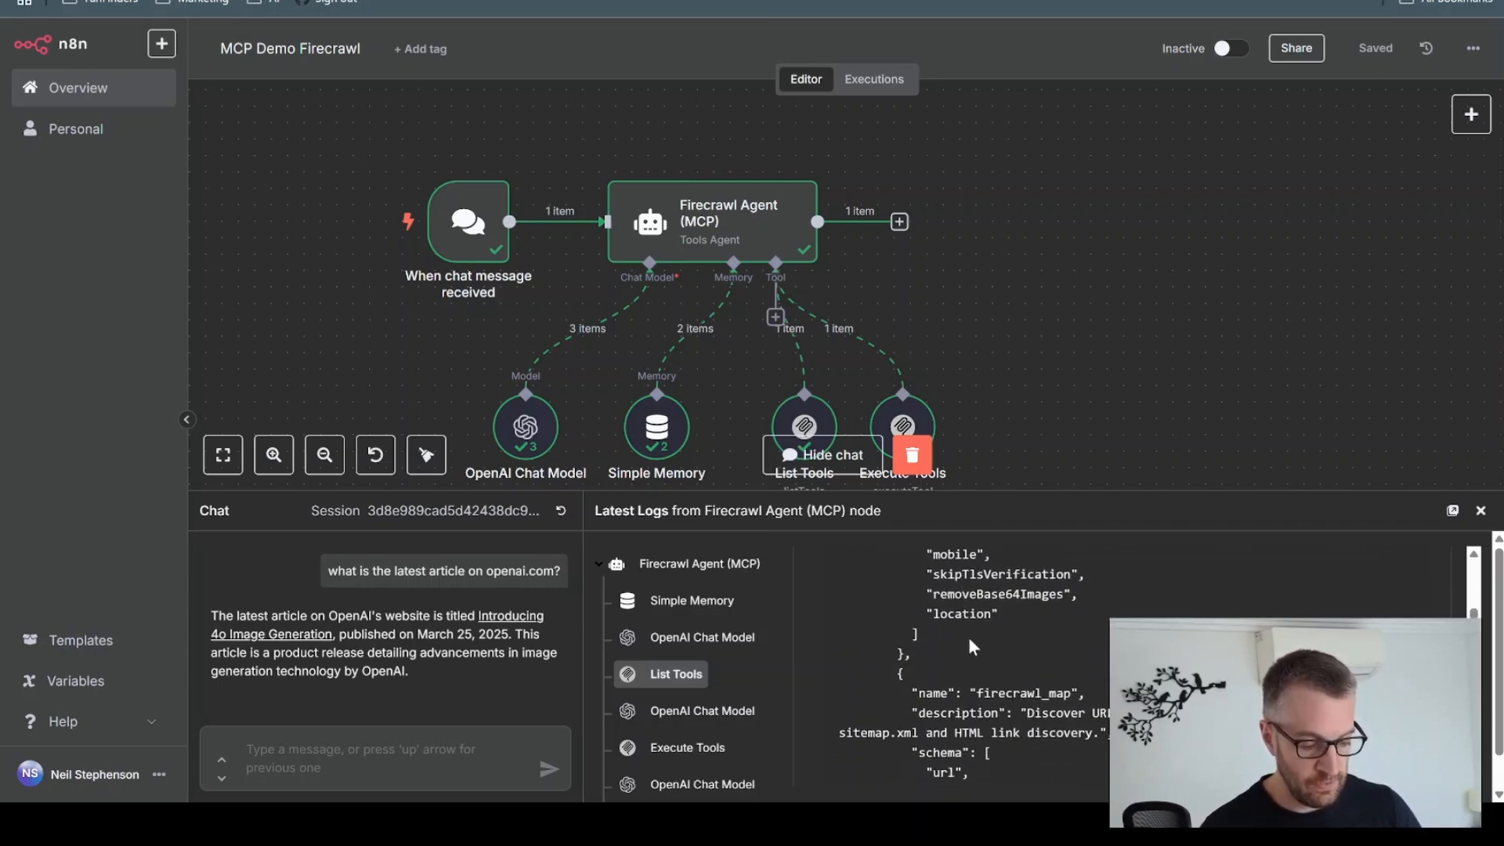
pyautogui.moveTo(987, 647)
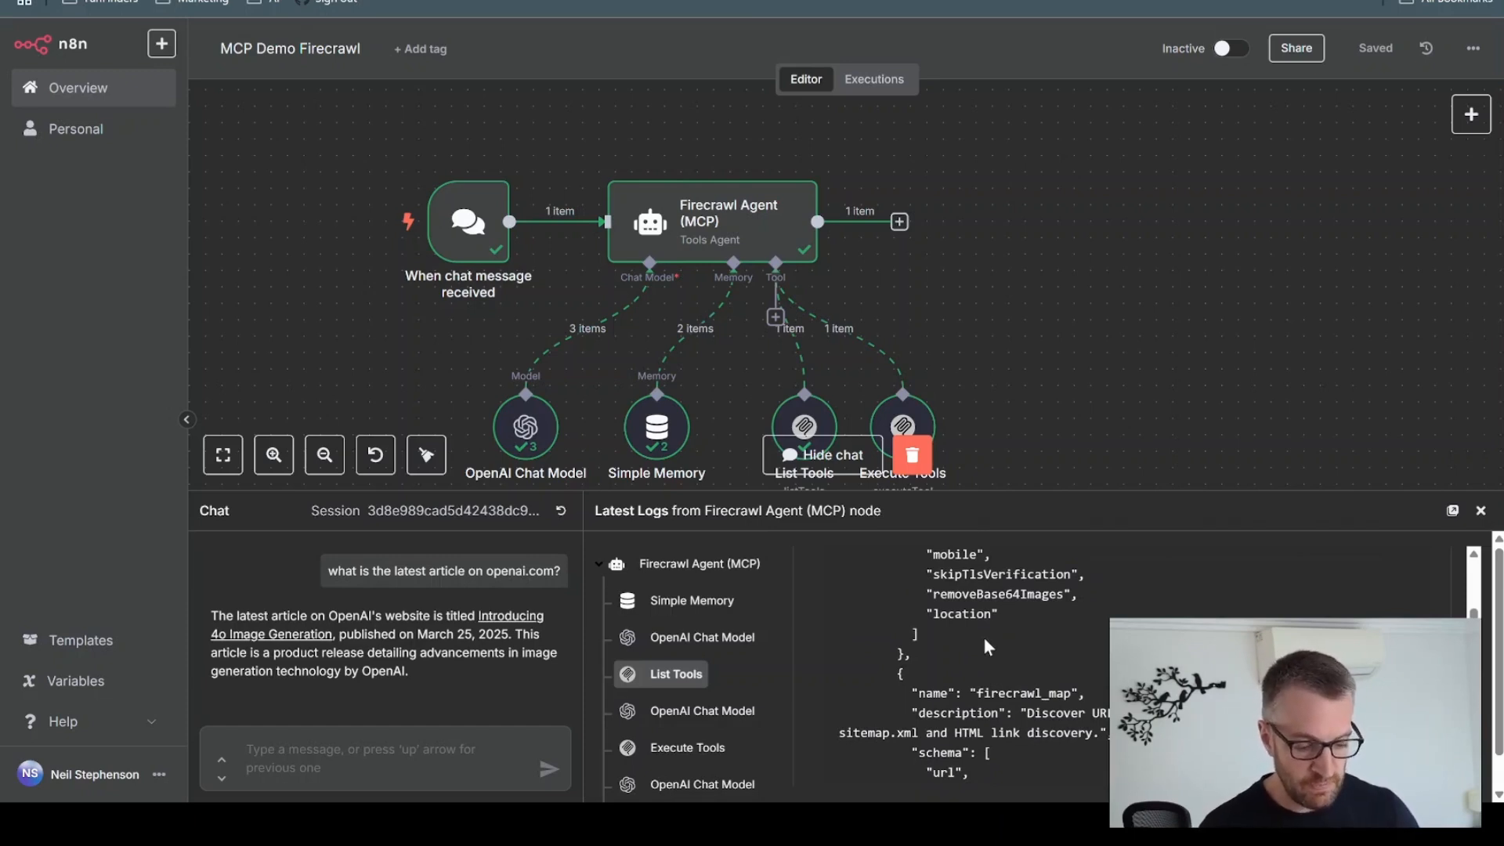
pyautogui.scroll(-3)
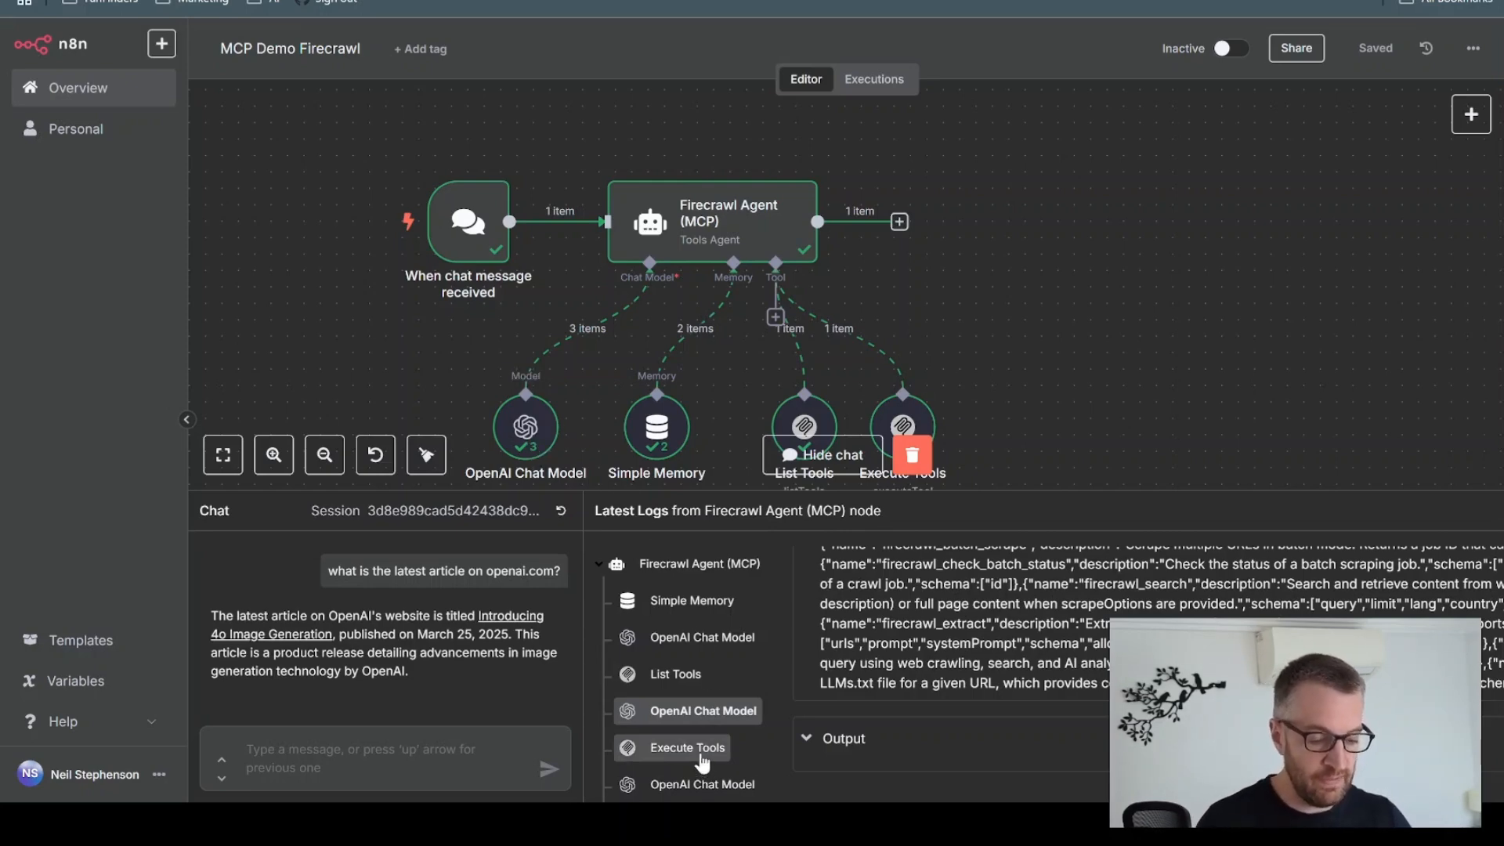
# - Review the Execute Tools log showing firecrawl_scrape on the OpenAI blog and its scraped markdown
pyautogui.click(686, 748)
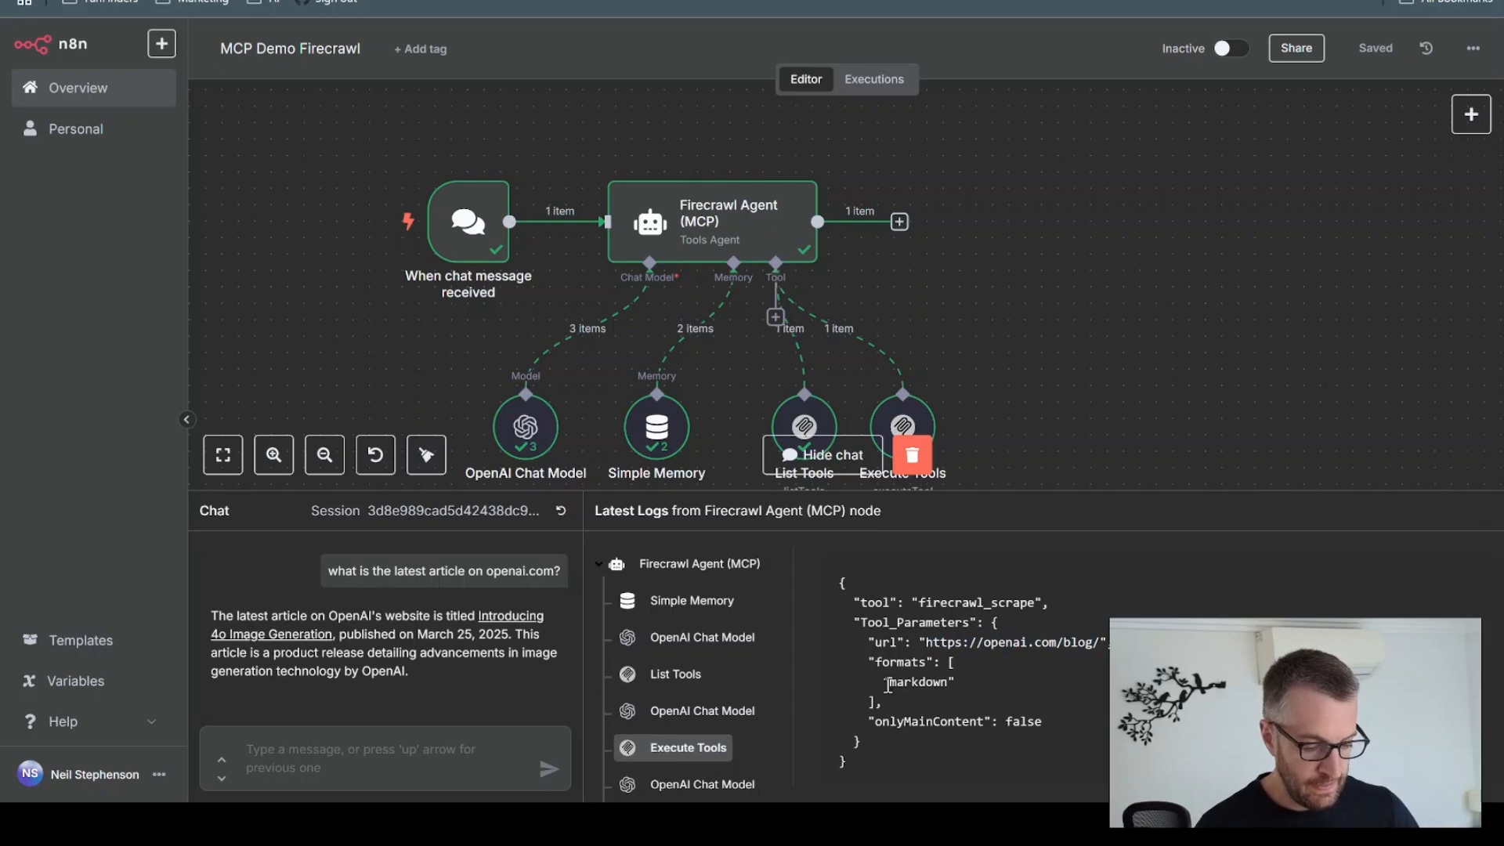
pyautogui.doubleClick(919, 683)
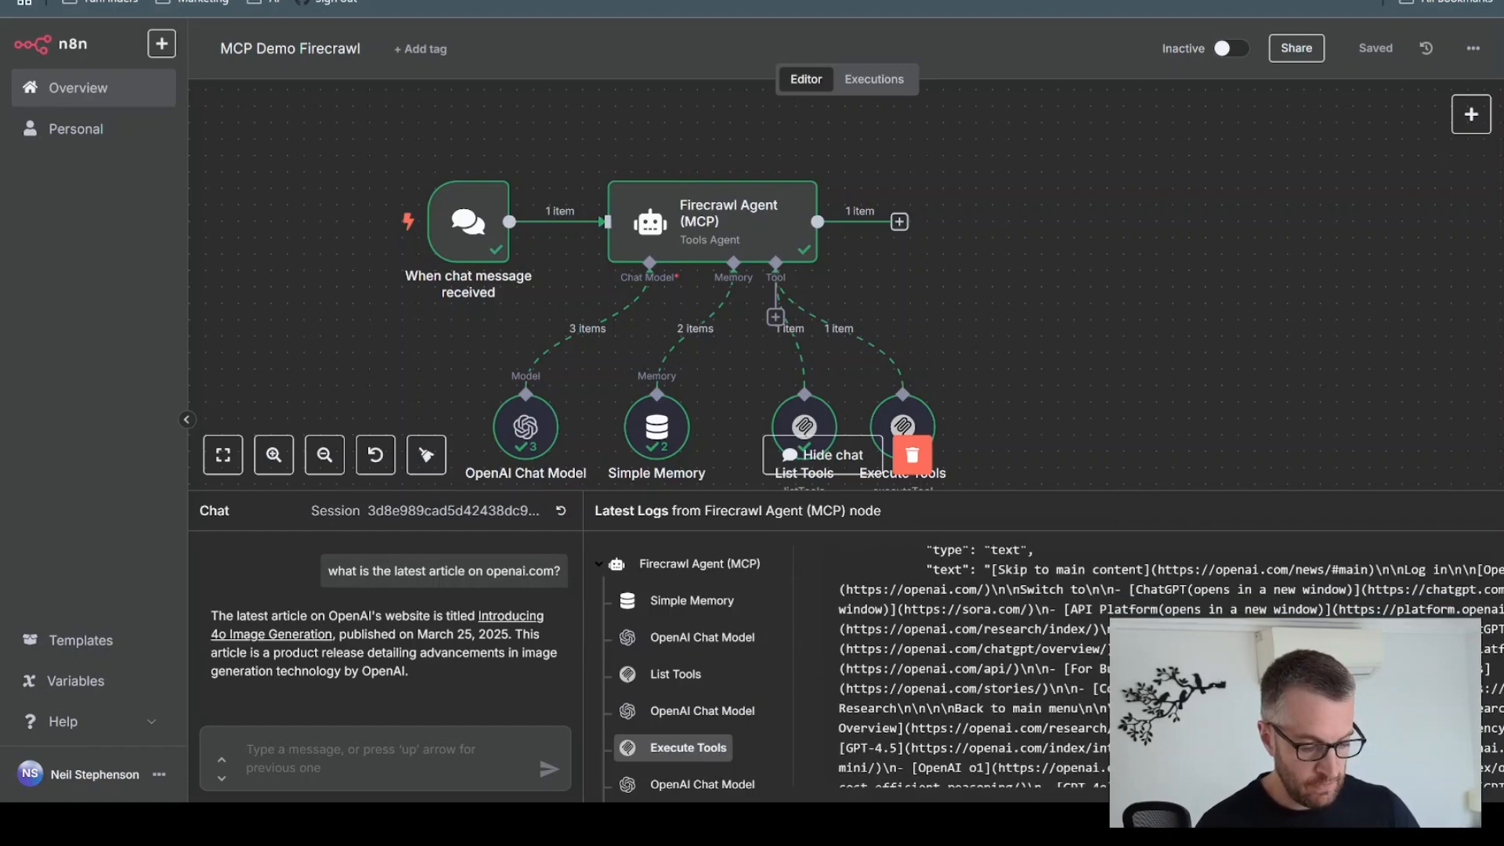
pyautogui.scroll(-3)
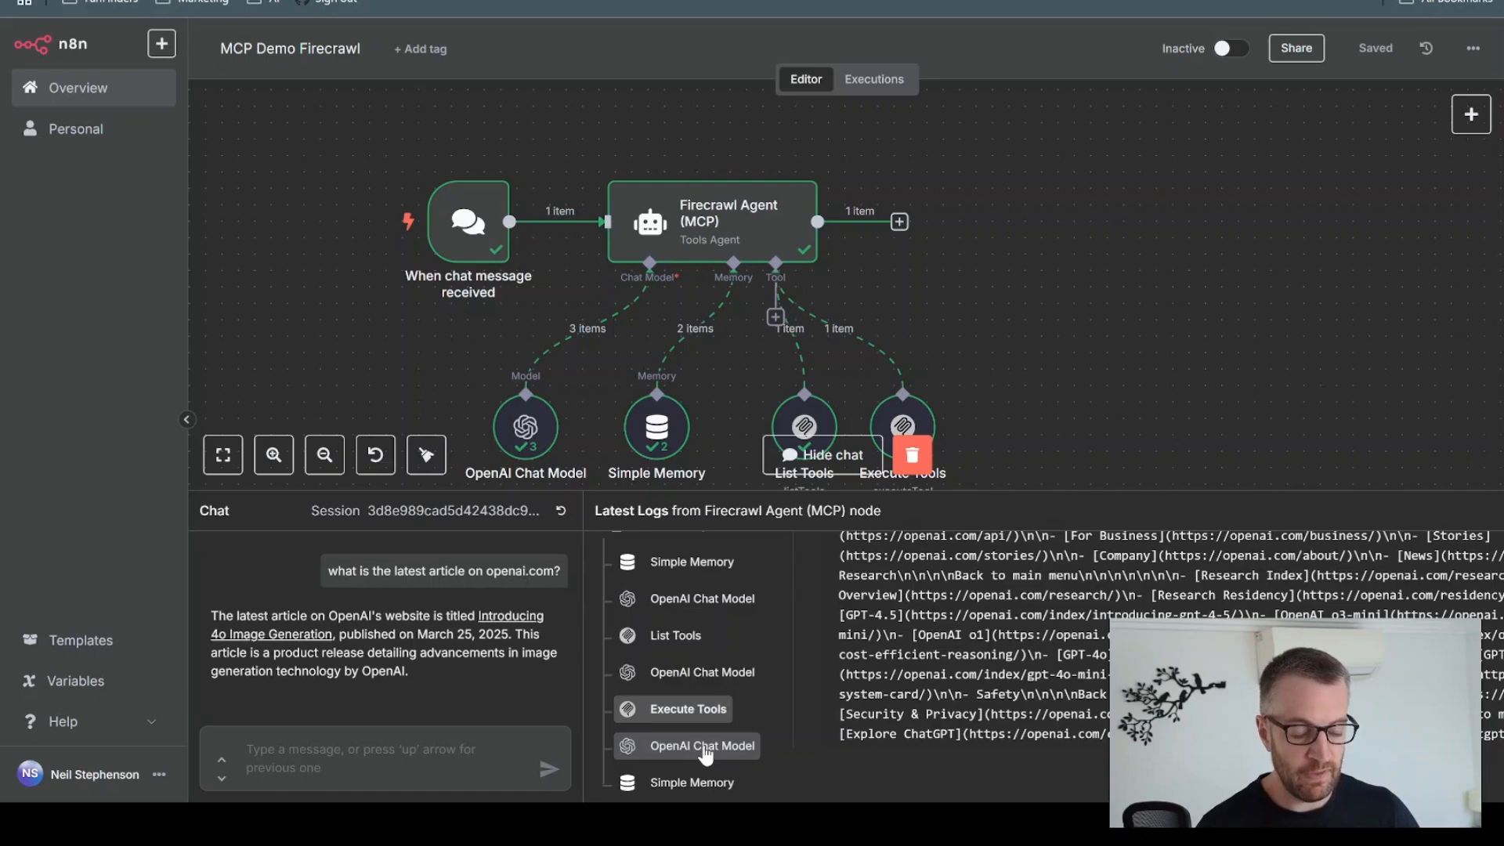
pyautogui.moveTo(1270, 306)
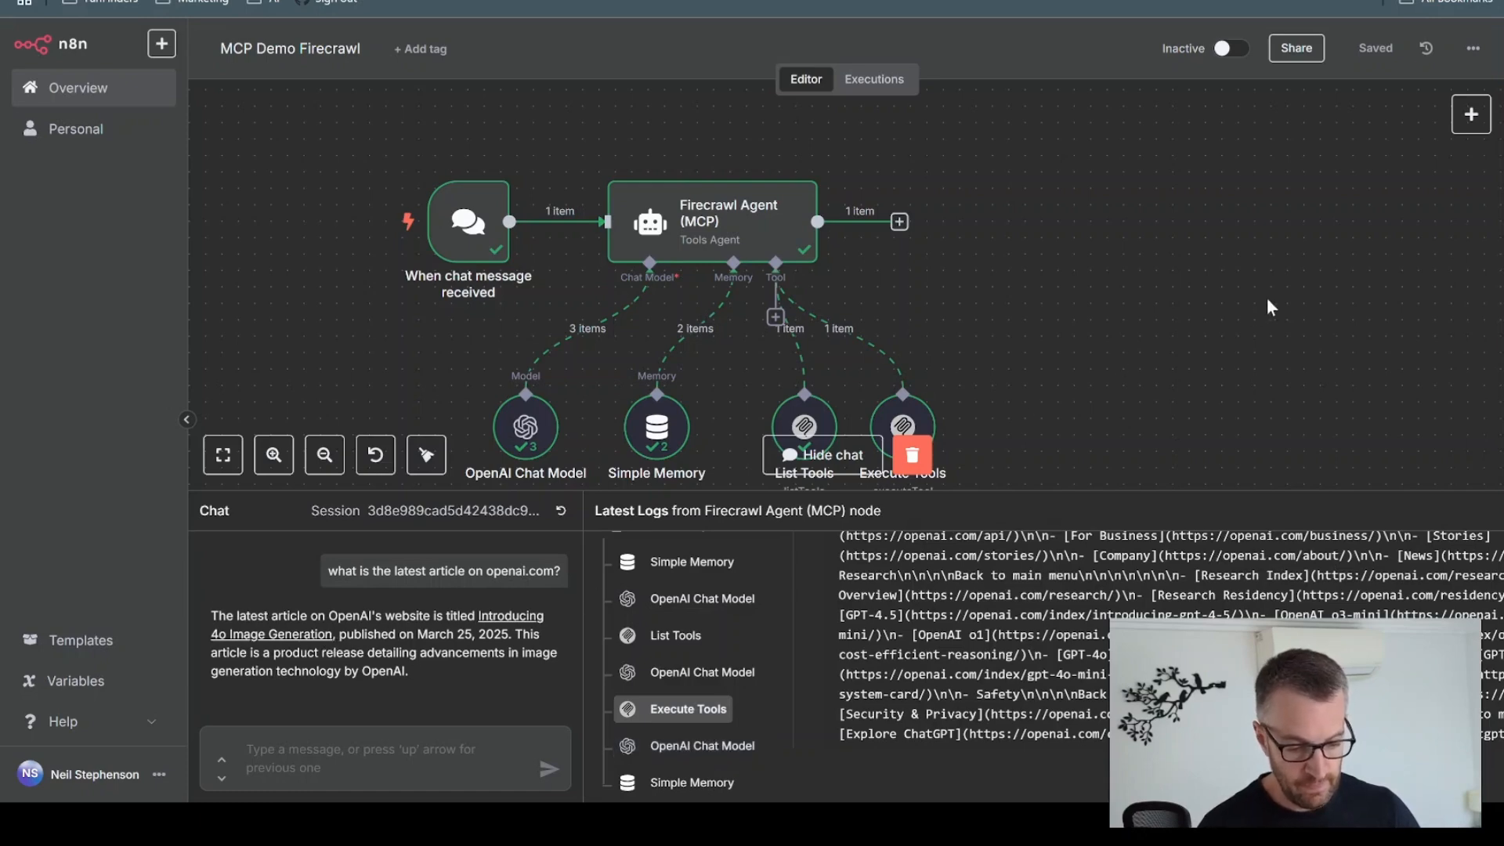
pyautogui.moveTo(764, 221)
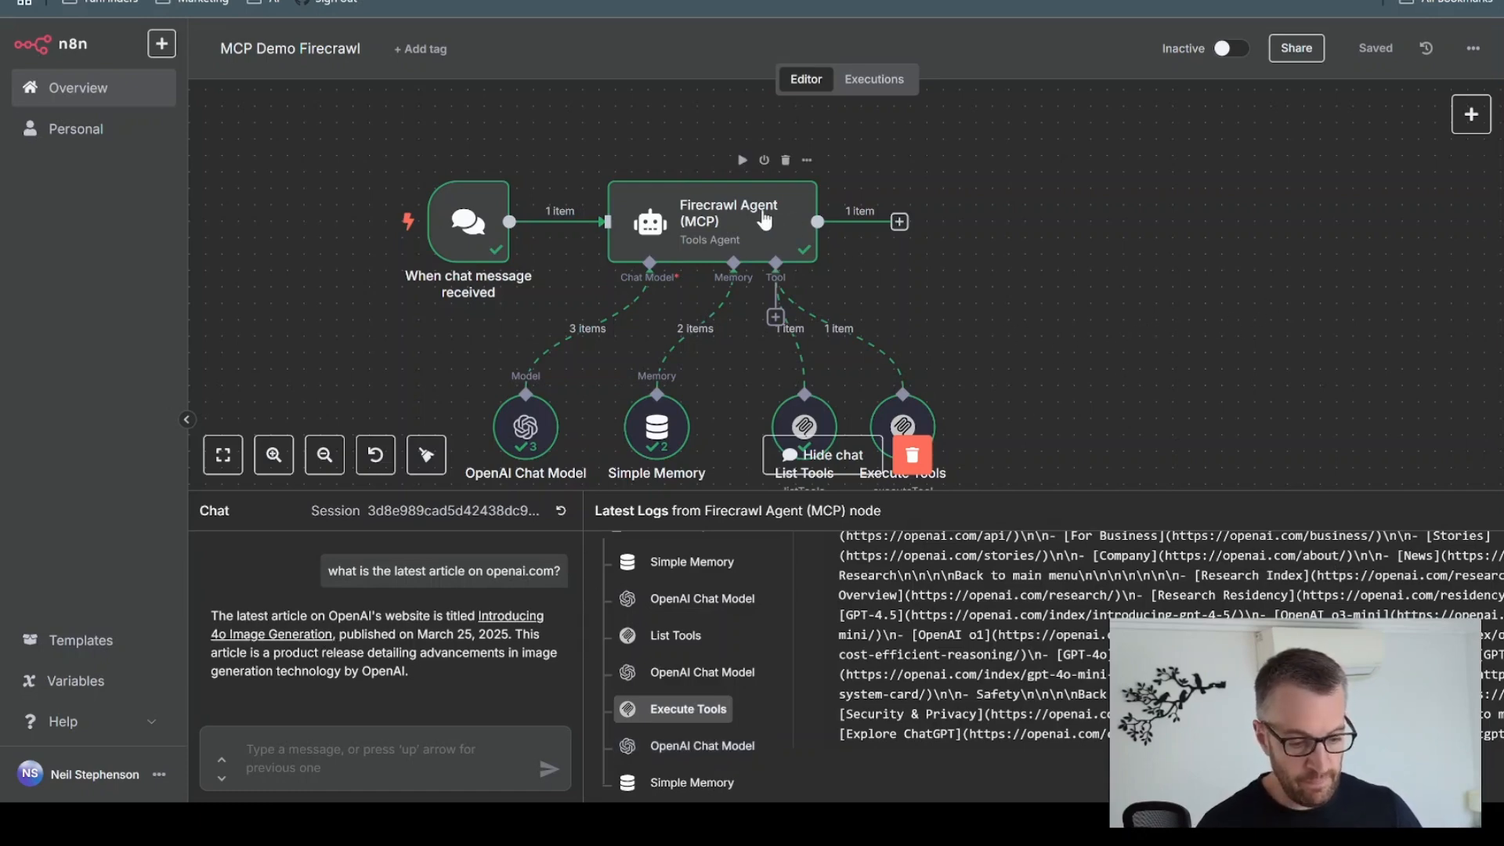
pyautogui.doubleClick(715, 222)
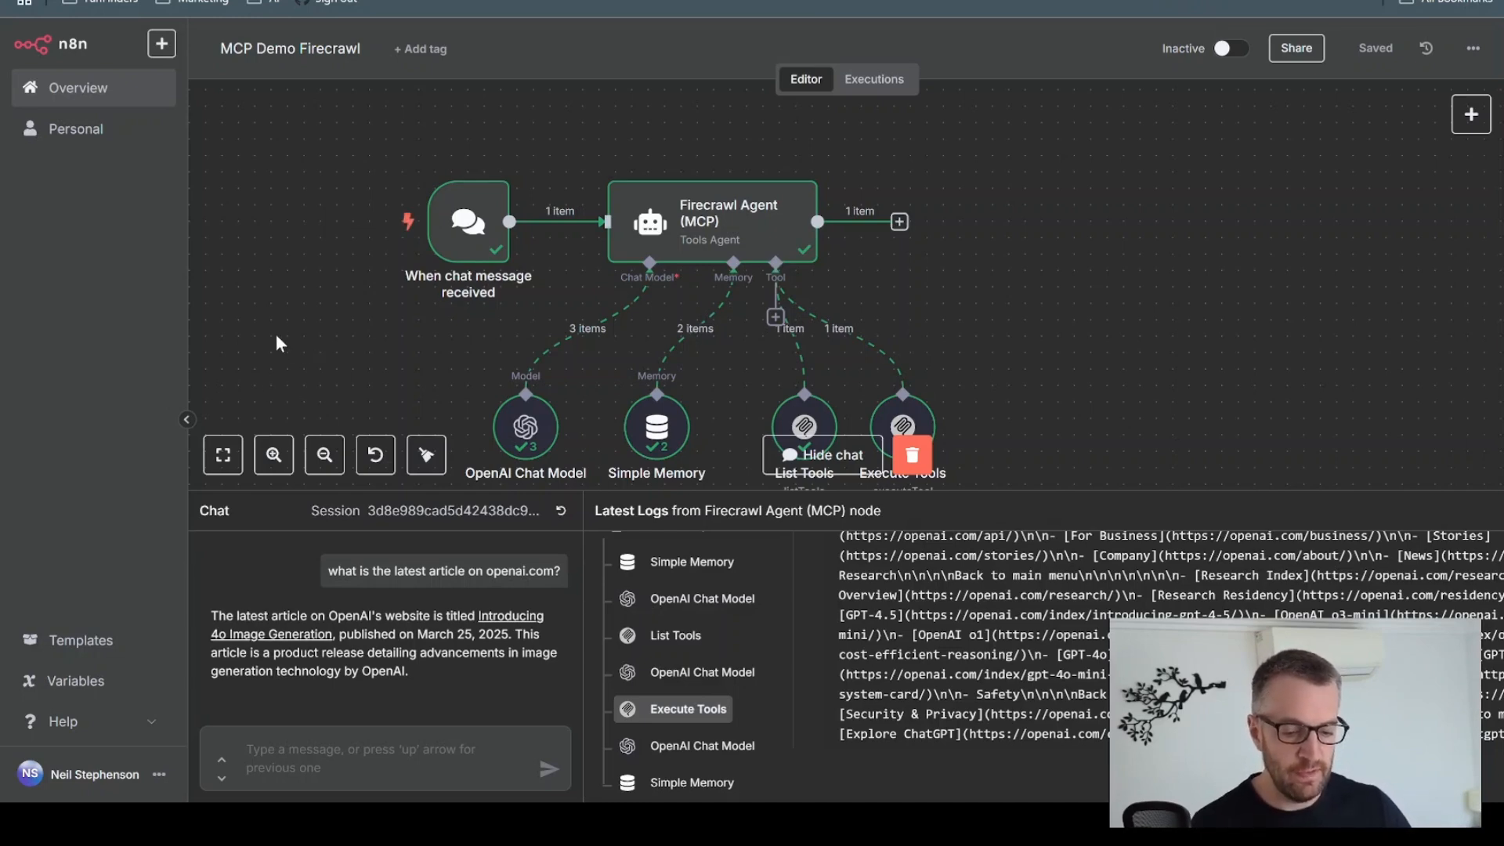
pyautogui.moveTo(157, 356)
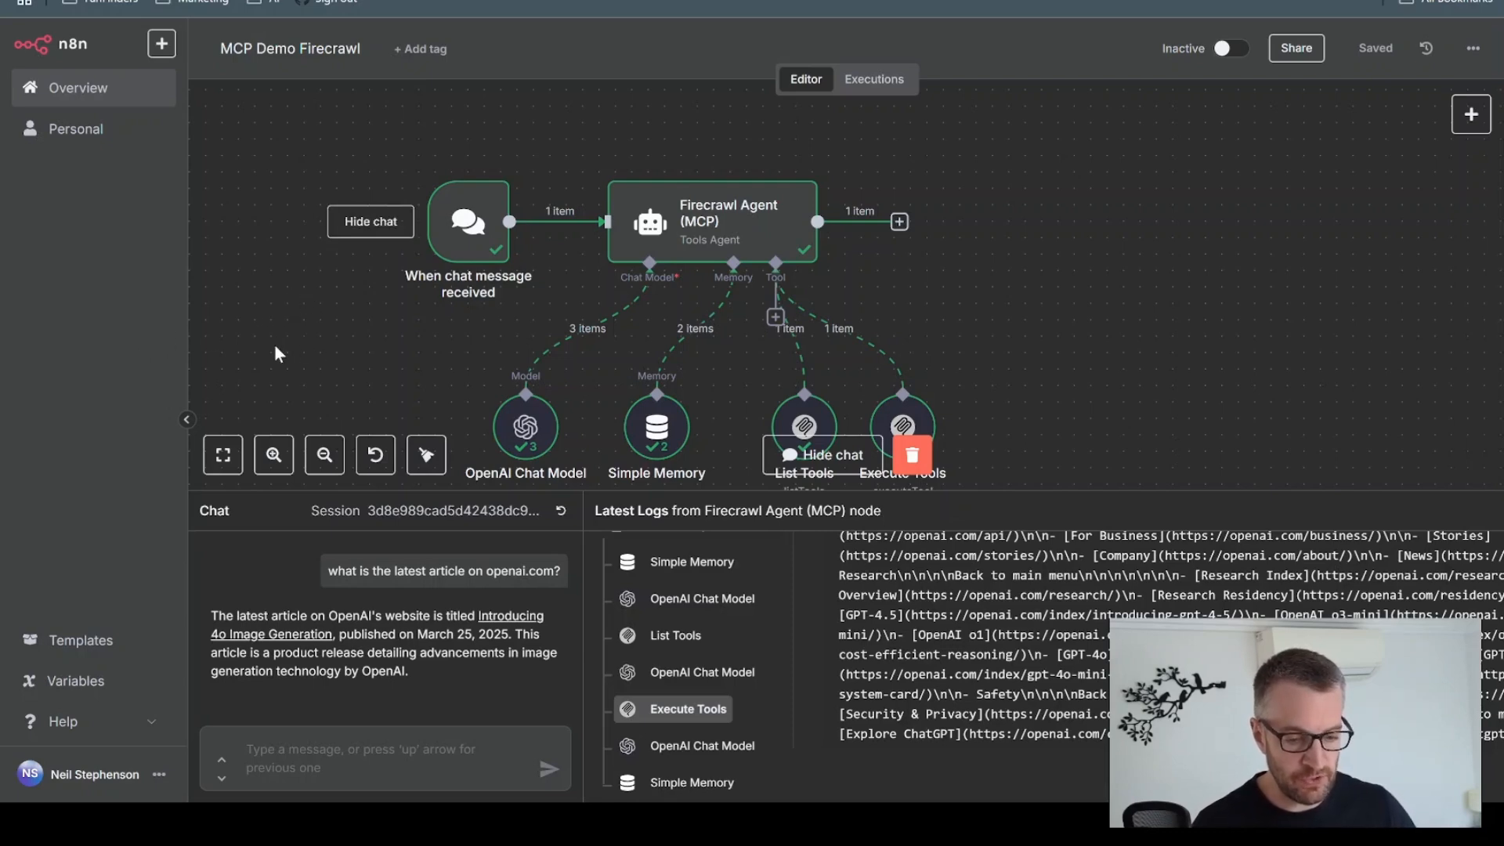
pyautogui.moveTo(424, 120)
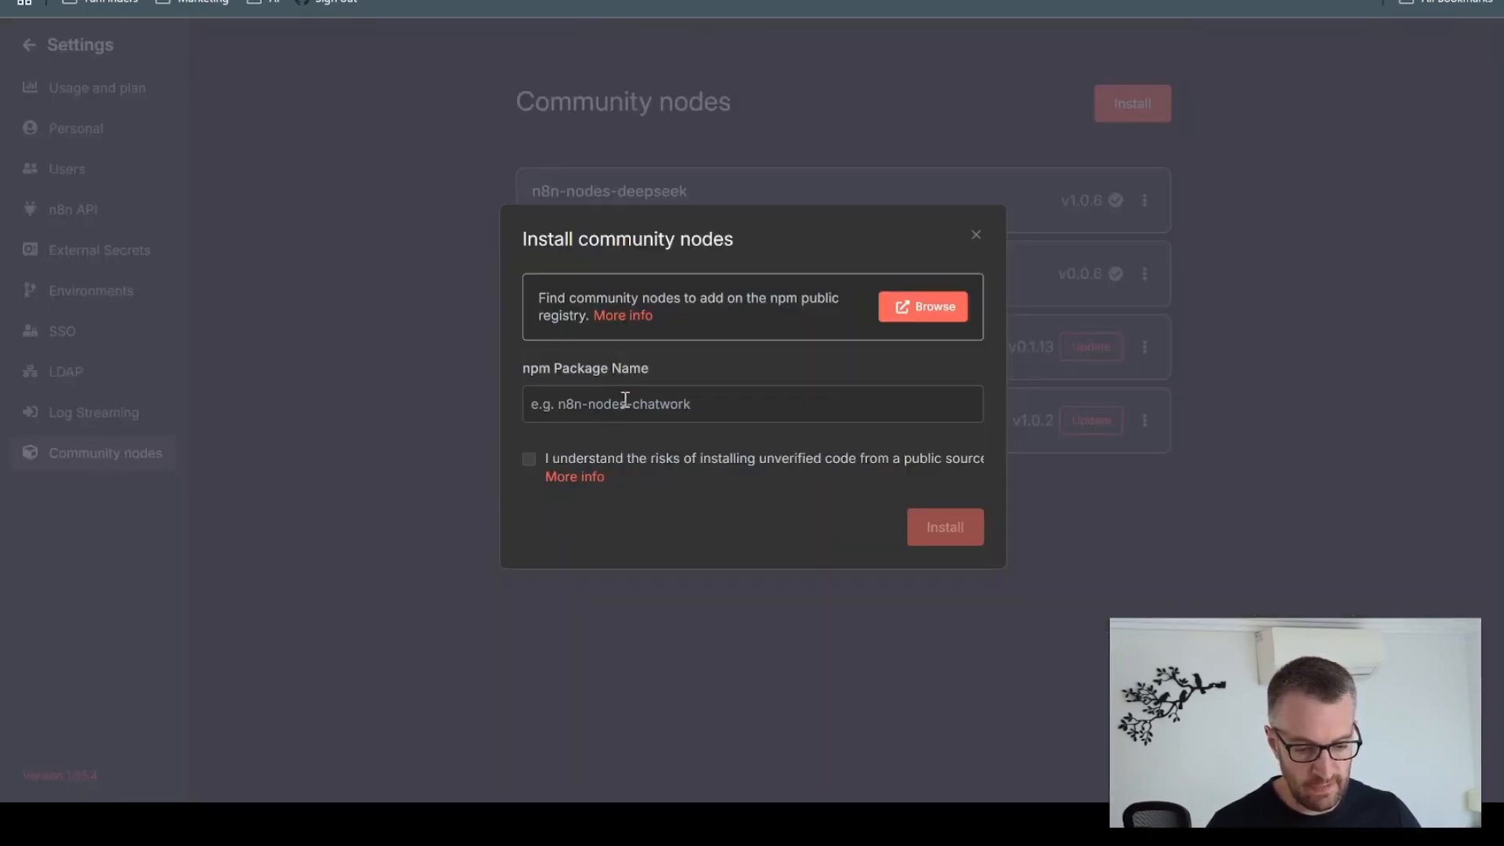
# - Open the Install community nodes dialog from Settings > Community nodes
pyautogui.click(923, 306)
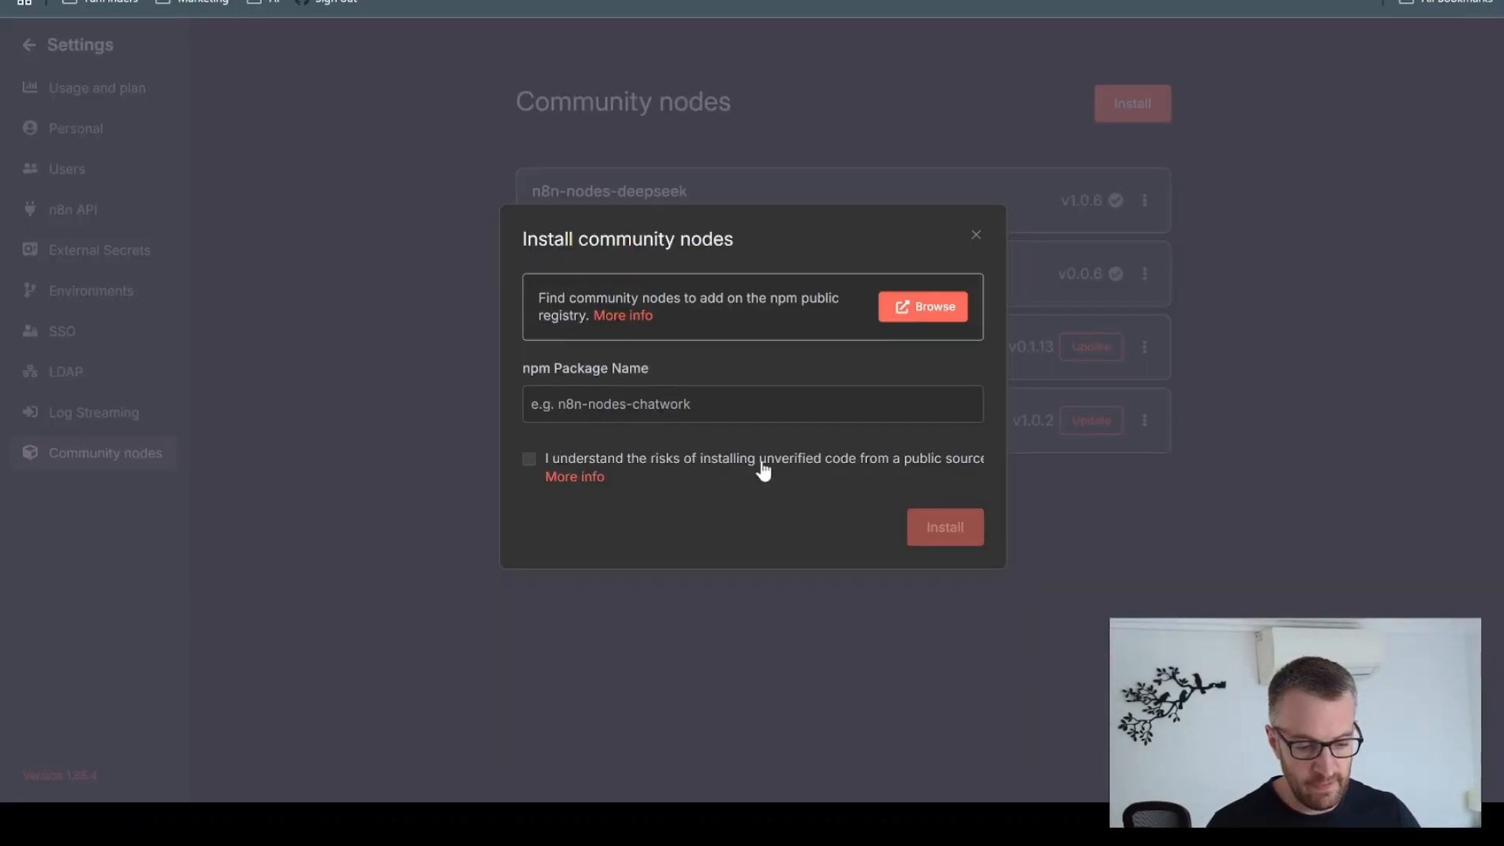
pyautogui.moveTo(767, 352)
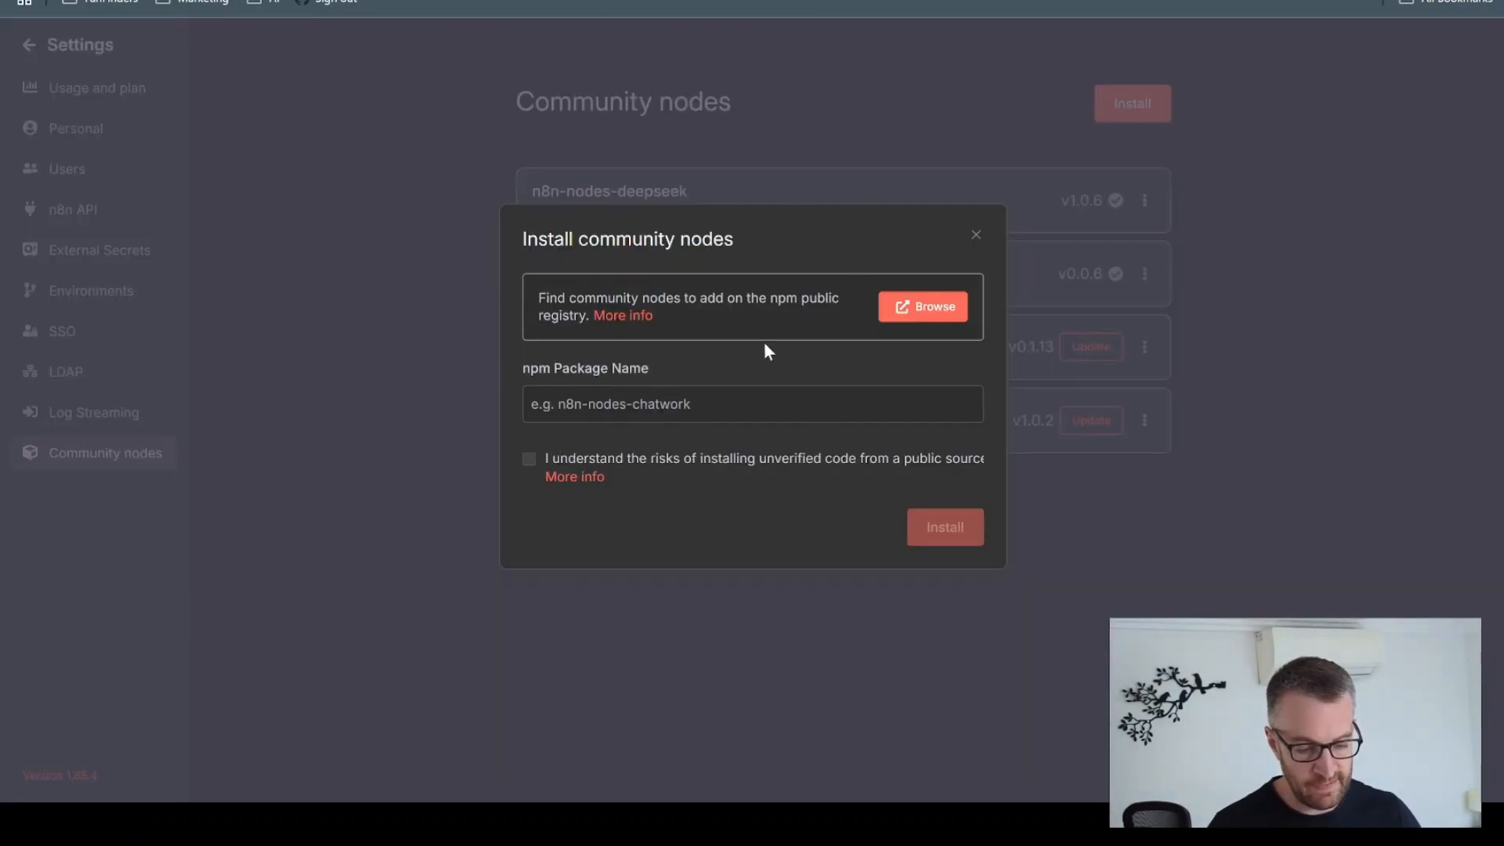
pyautogui.moveTo(774, 377)
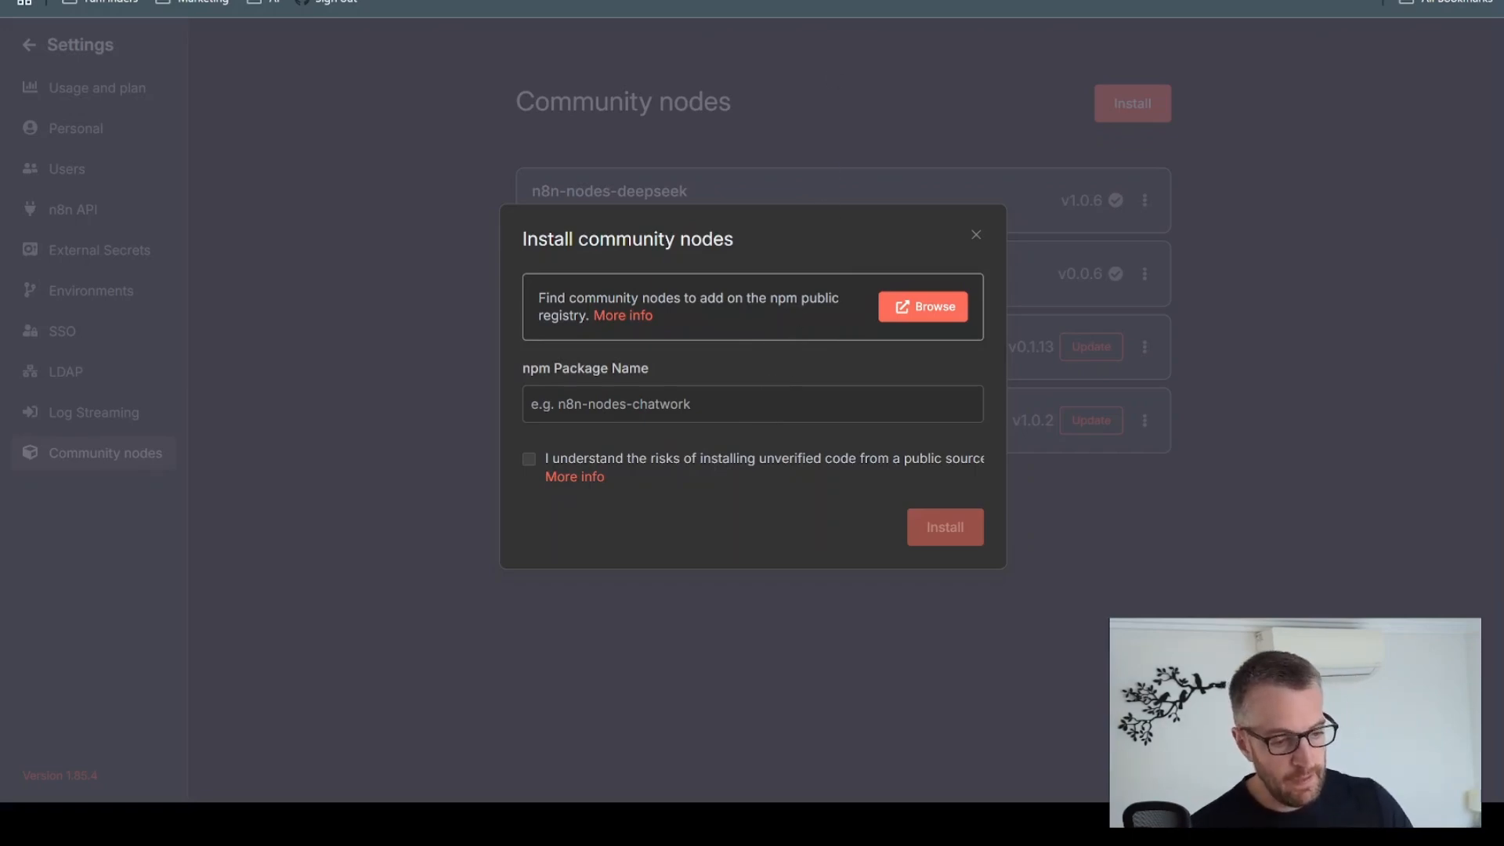
# - Scroll the MCP servers README past official integrations down to the Community Servers list
pyautogui.click(923, 306)
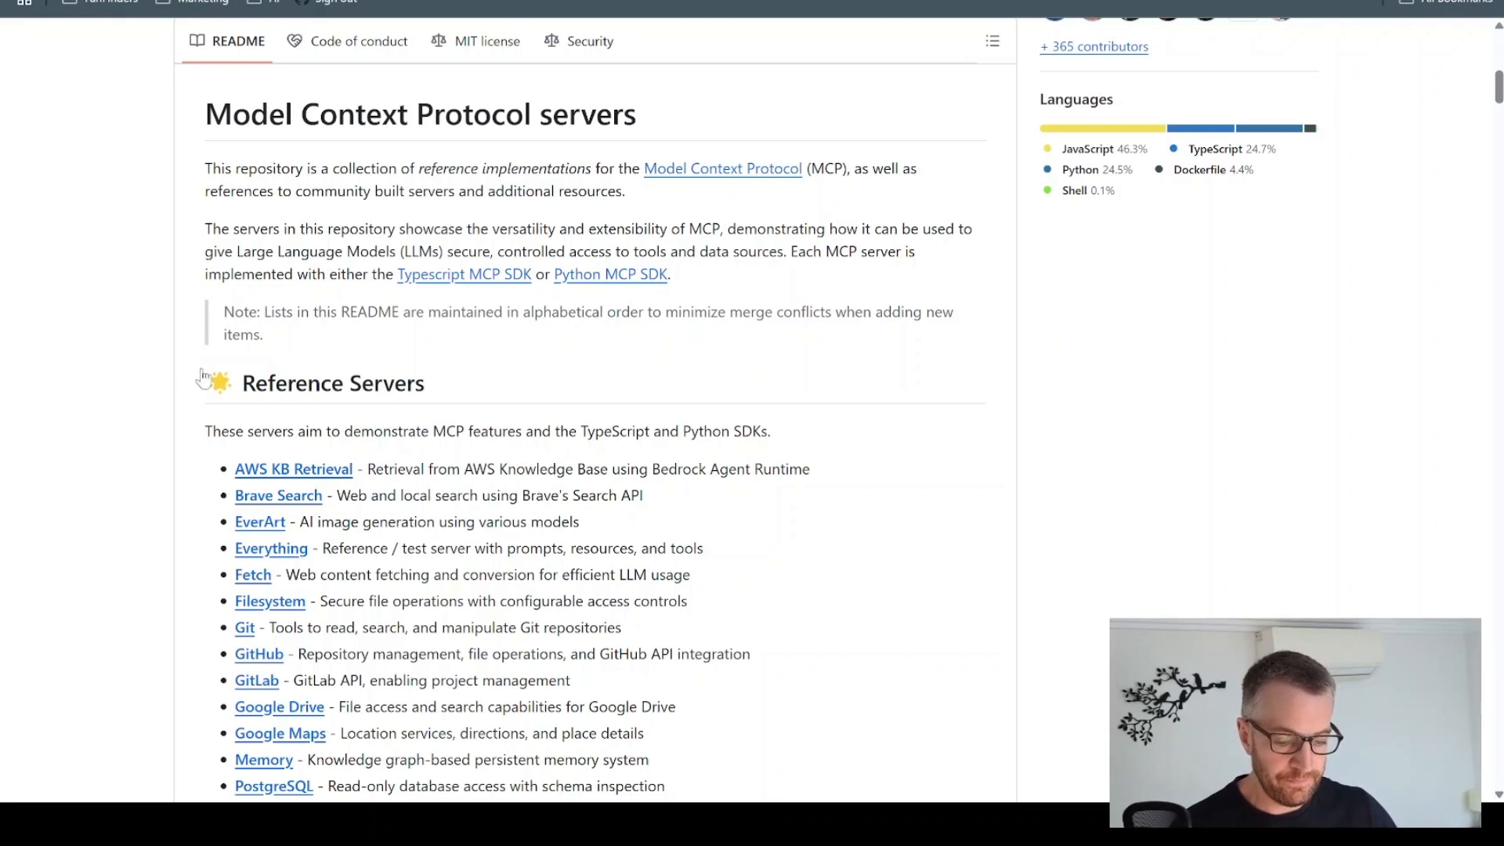
pyautogui.moveTo(184, 330)
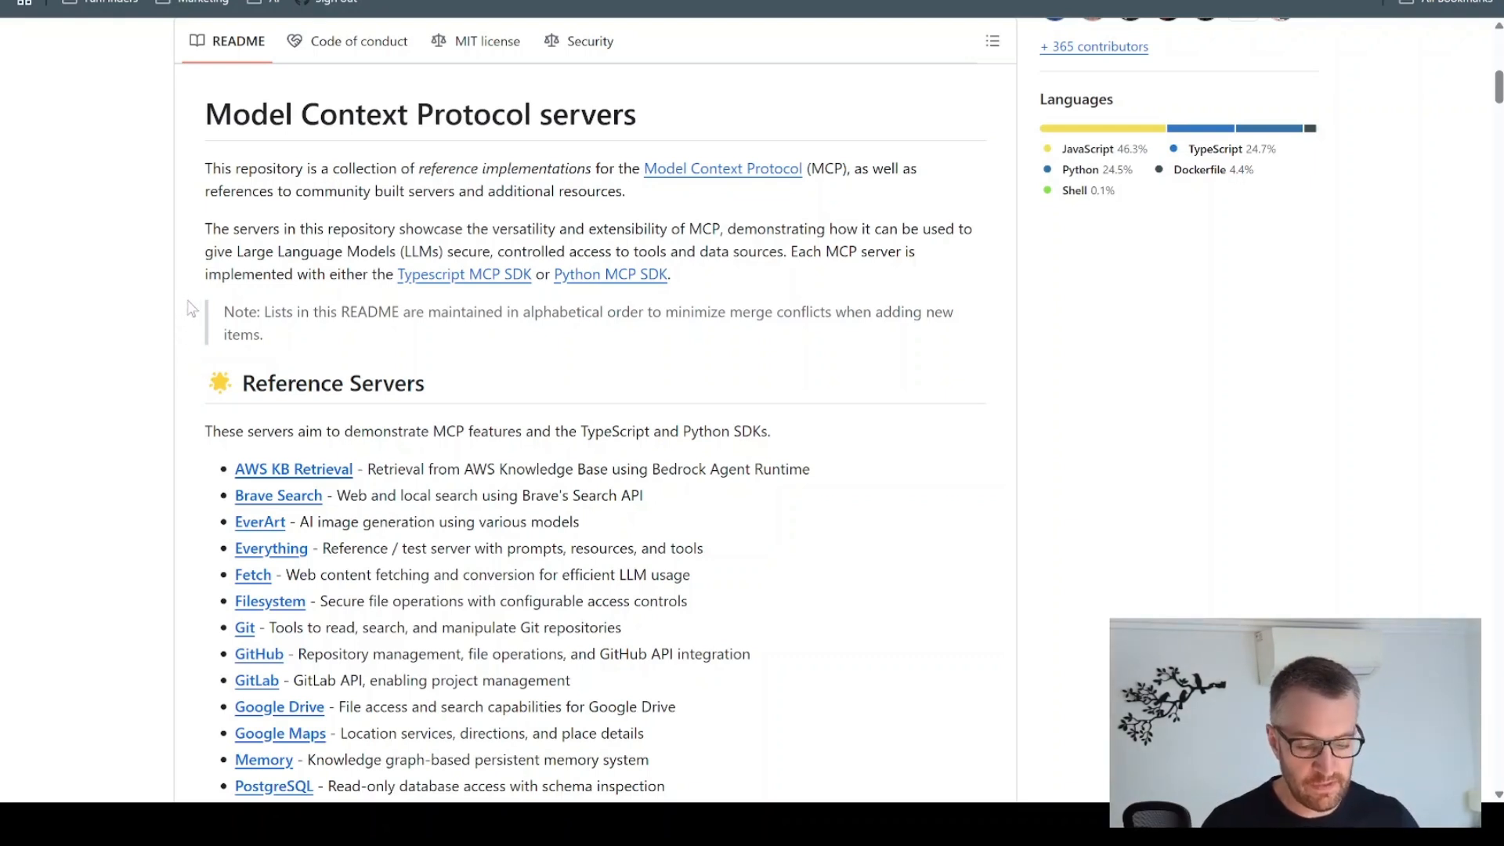
pyautogui.moveTo(196, 331)
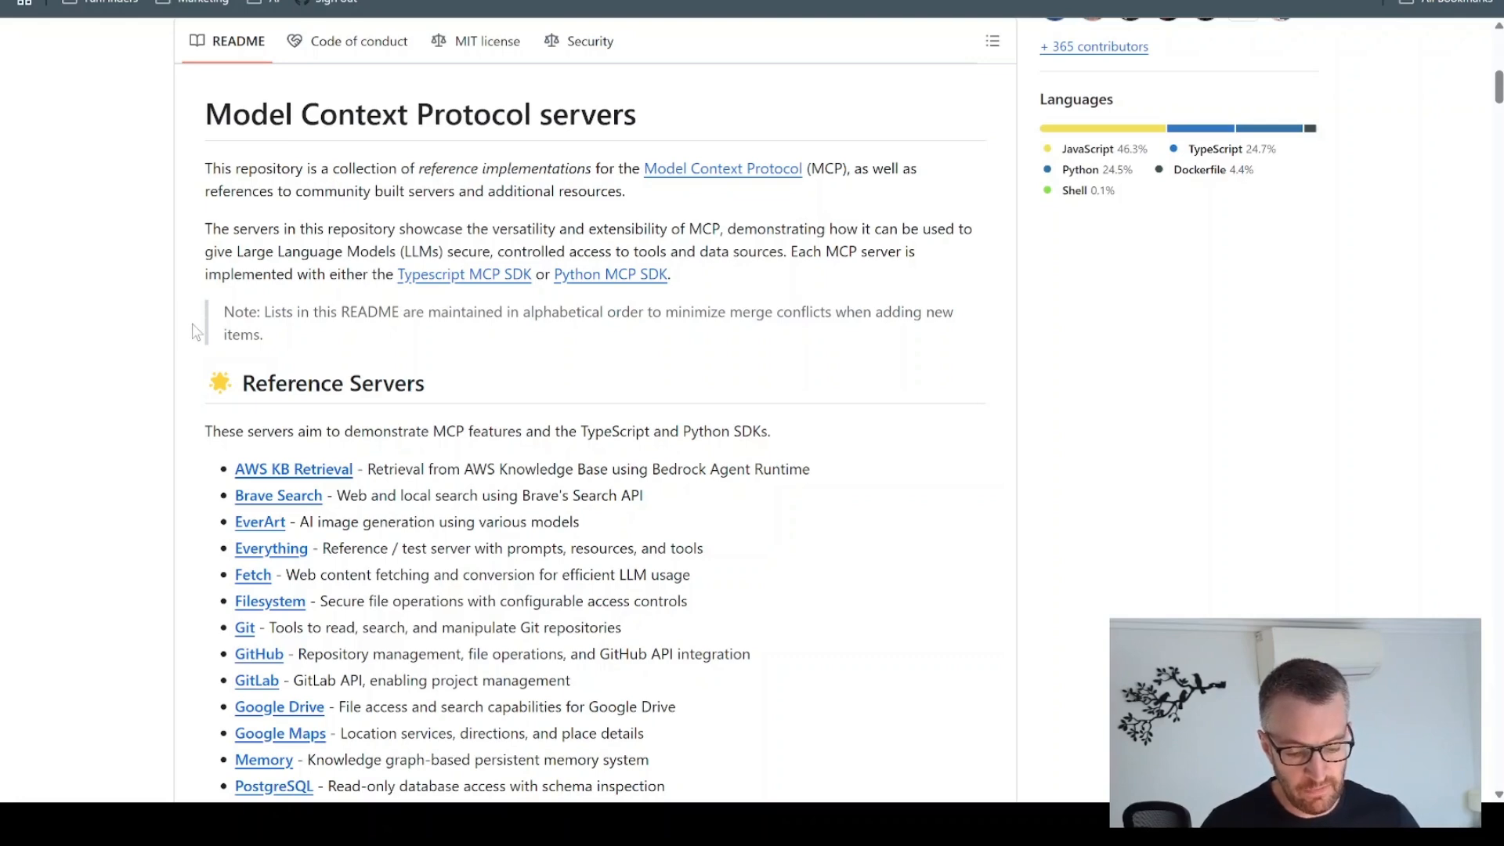
pyautogui.scroll(-3)
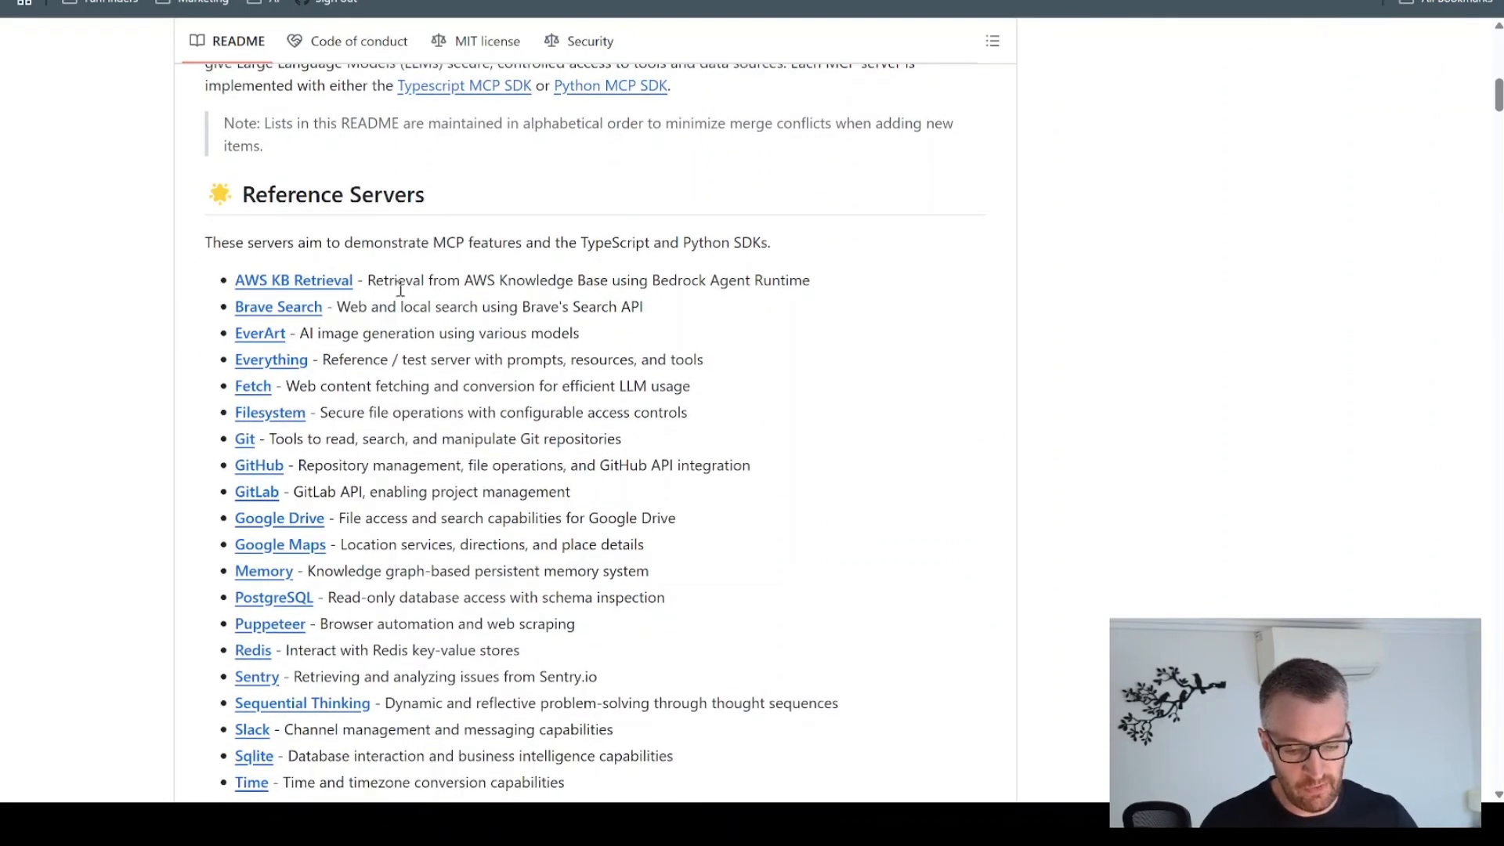
pyautogui.scroll(-3)
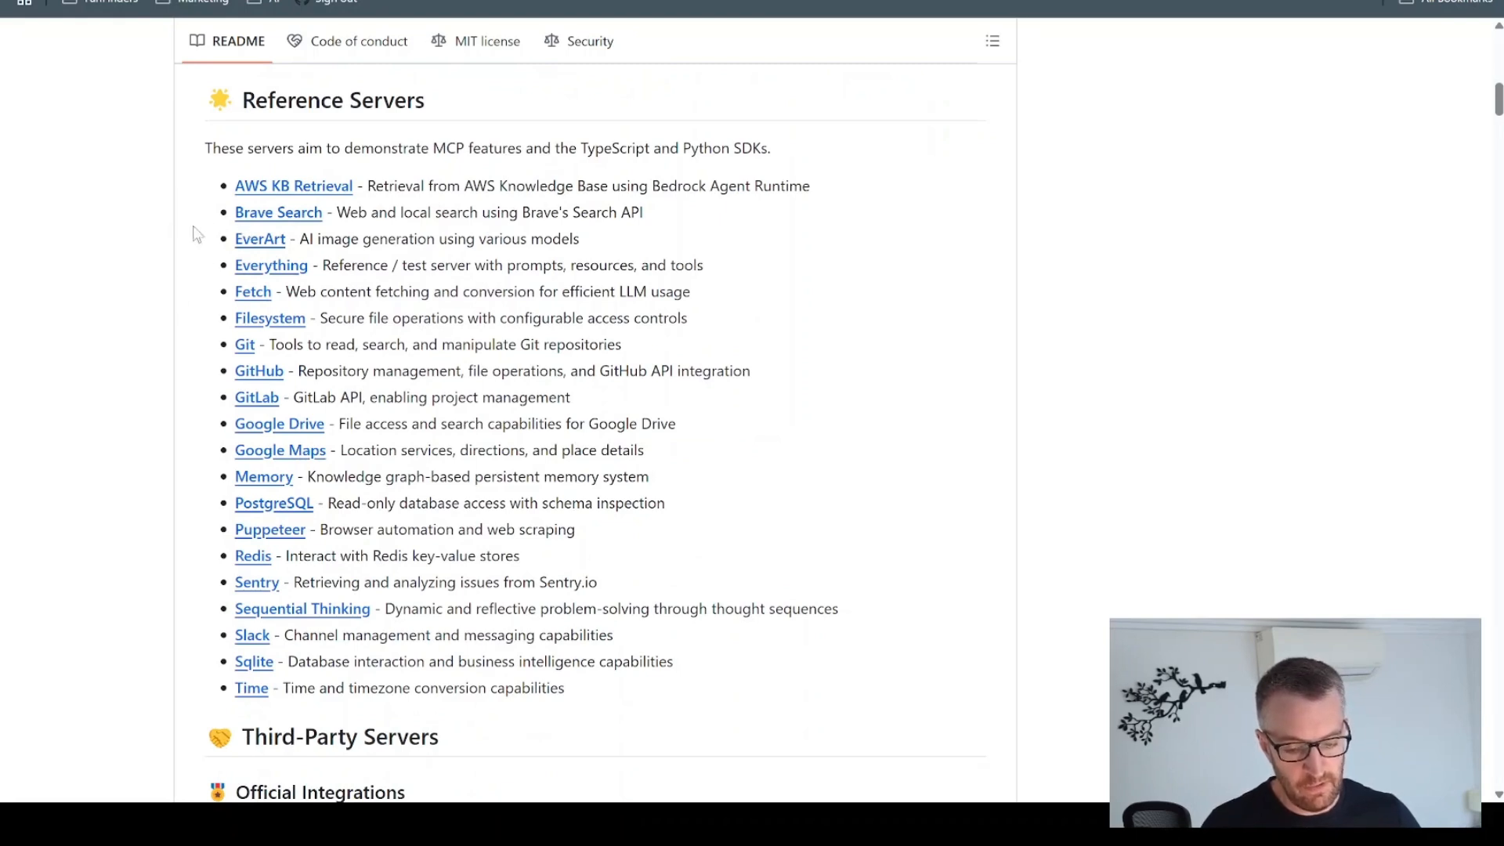
pyautogui.moveTo(183, 309)
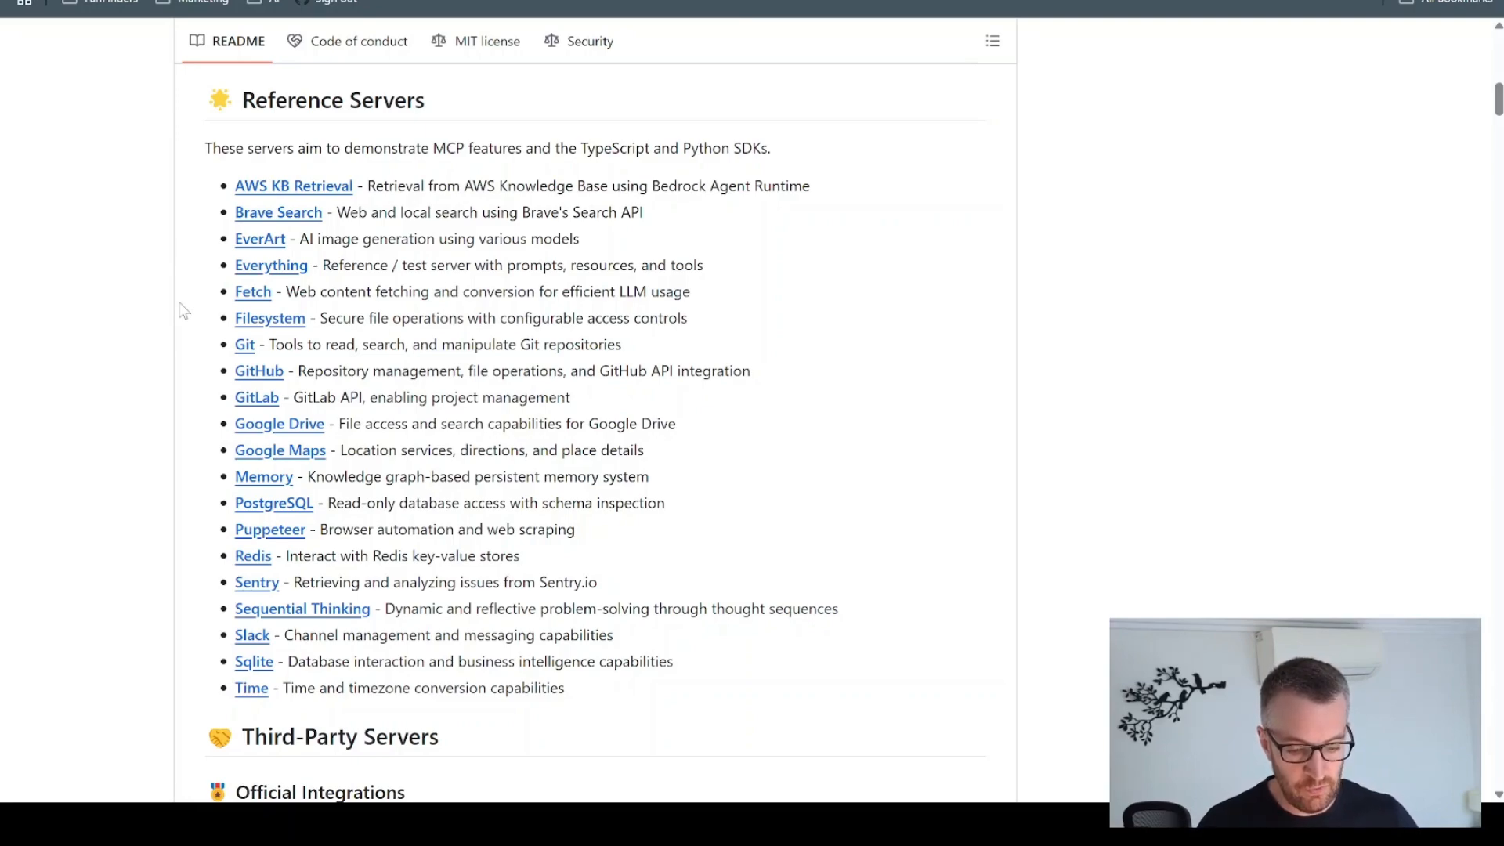
pyautogui.scroll(-3)
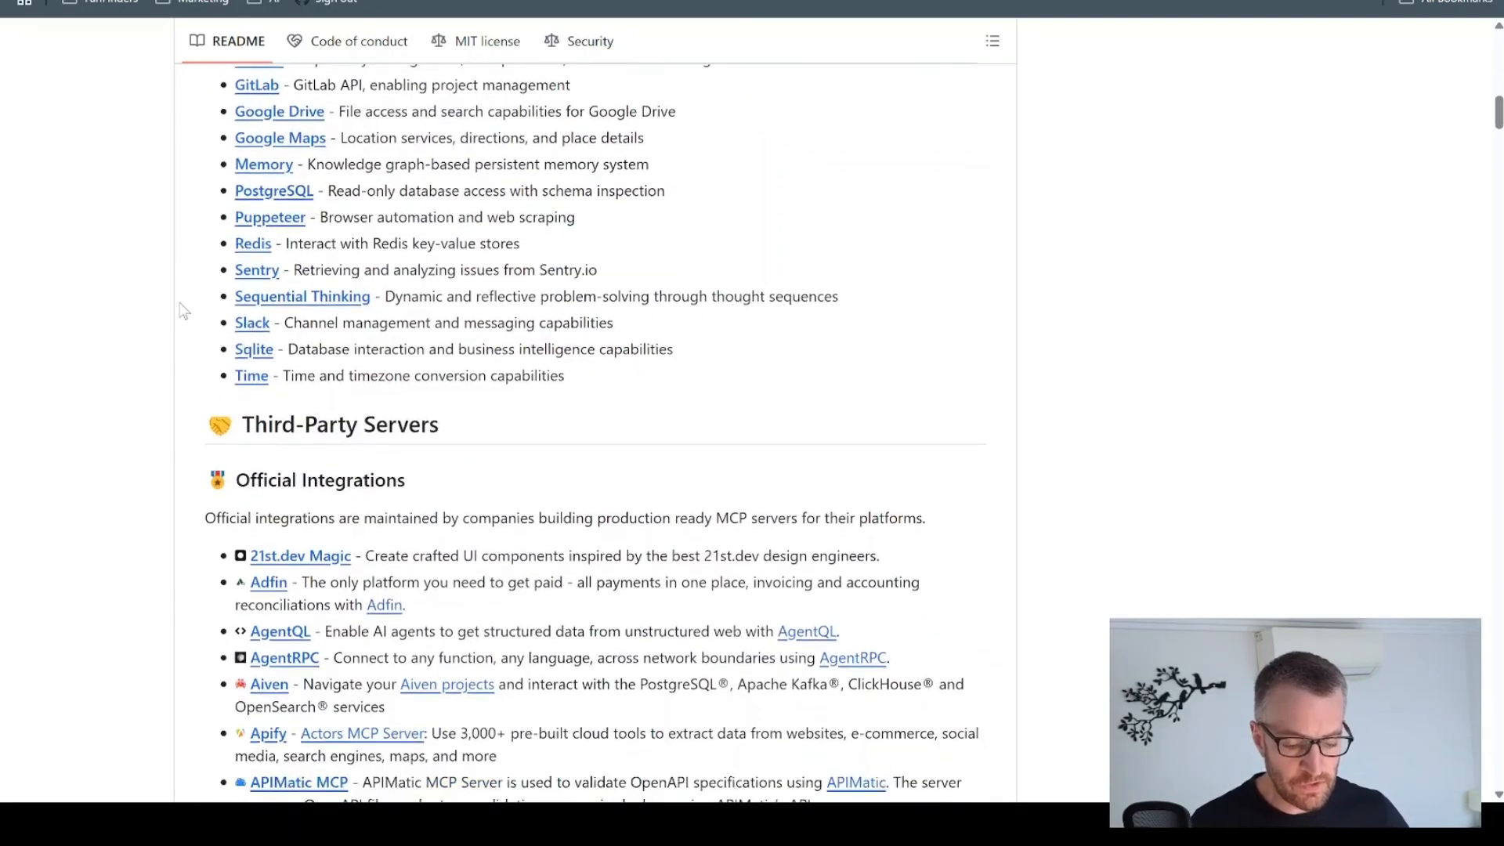
pyautogui.scroll(-3)
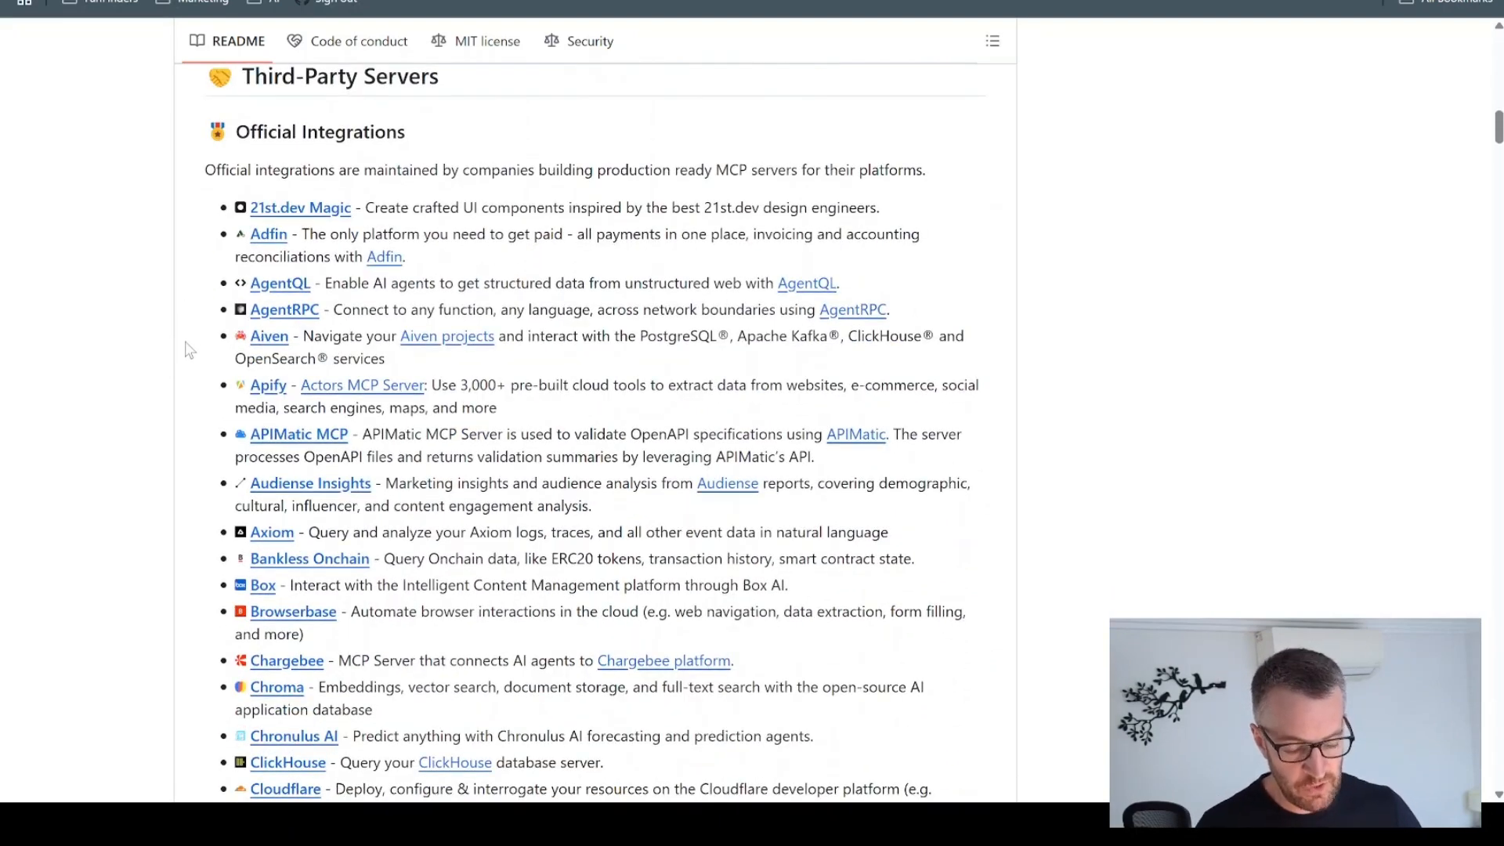
pyautogui.scroll(-3)
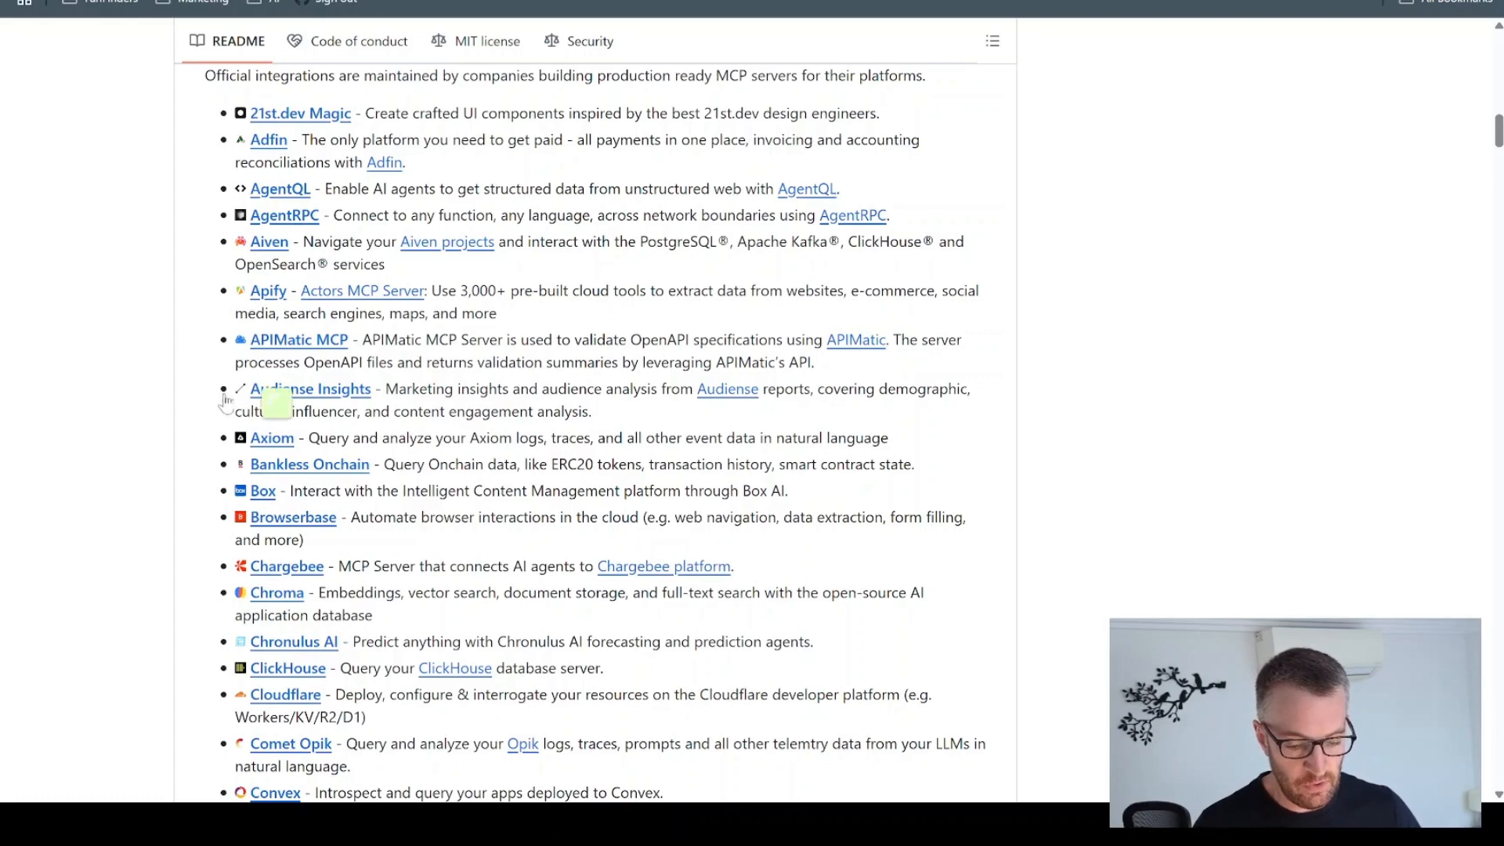
pyautogui.scroll(-3)
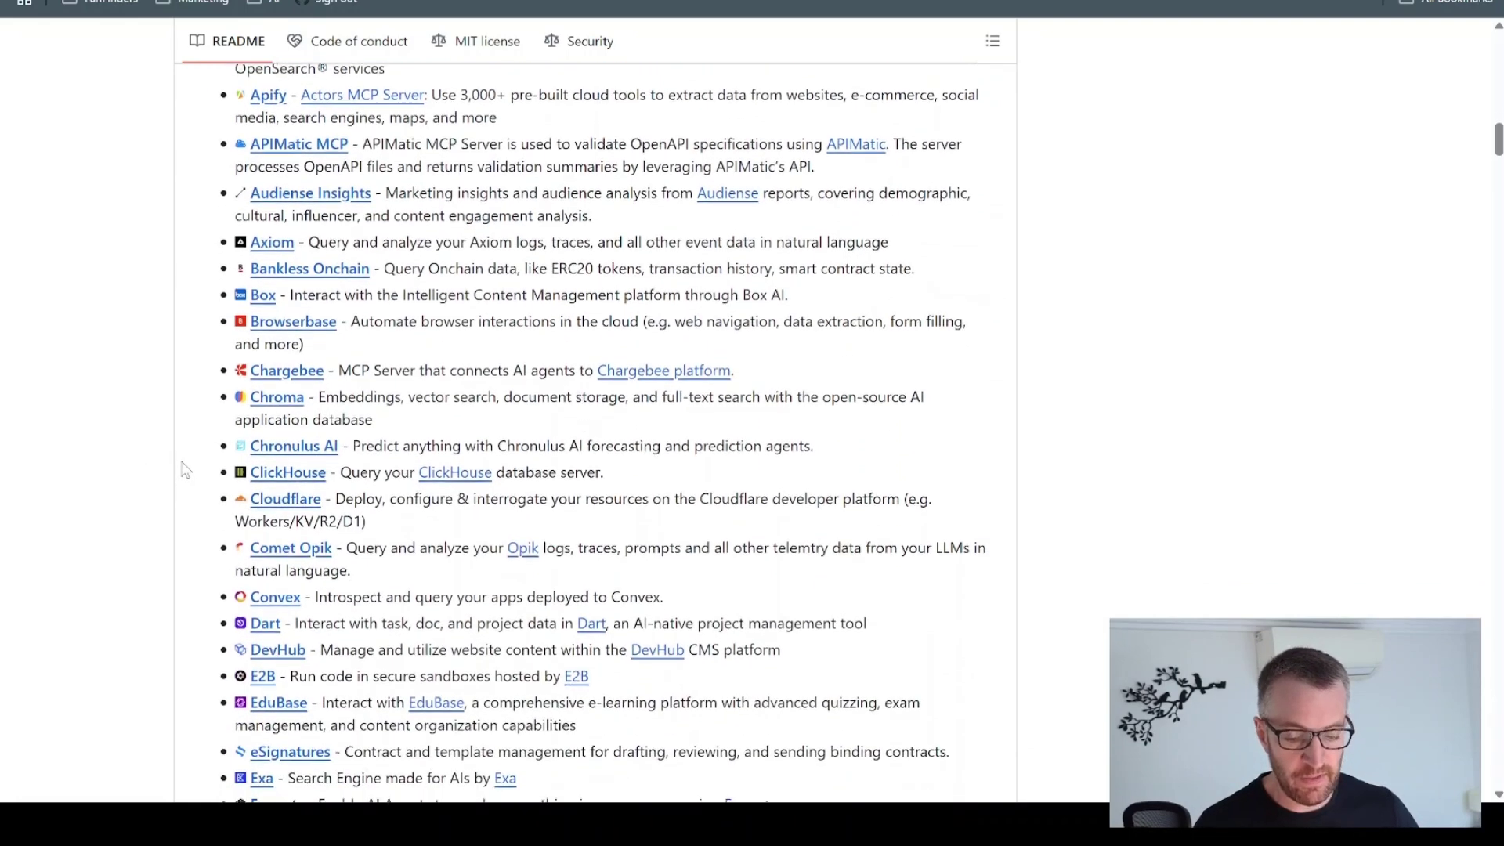
pyautogui.scroll(-3)
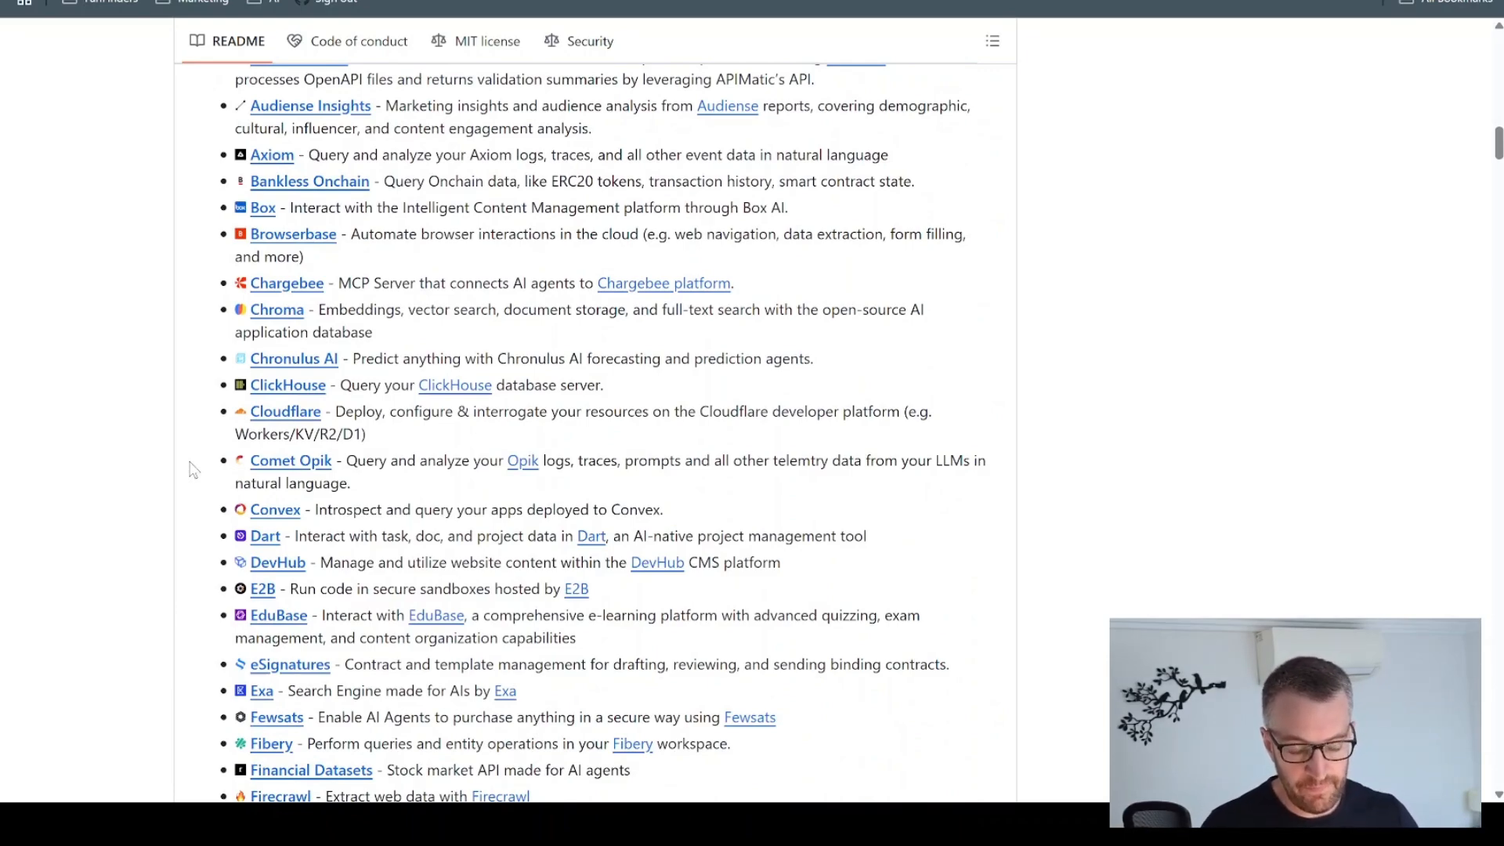
pyautogui.scroll(-3)
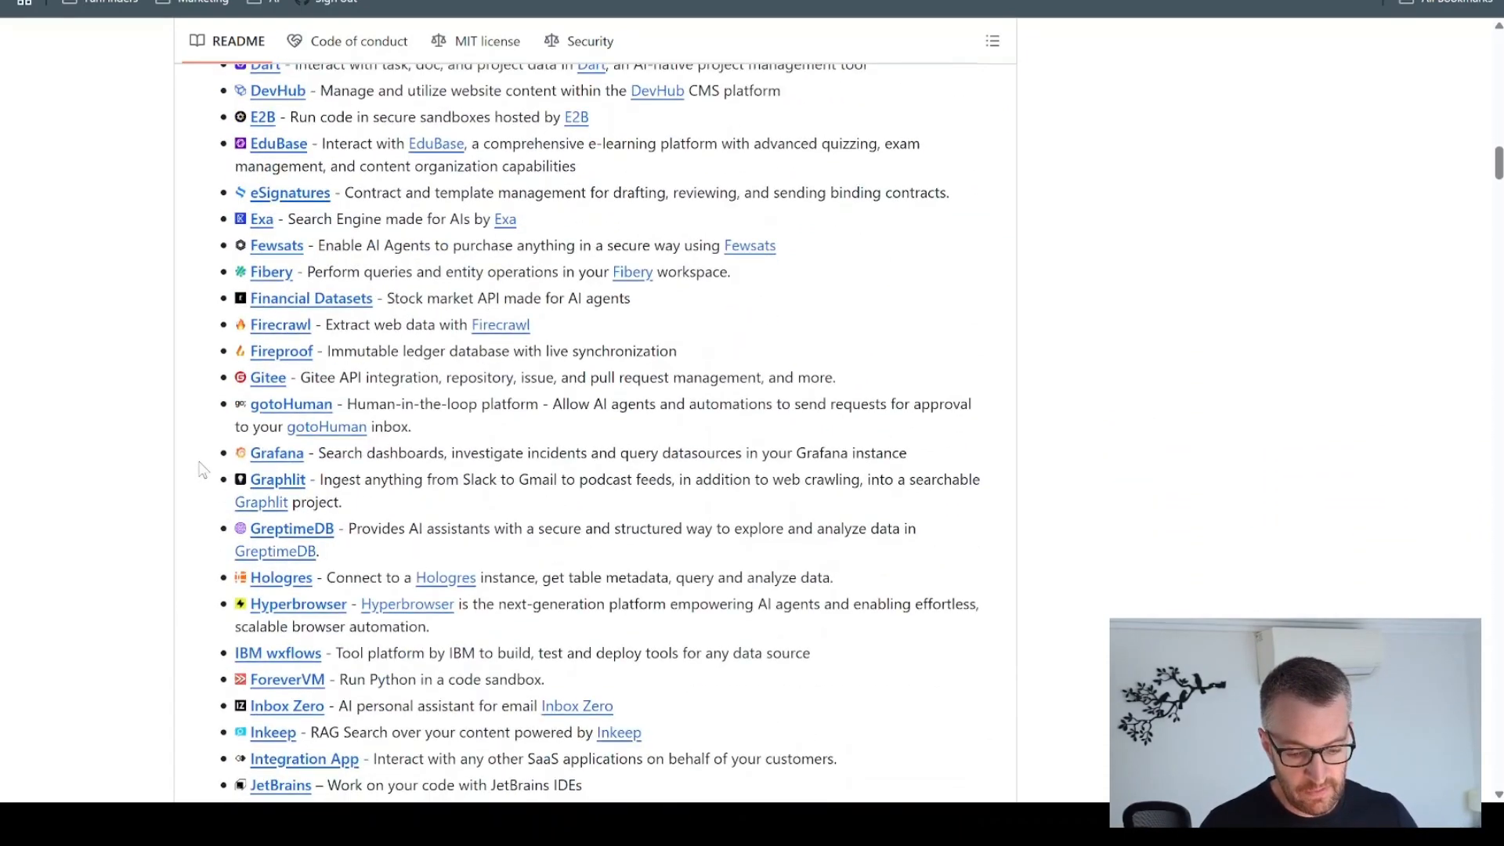
pyautogui.scroll(-3)
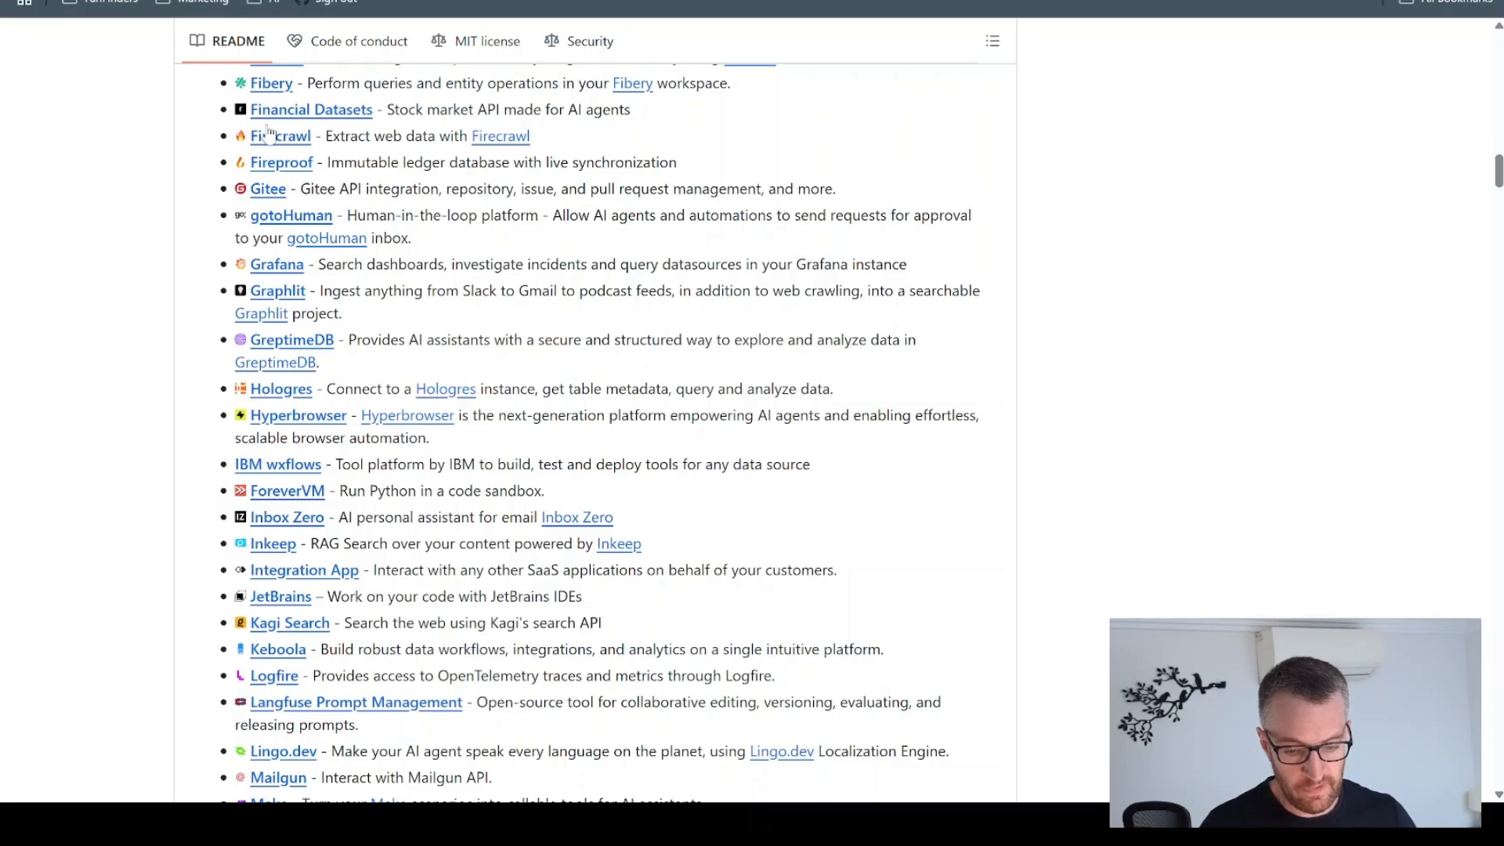
pyautogui.moveTo(185, 249)
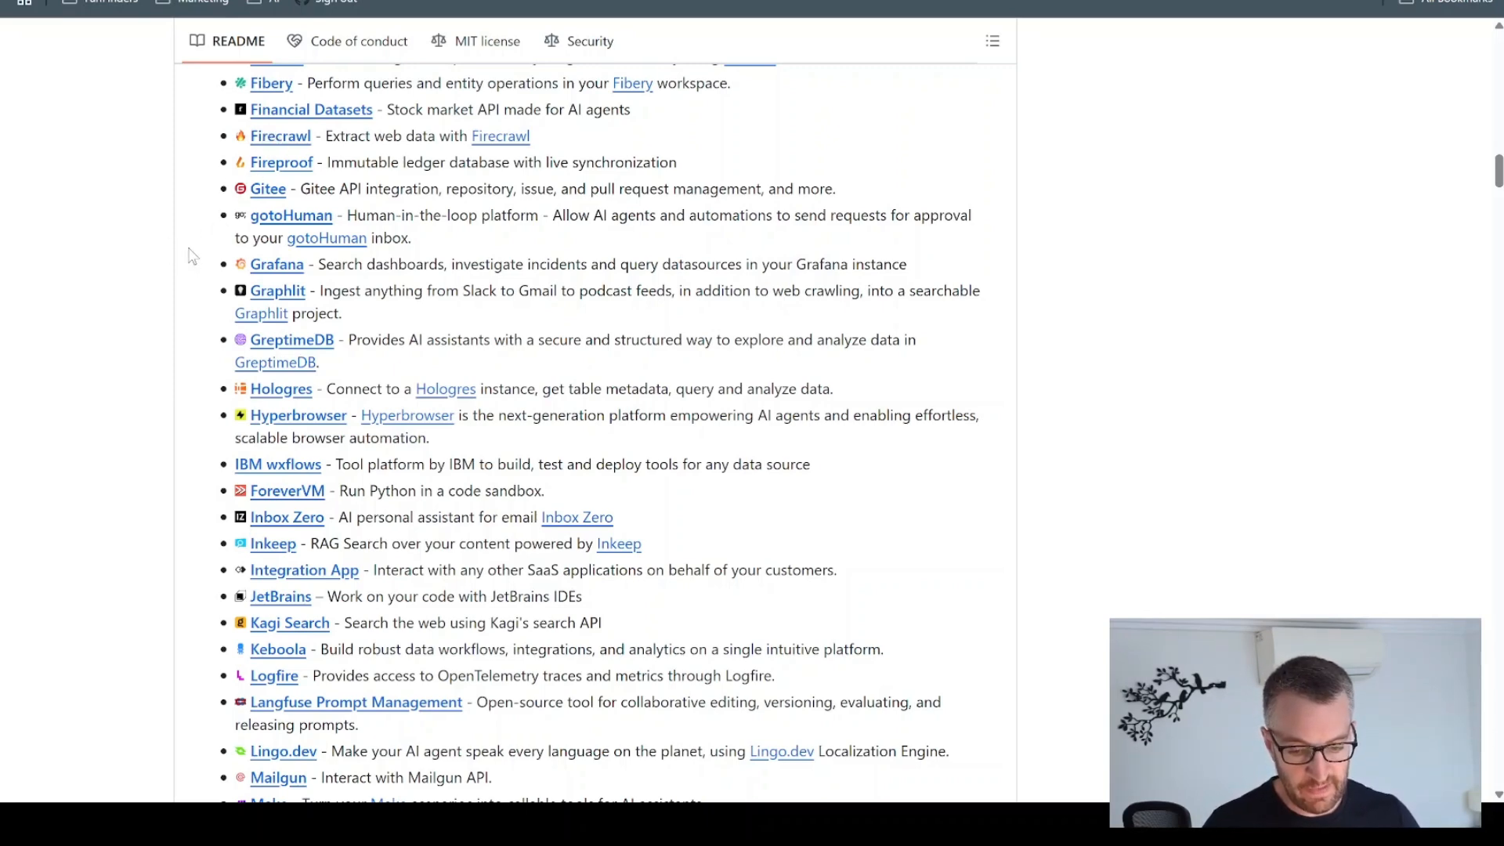
pyautogui.scroll(-3)
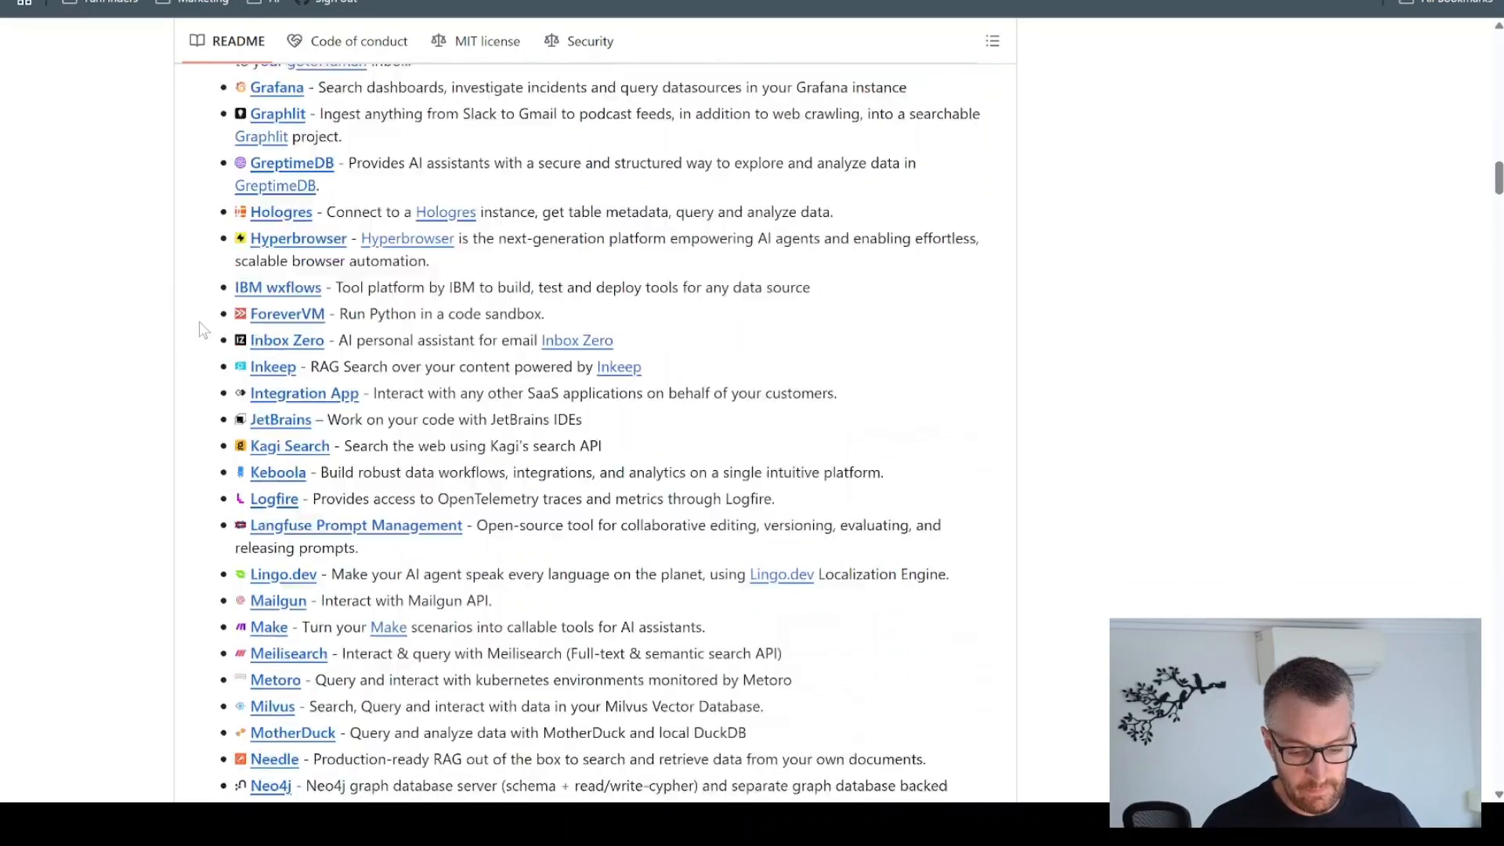
pyautogui.scroll(-3)
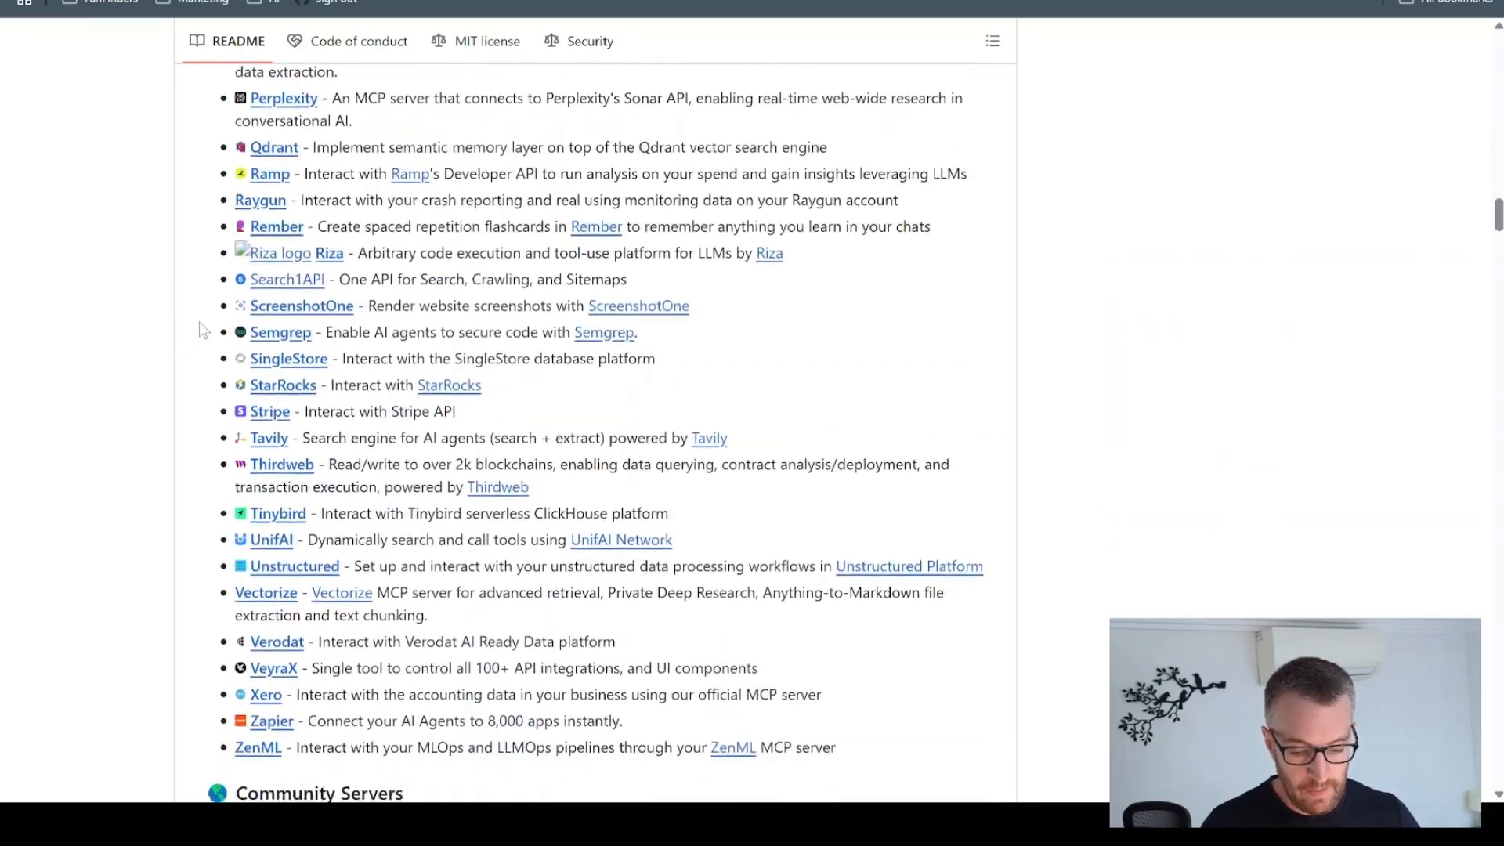
pyautogui.scroll(-3)
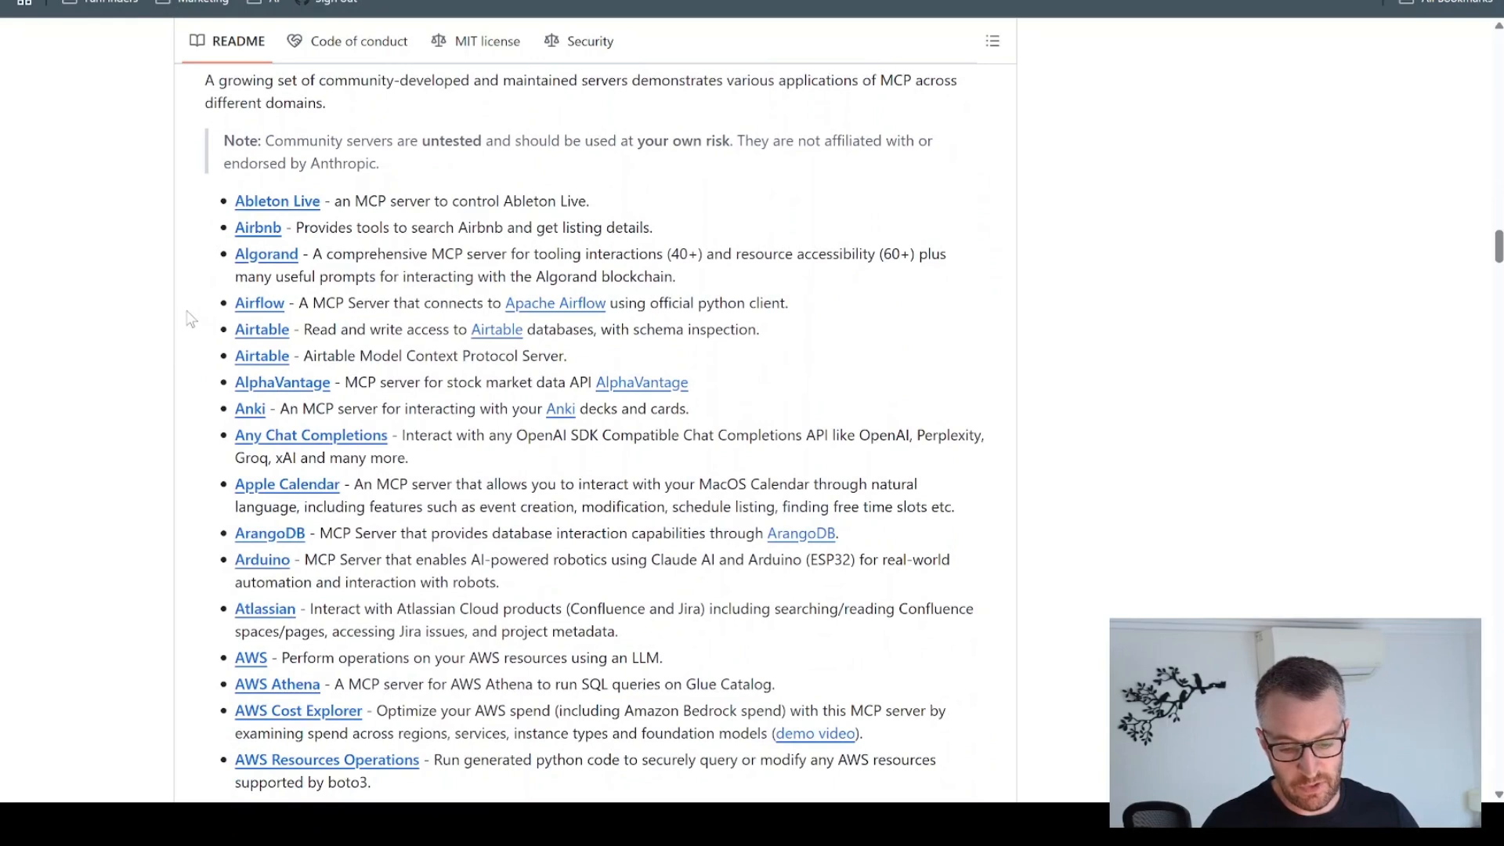
pyautogui.moveTo(200, 320)
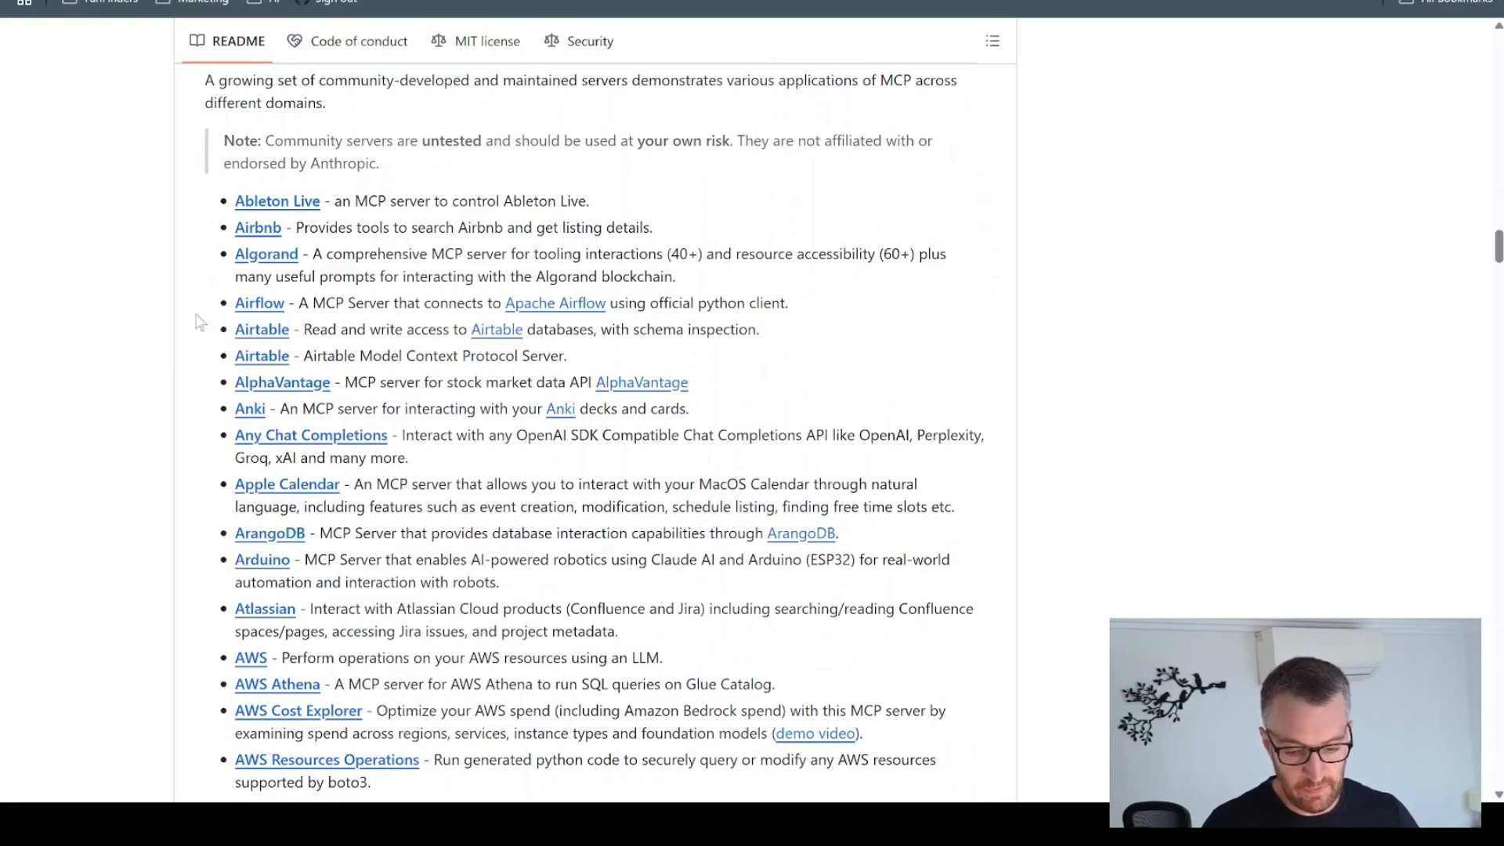
pyautogui.moveTo(196, 487)
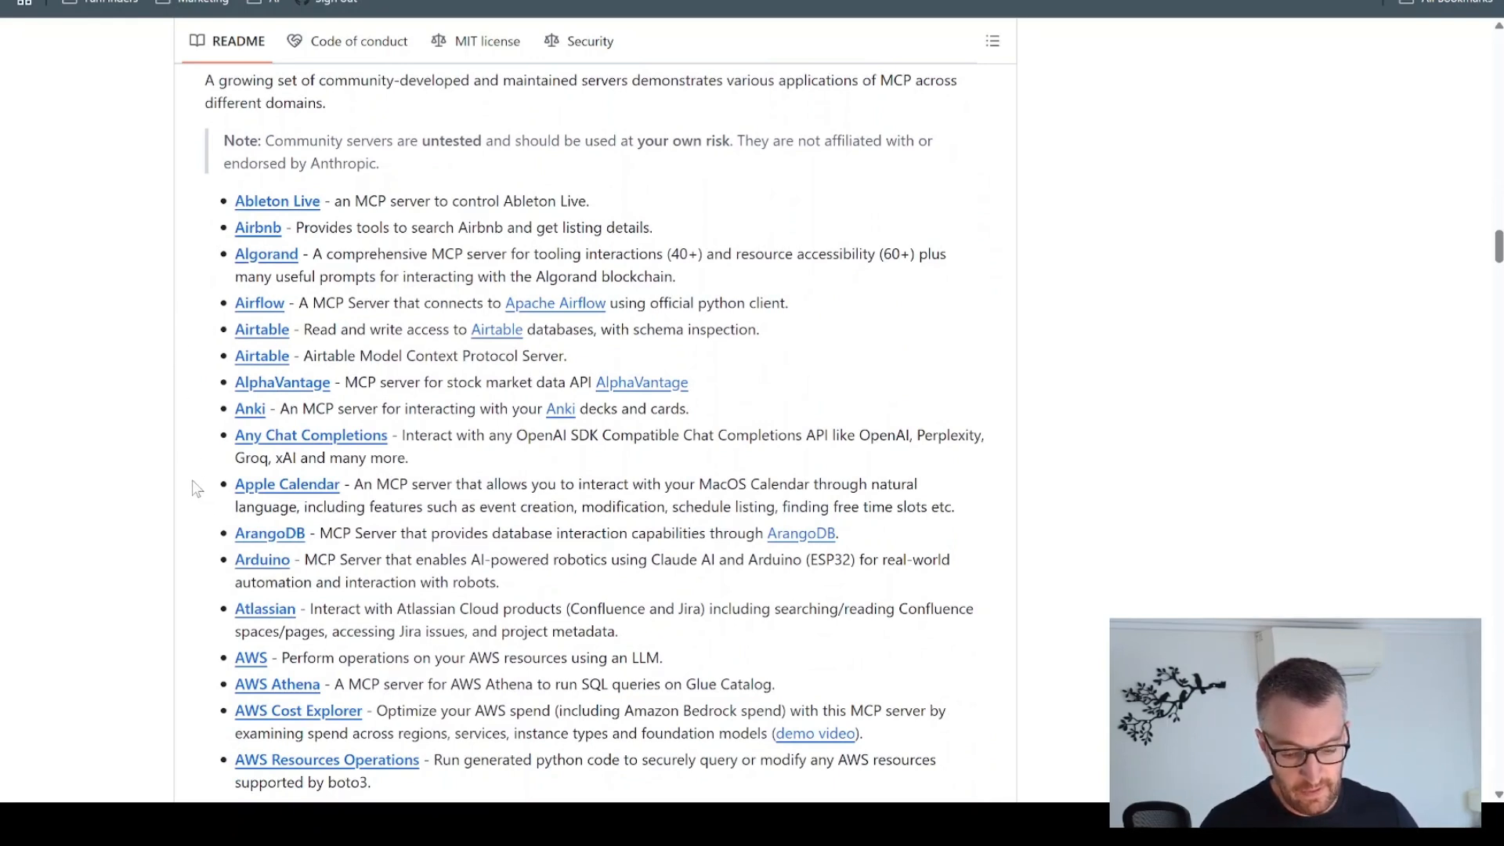
pyautogui.moveTo(183, 473)
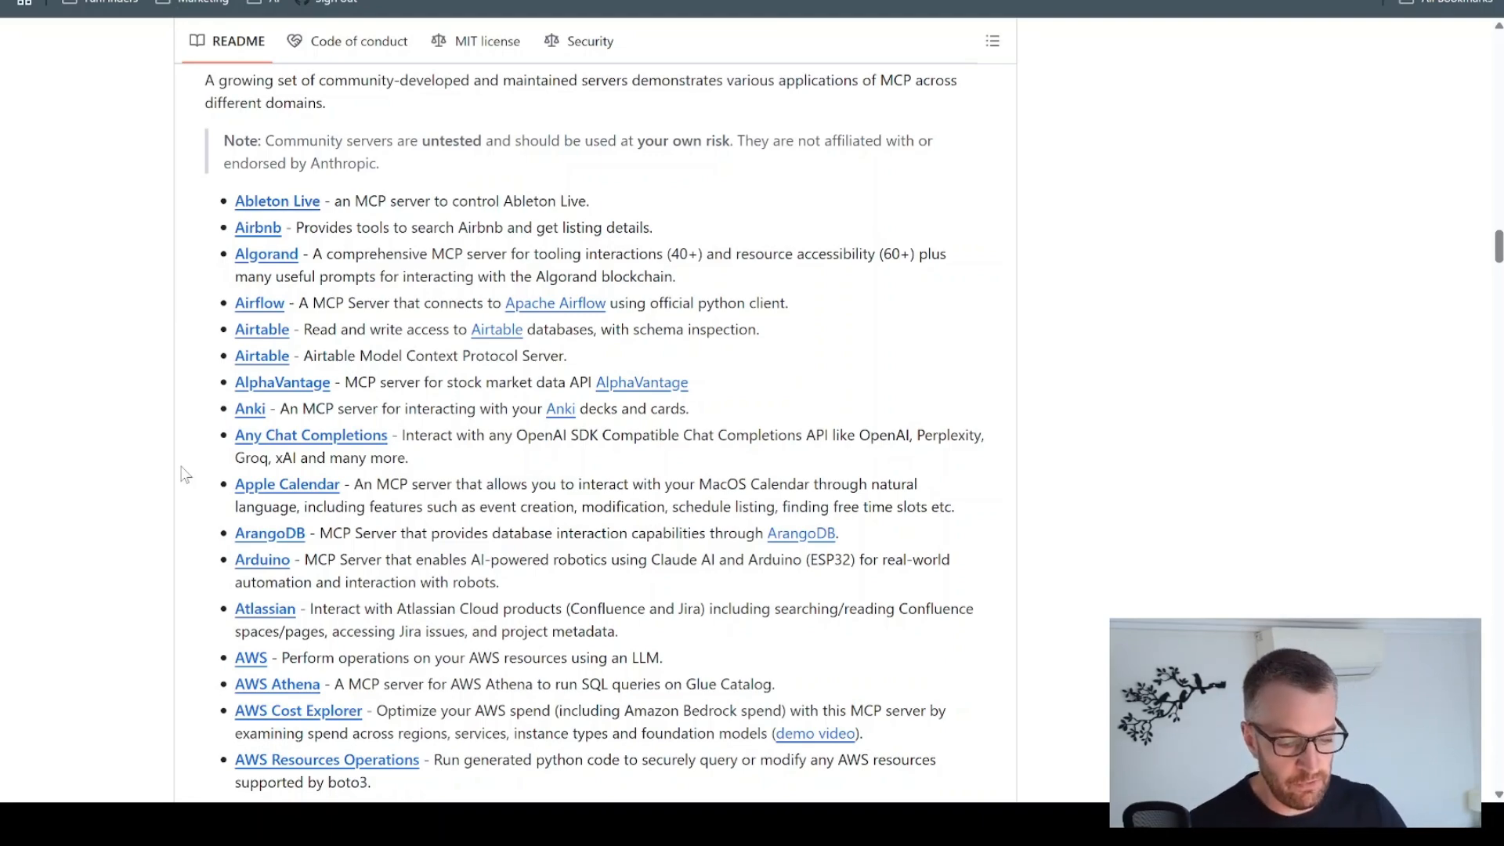
pyautogui.scroll(-3)
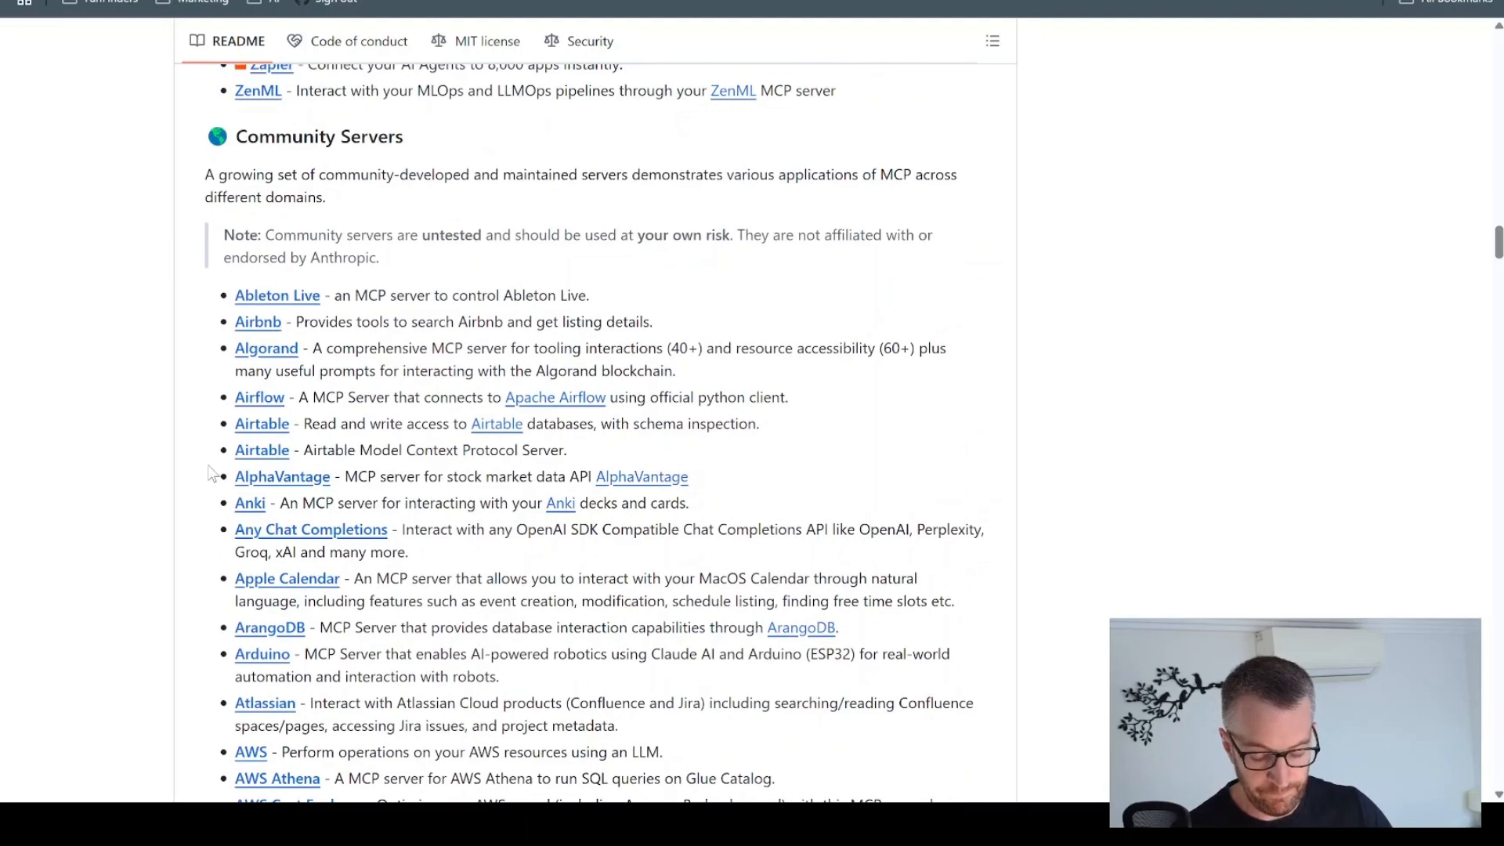
pyautogui.scroll(-3)
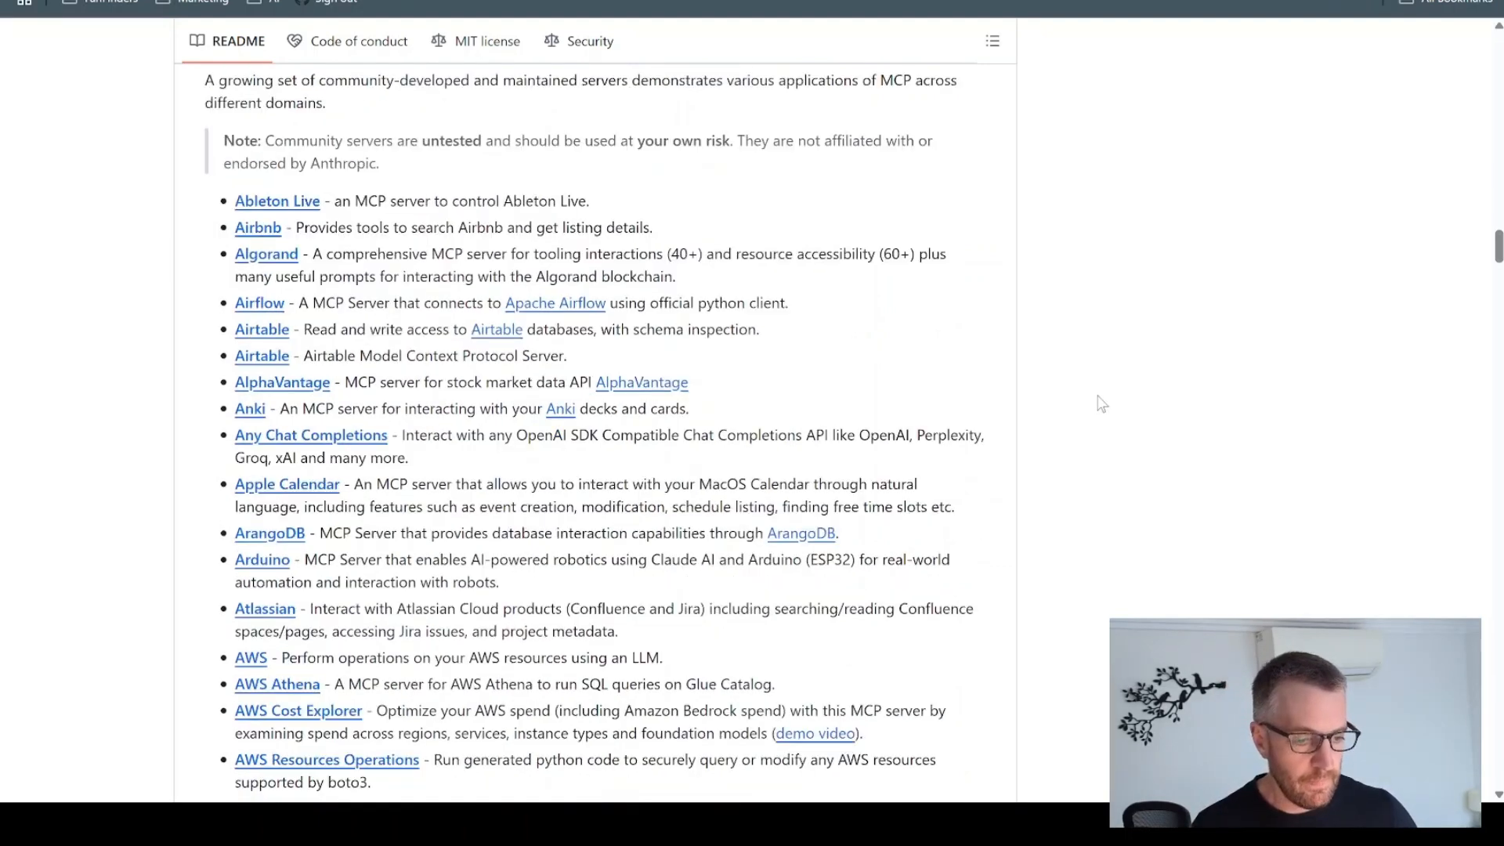
pyautogui.moveTo(1048, 318)
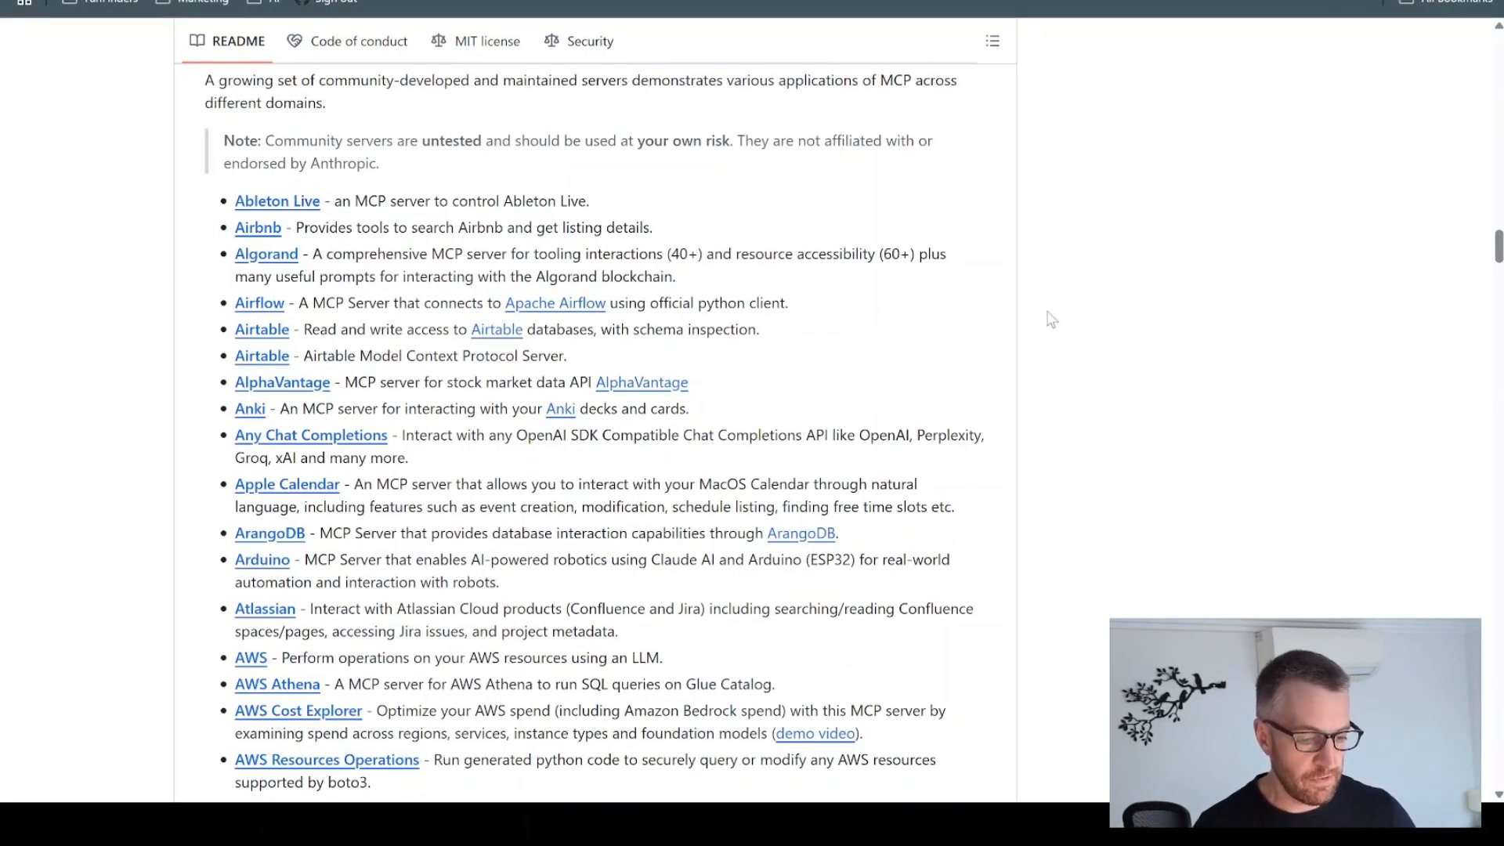
pyautogui.moveTo(1129, 24)
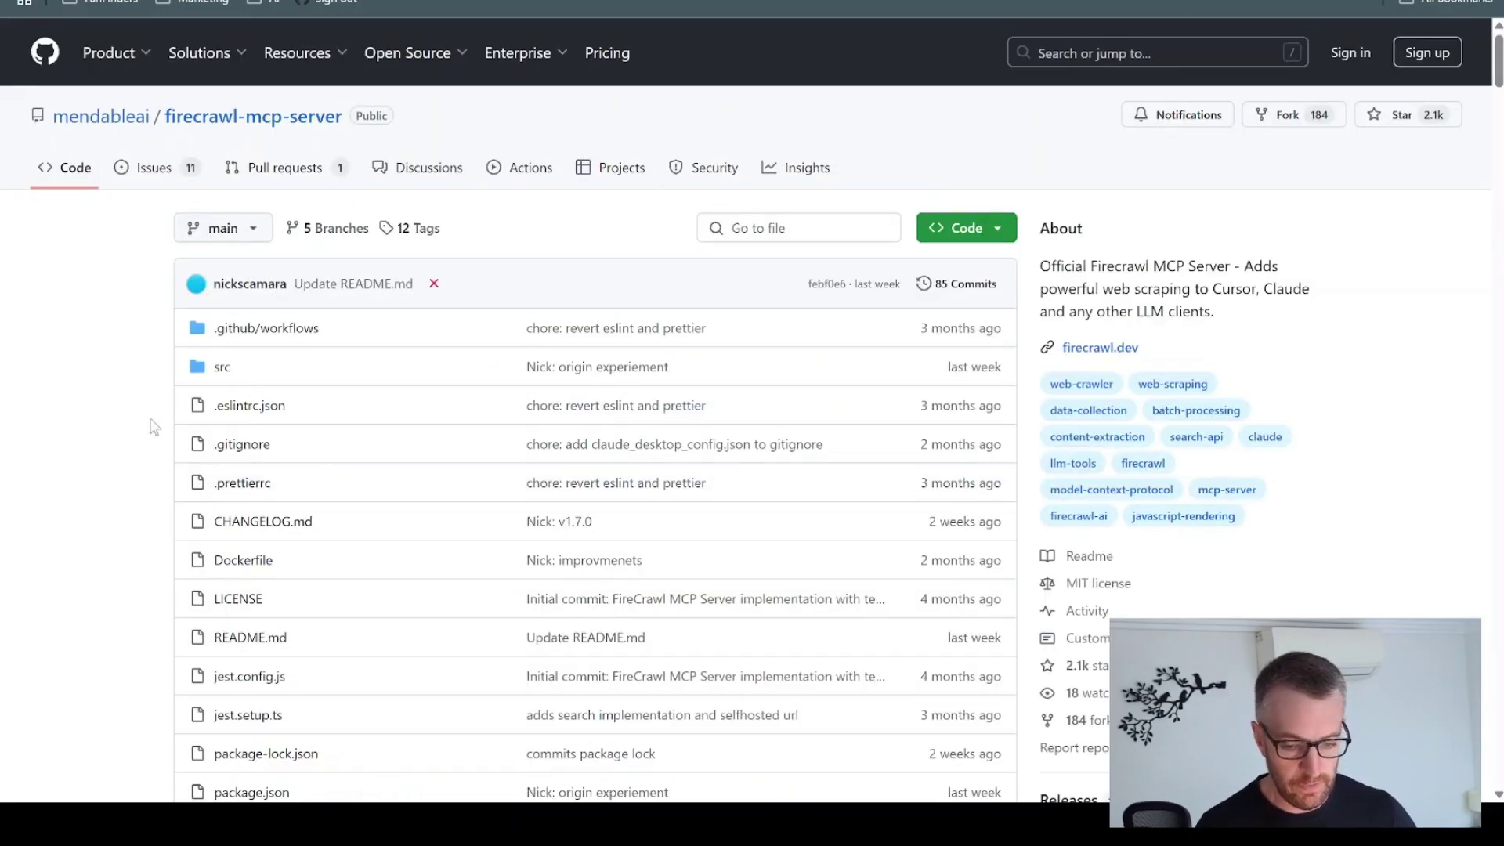
# - Search 'npx' in the firecrawl-mcp-server README to locate its installation command
pyautogui.write('npx')
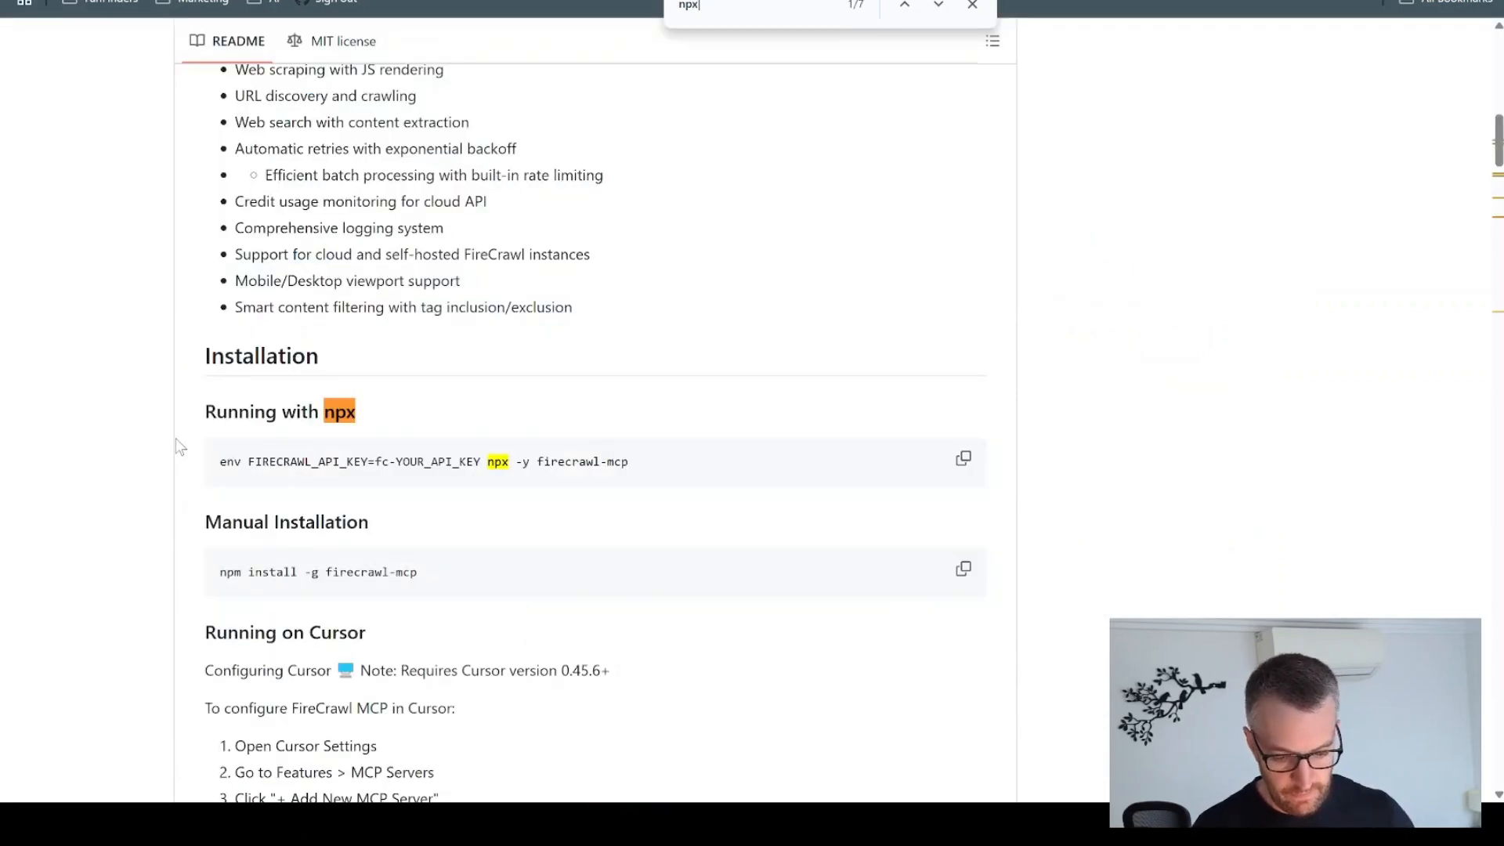
pyautogui.scroll(-3)
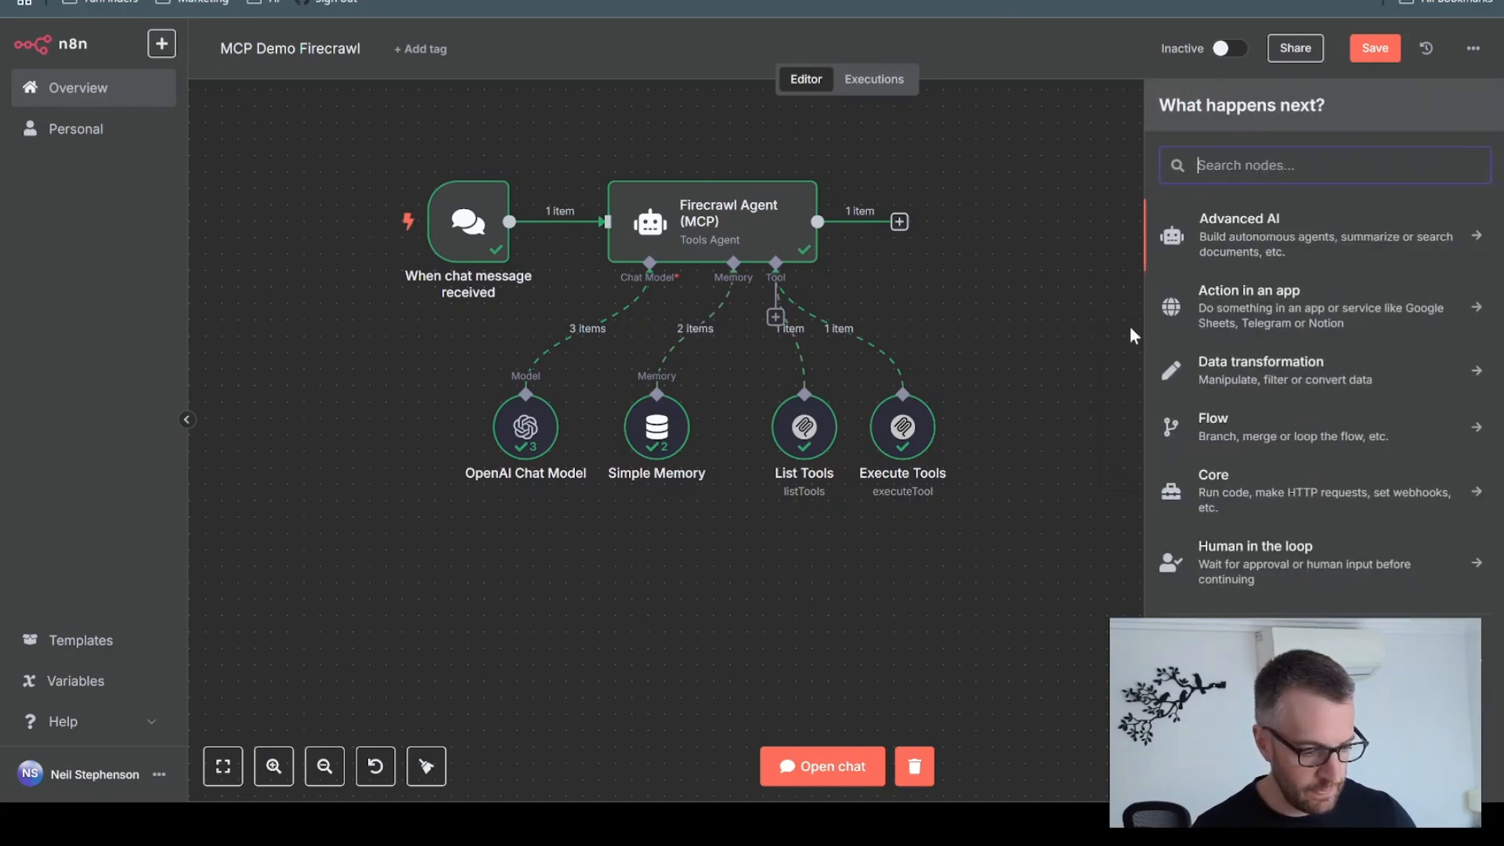
# - Add an MCP Client node with the 'List available tools' action and show its credential options
pyautogui.write('mcp')
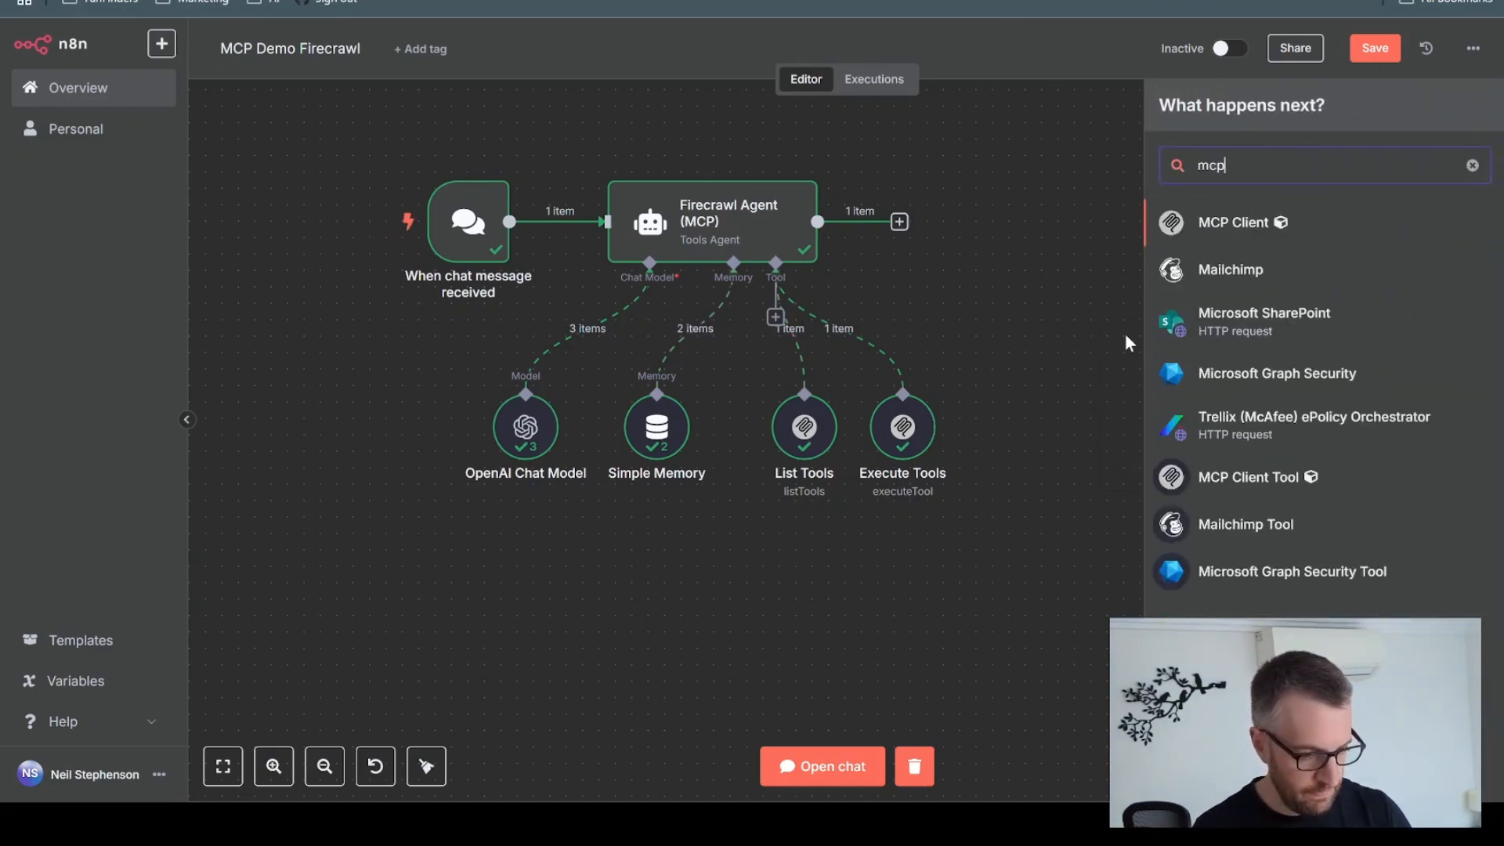
pyautogui.click(1233, 223)
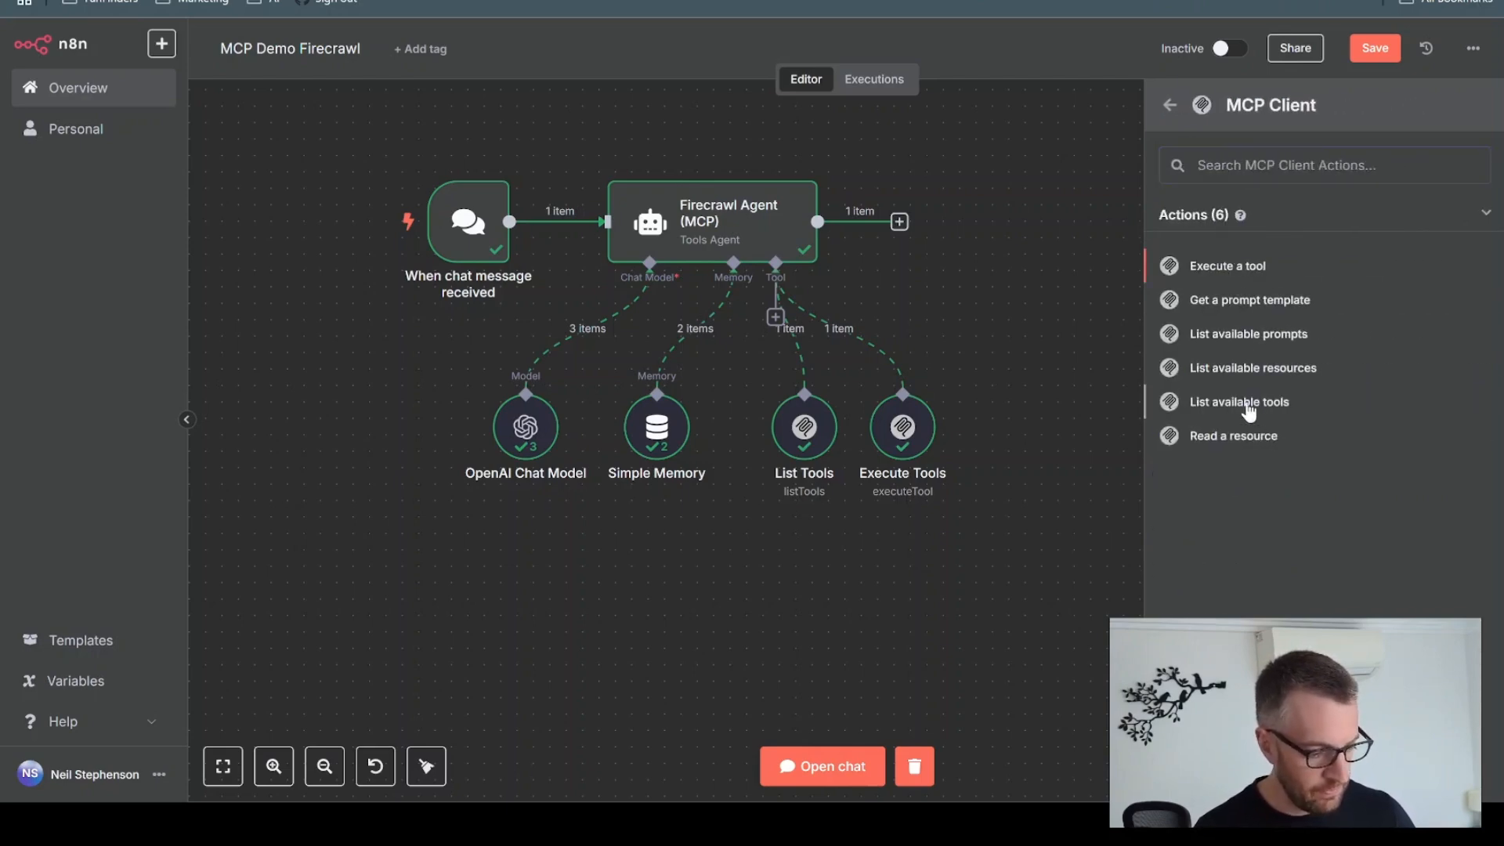
pyautogui.click(1239, 402)
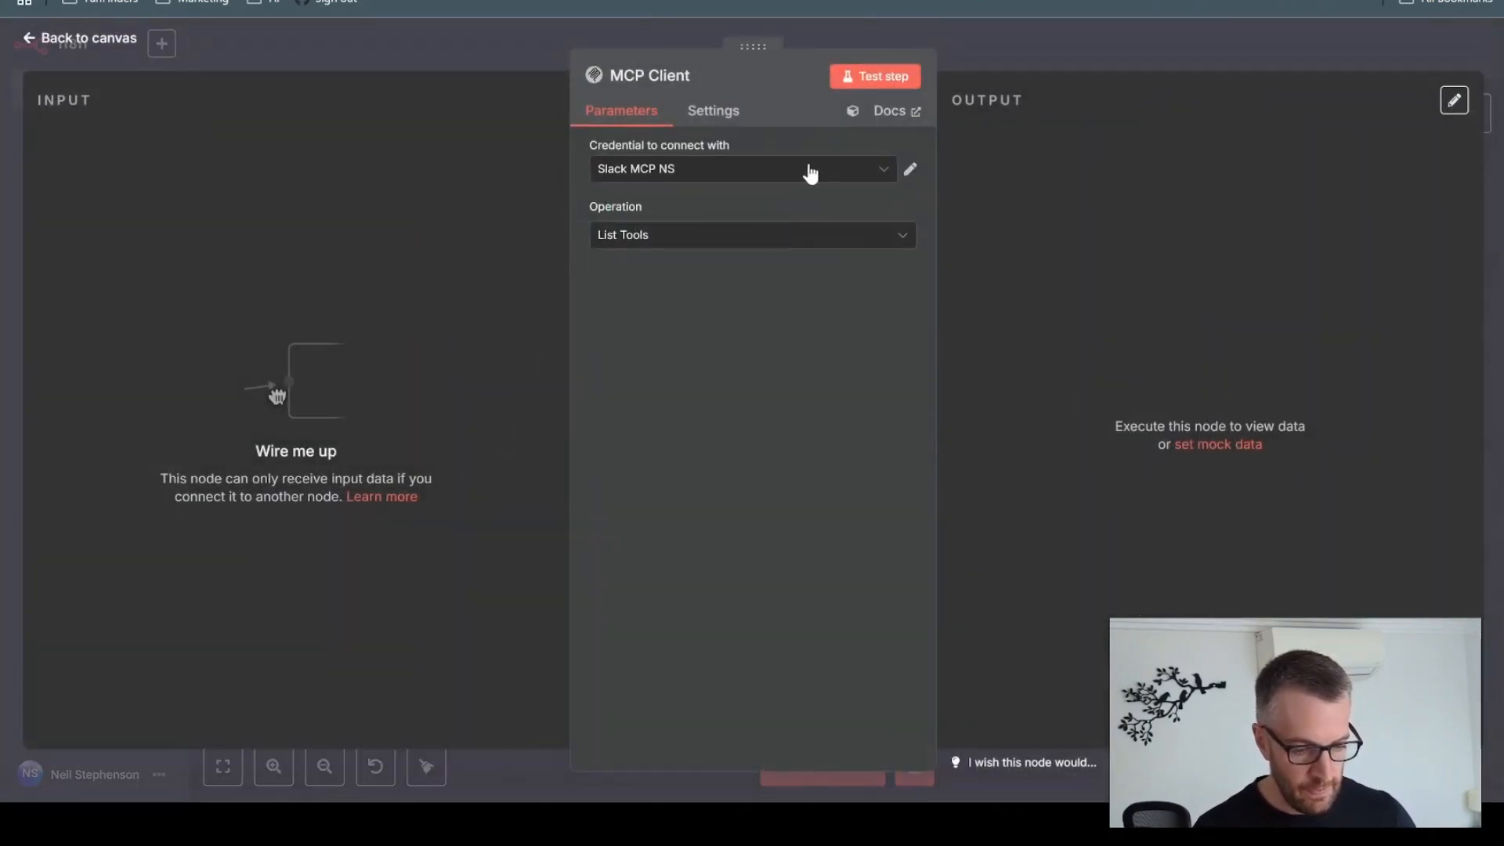
pyautogui.moveTo(700, 173)
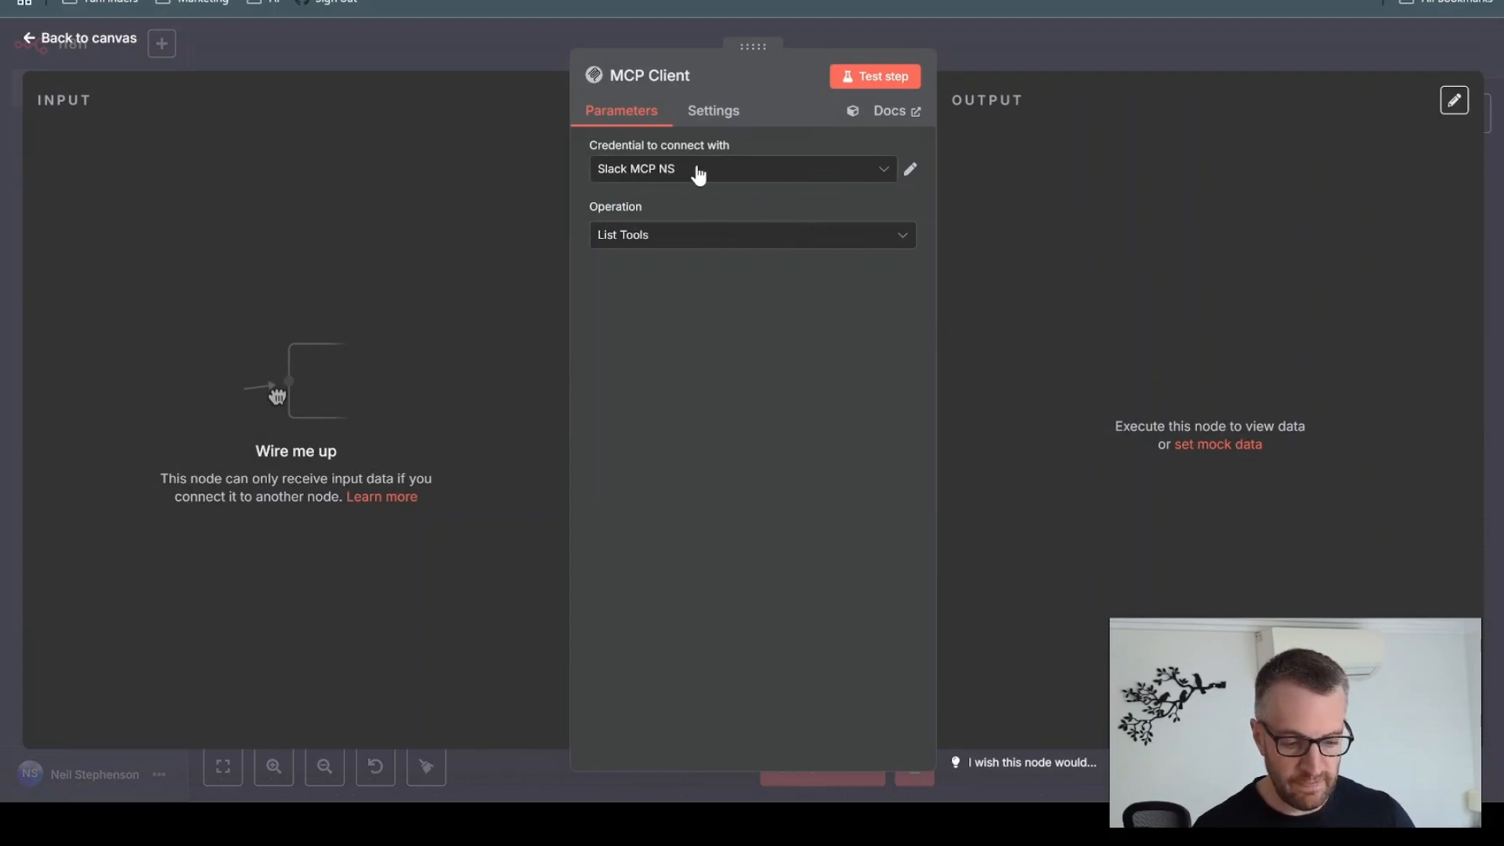
pyautogui.click(743, 169)
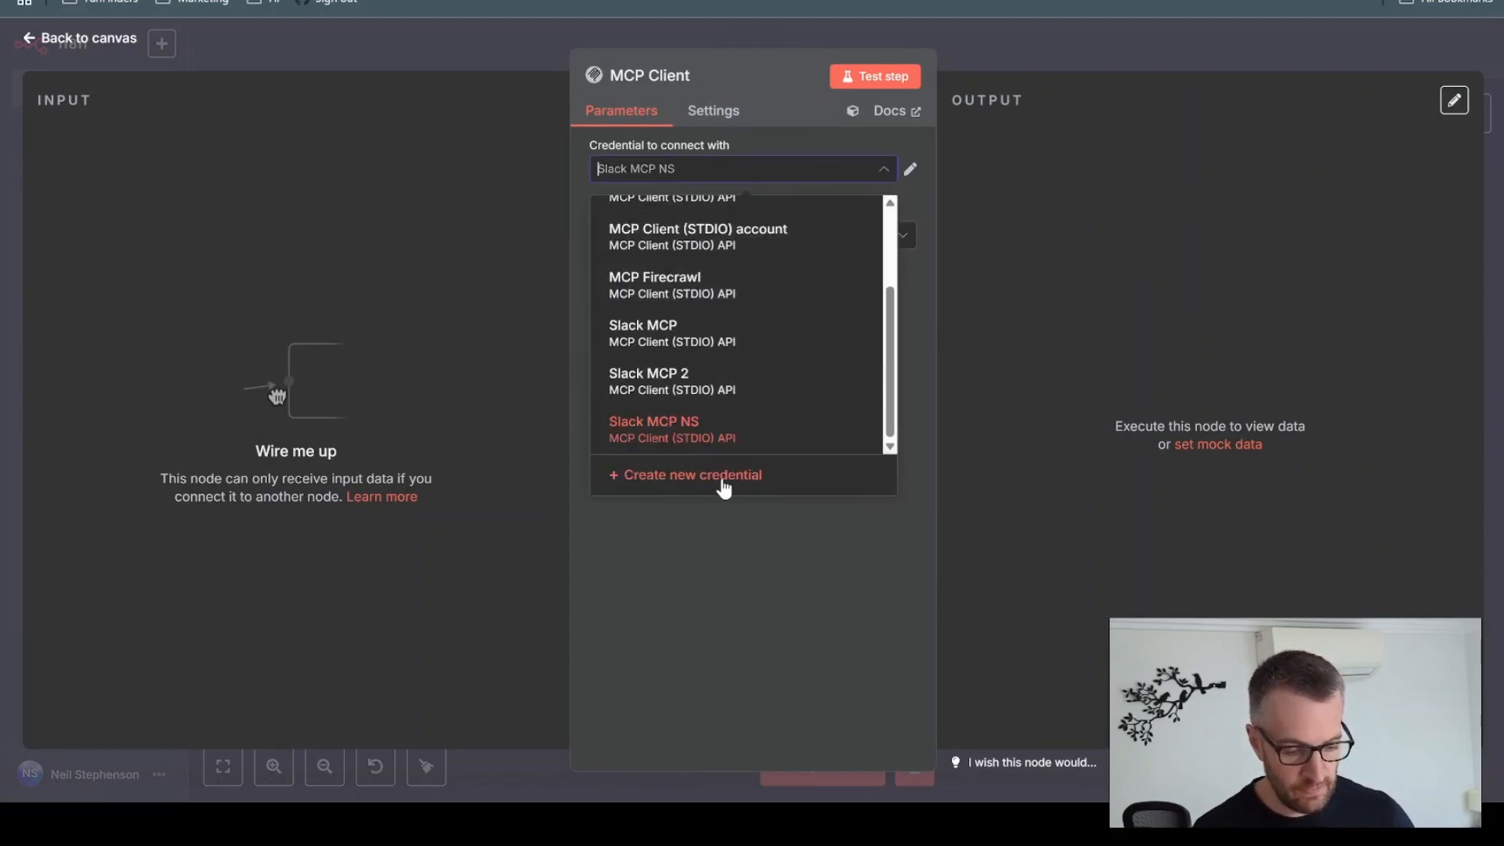
# - Create a new STDIO credential with command npx and arguments '-y firecrawl-mcp'
pyautogui.click(693, 475)
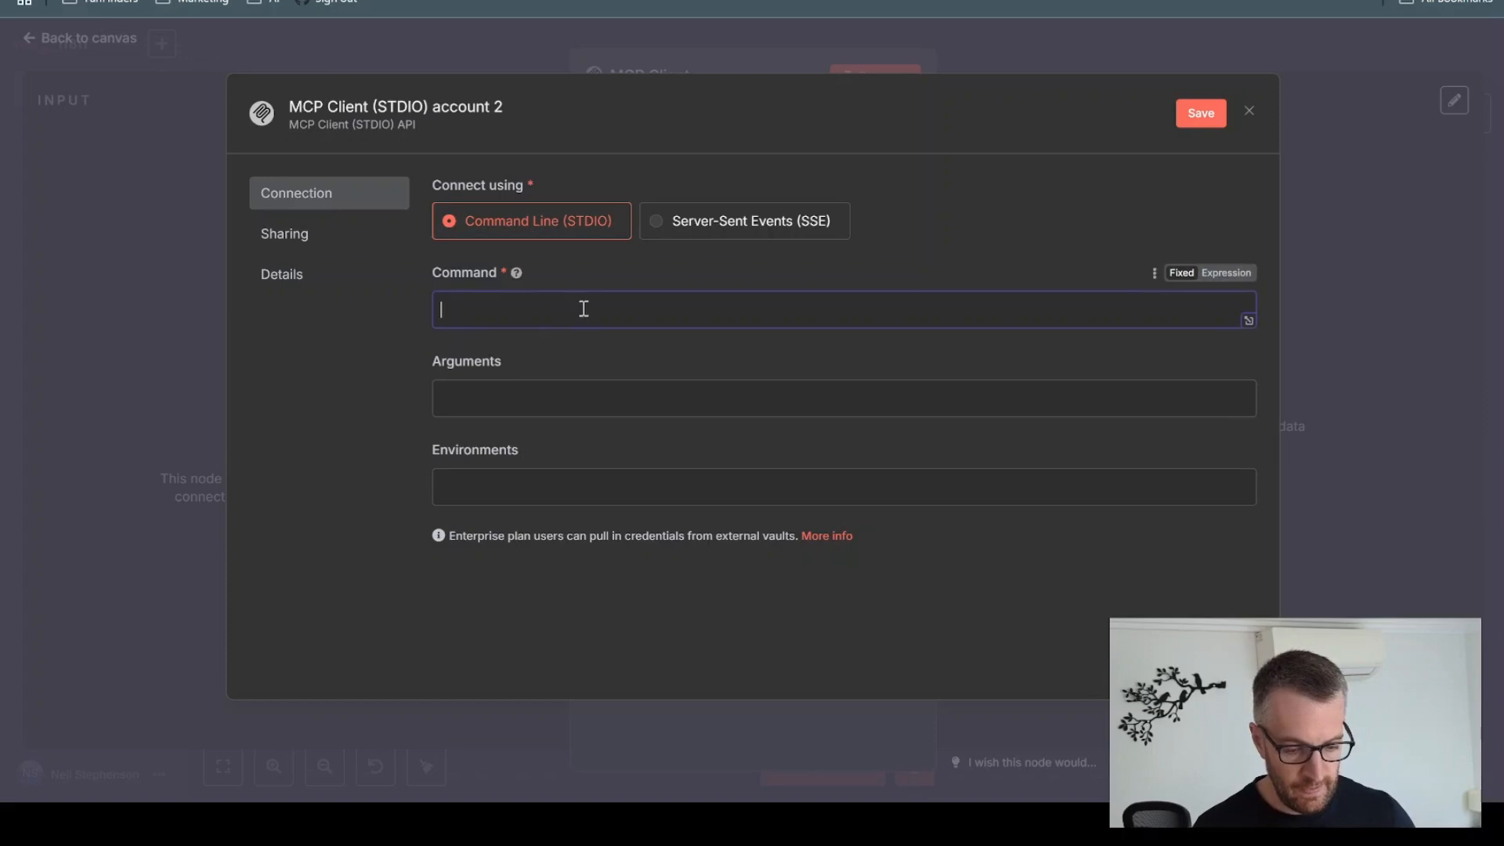
pyautogui.write('npx')
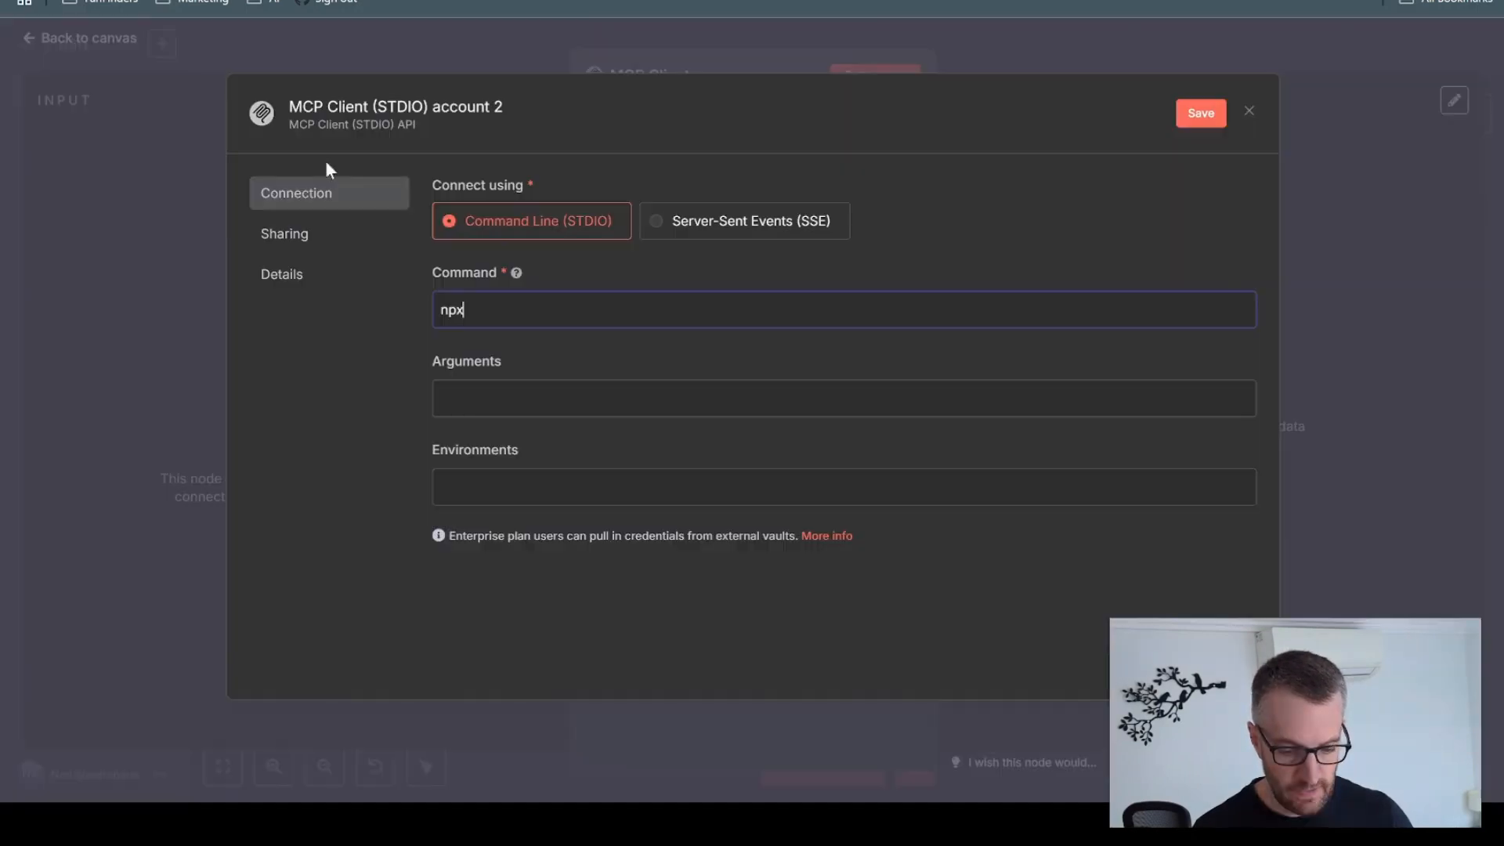
pyautogui.click(834, 393)
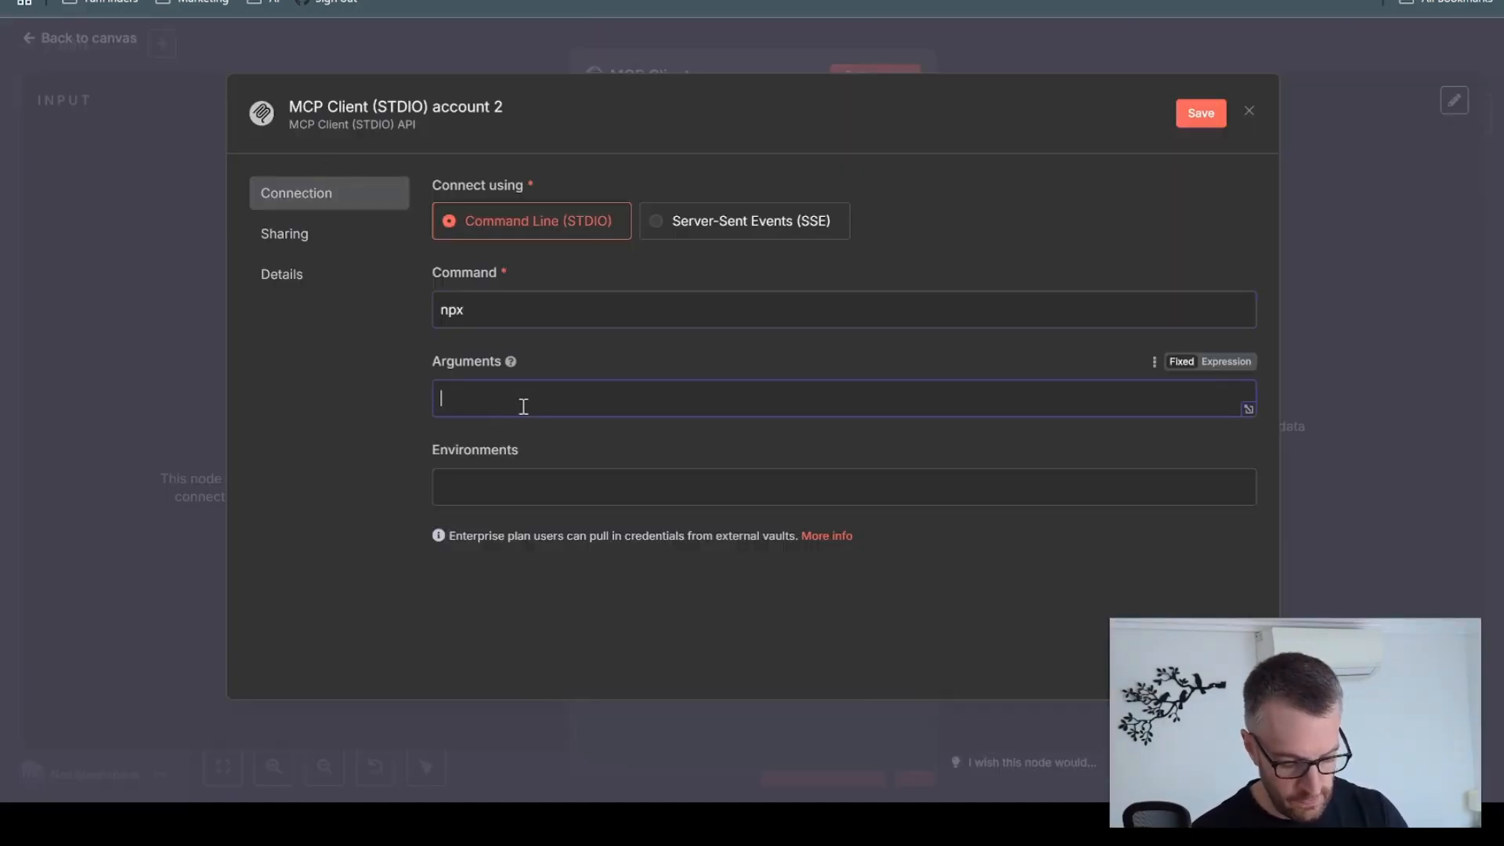
pyautogui.write('-y')
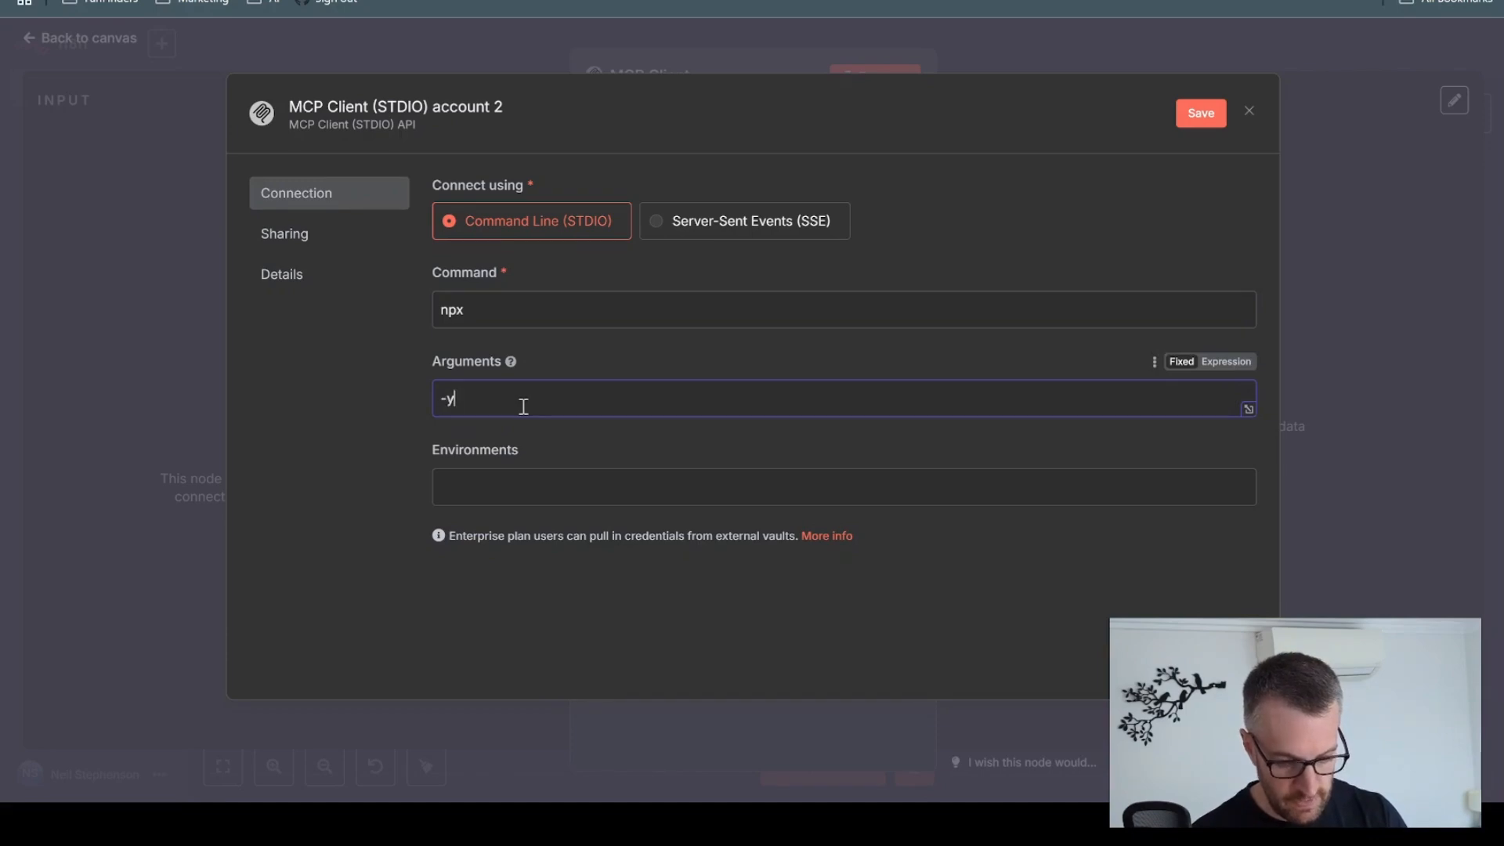
pyautogui.write('firecrawl-mcp')
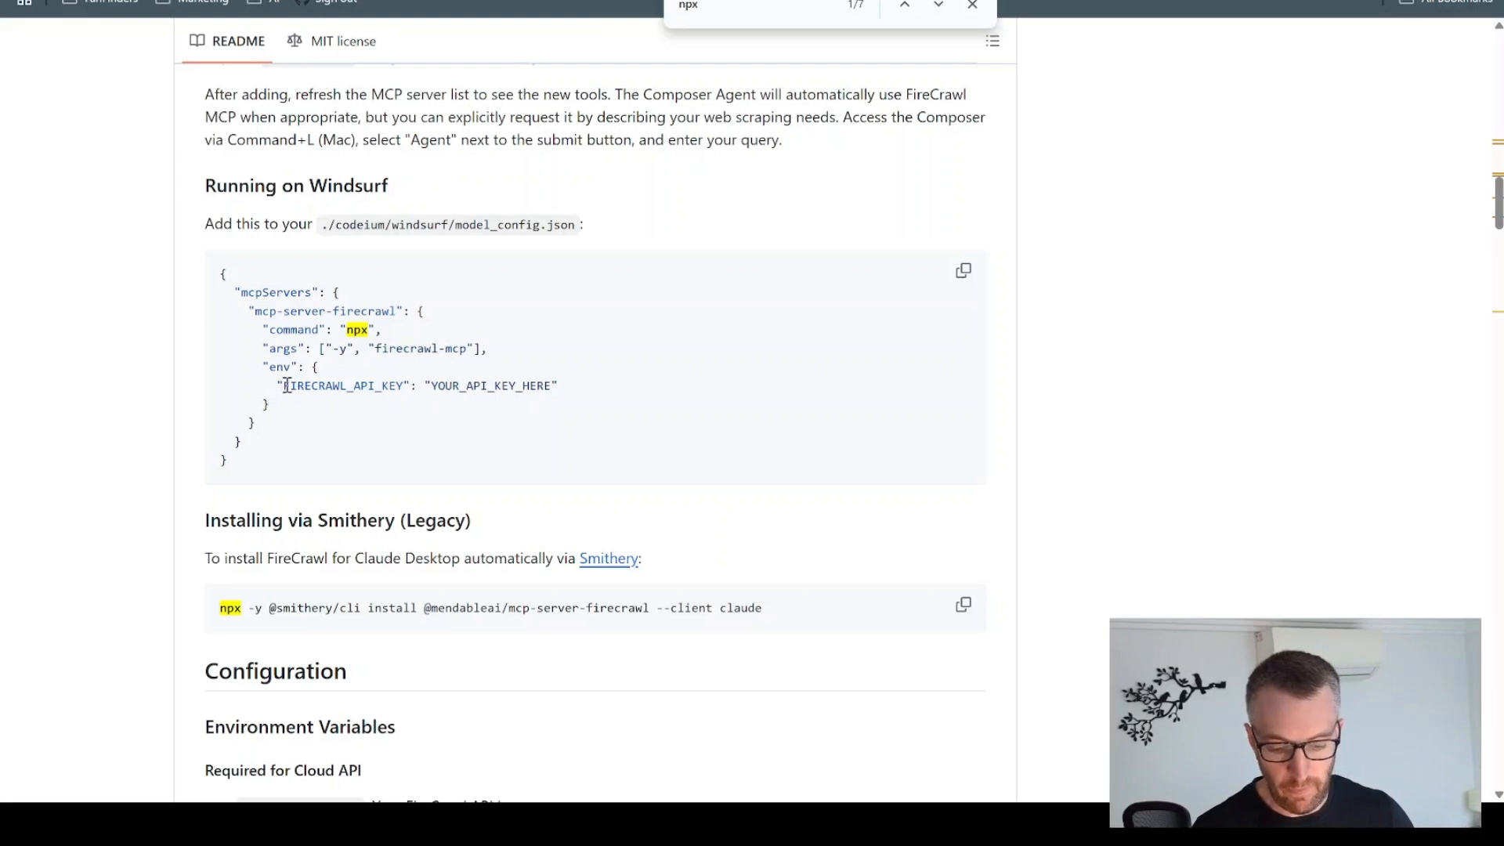
# - Select FIRECRAWL_API_KEY in the README's Windsurf configuration code block
pyautogui.doubleClick(343, 386)
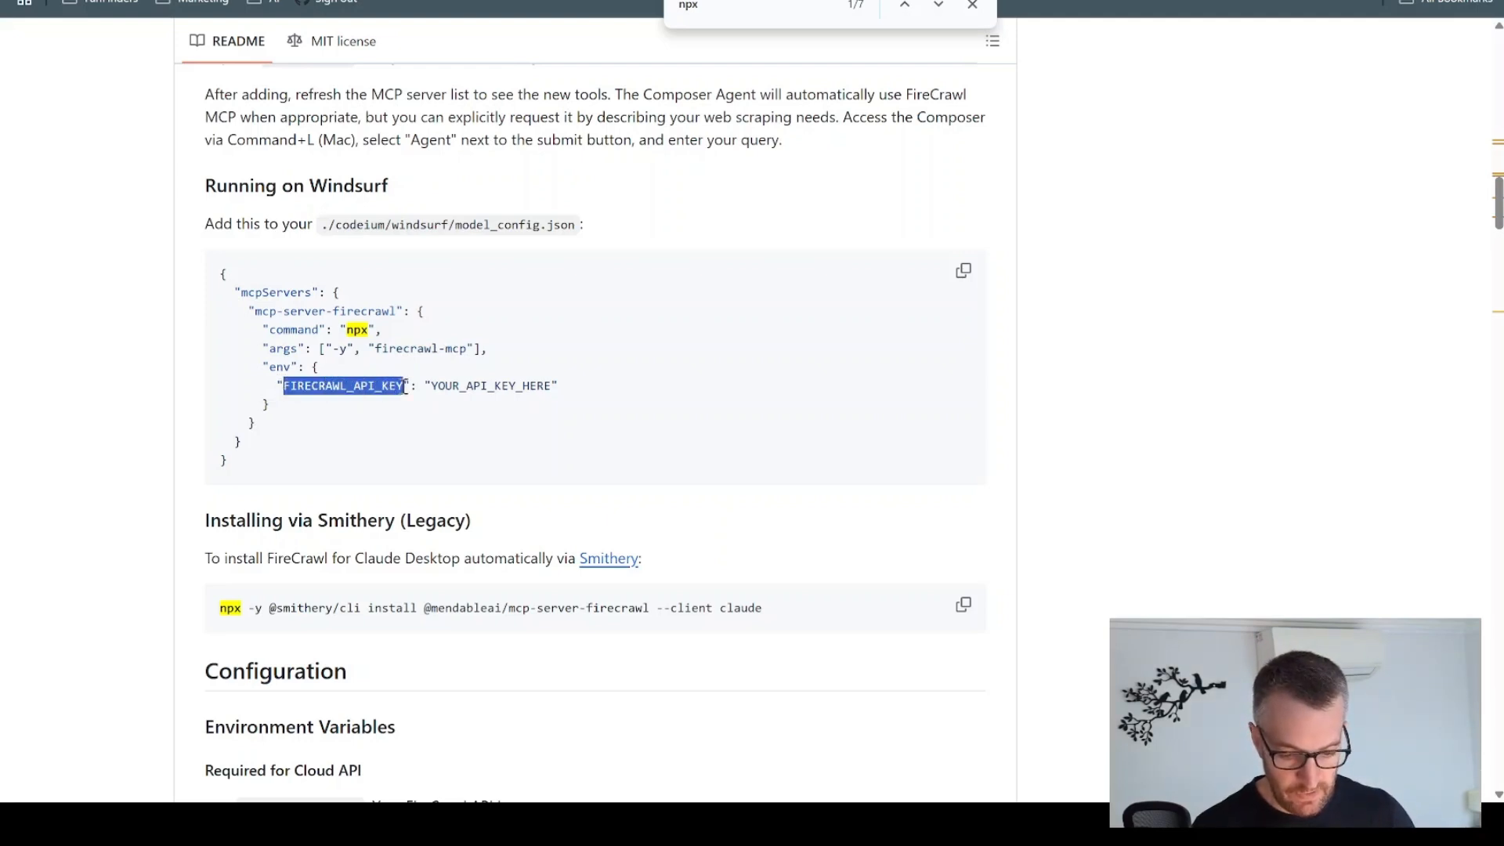
pyautogui.moveTo(449, 394)
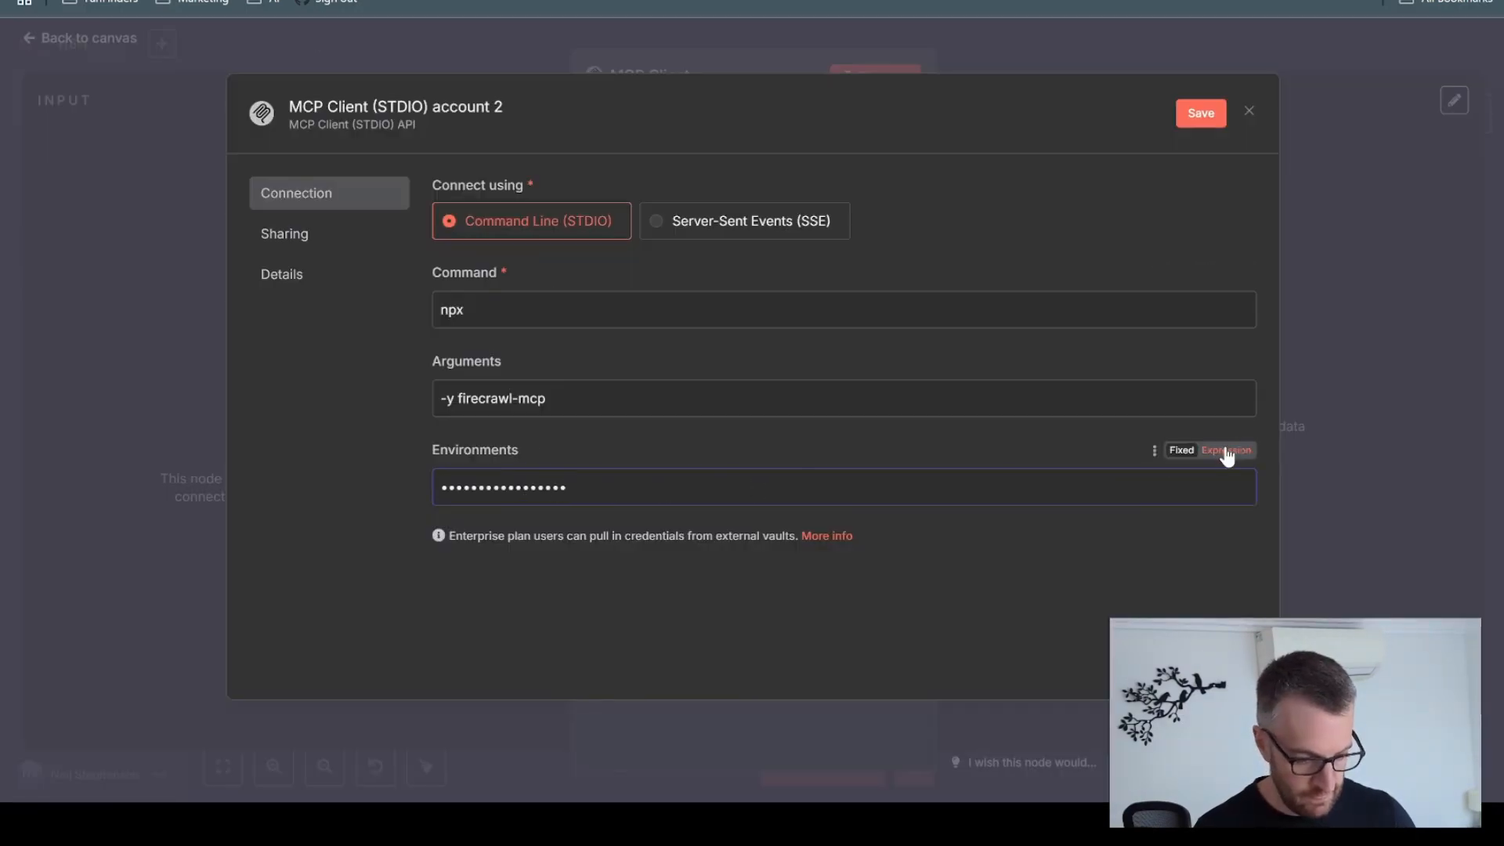
pyautogui.click(1226, 450)
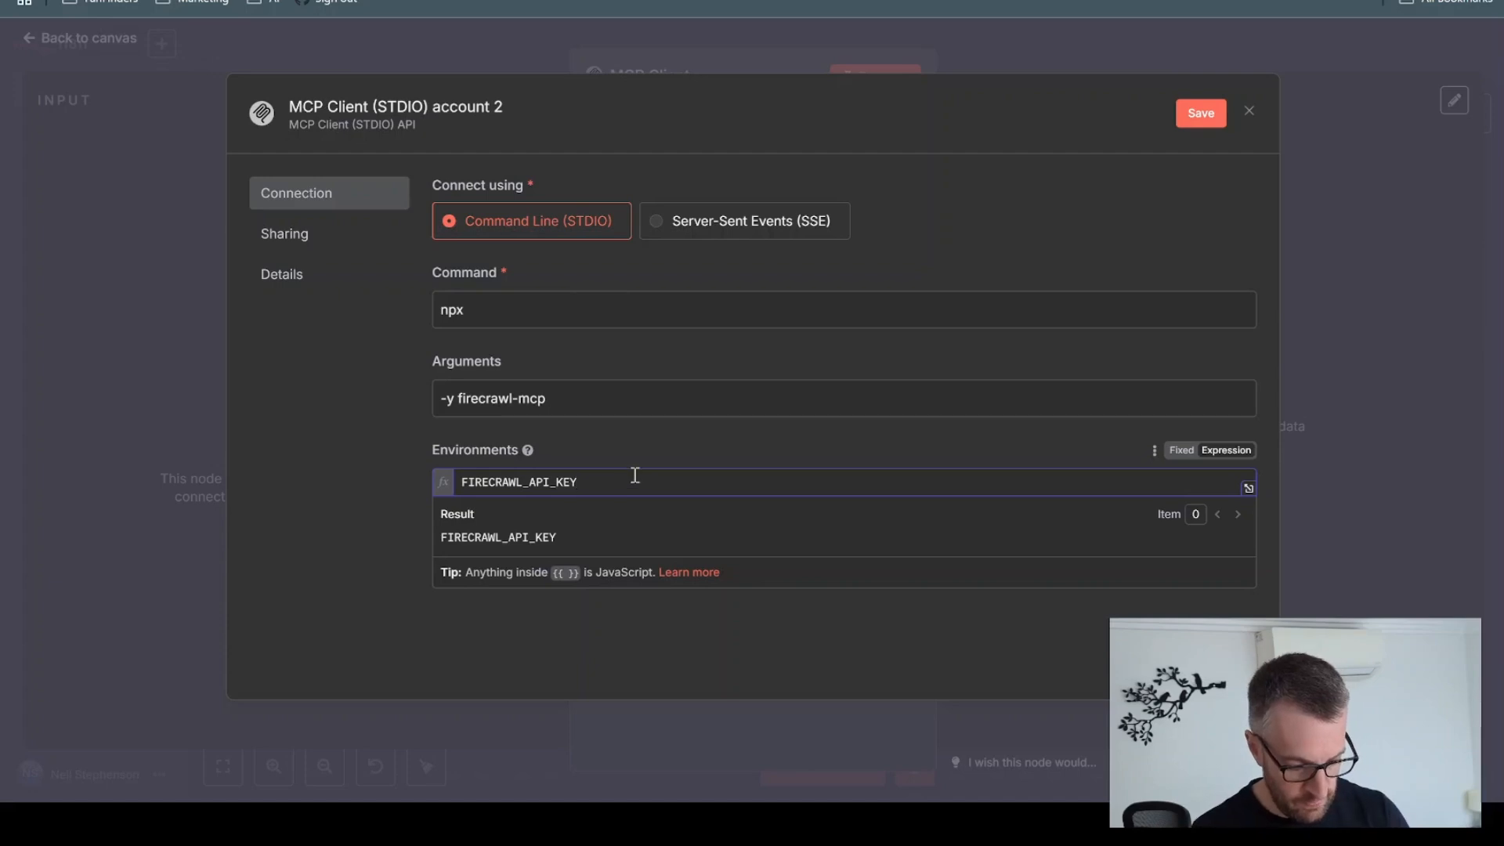
pyautogui.write('=')
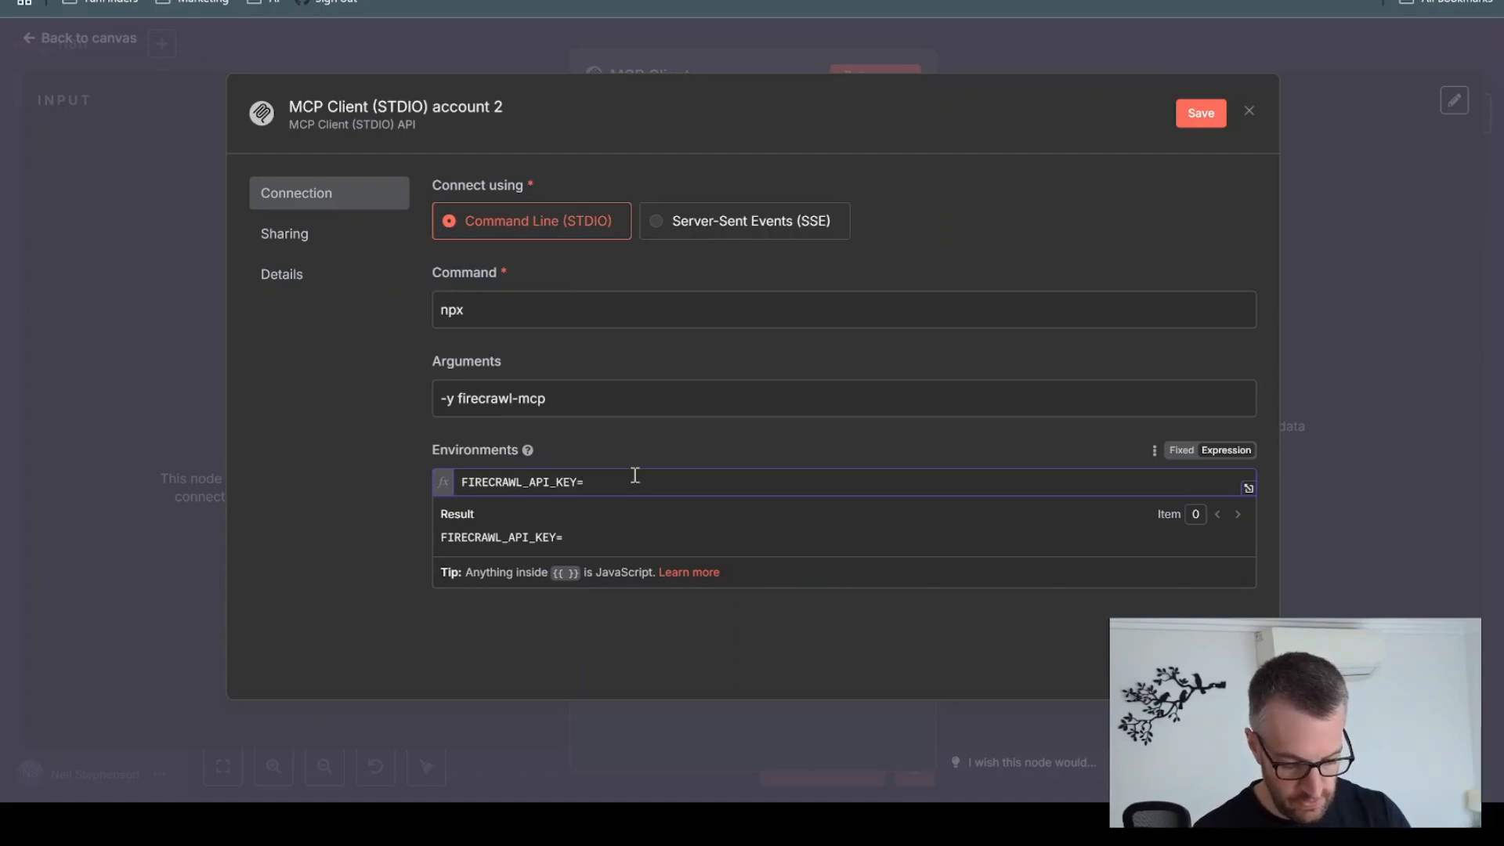
pyautogui.write('12345')
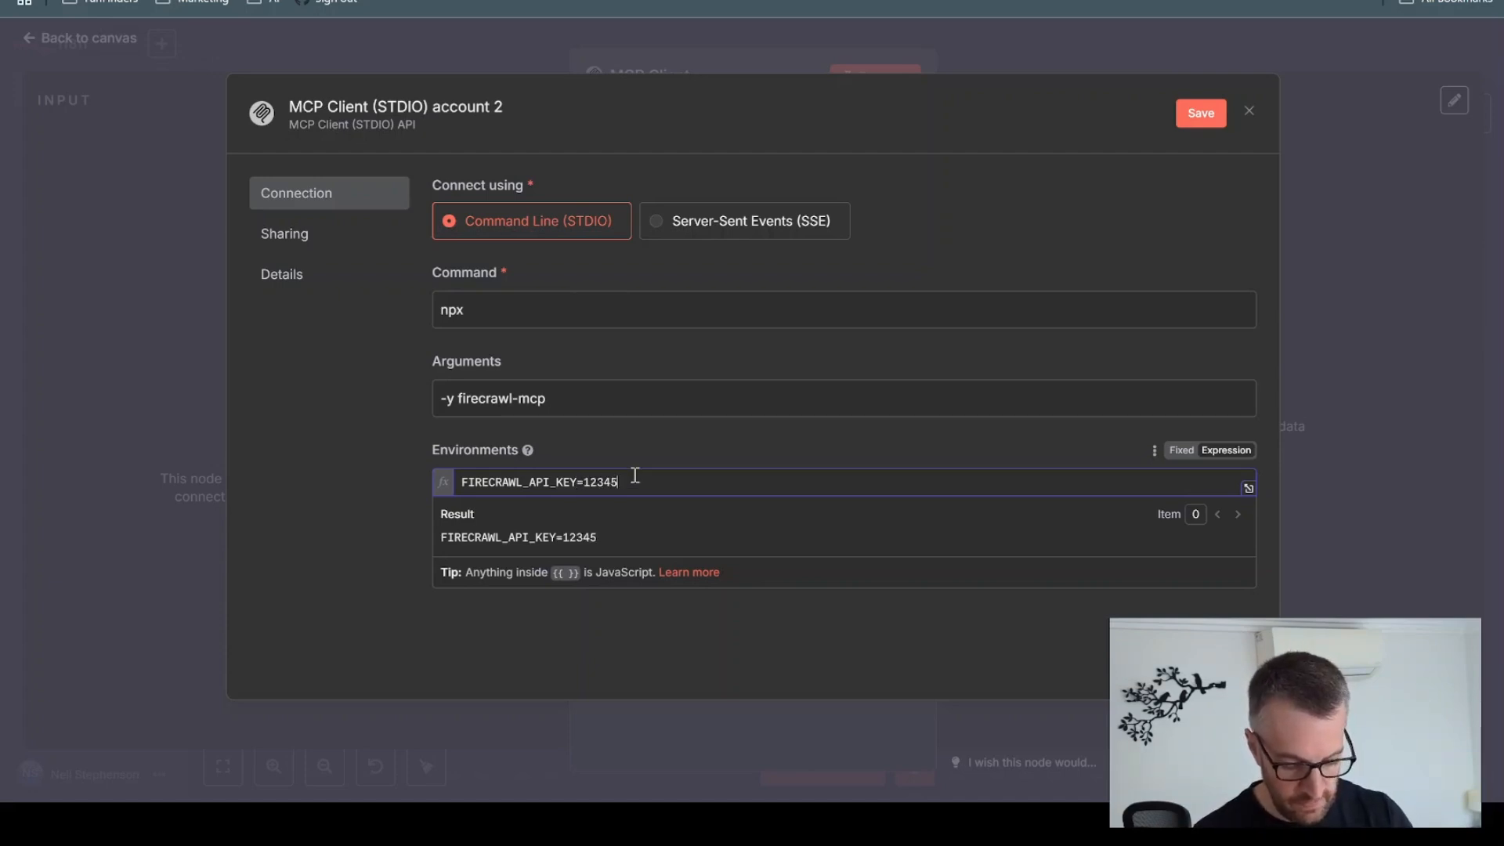
pyautogui.write('A')
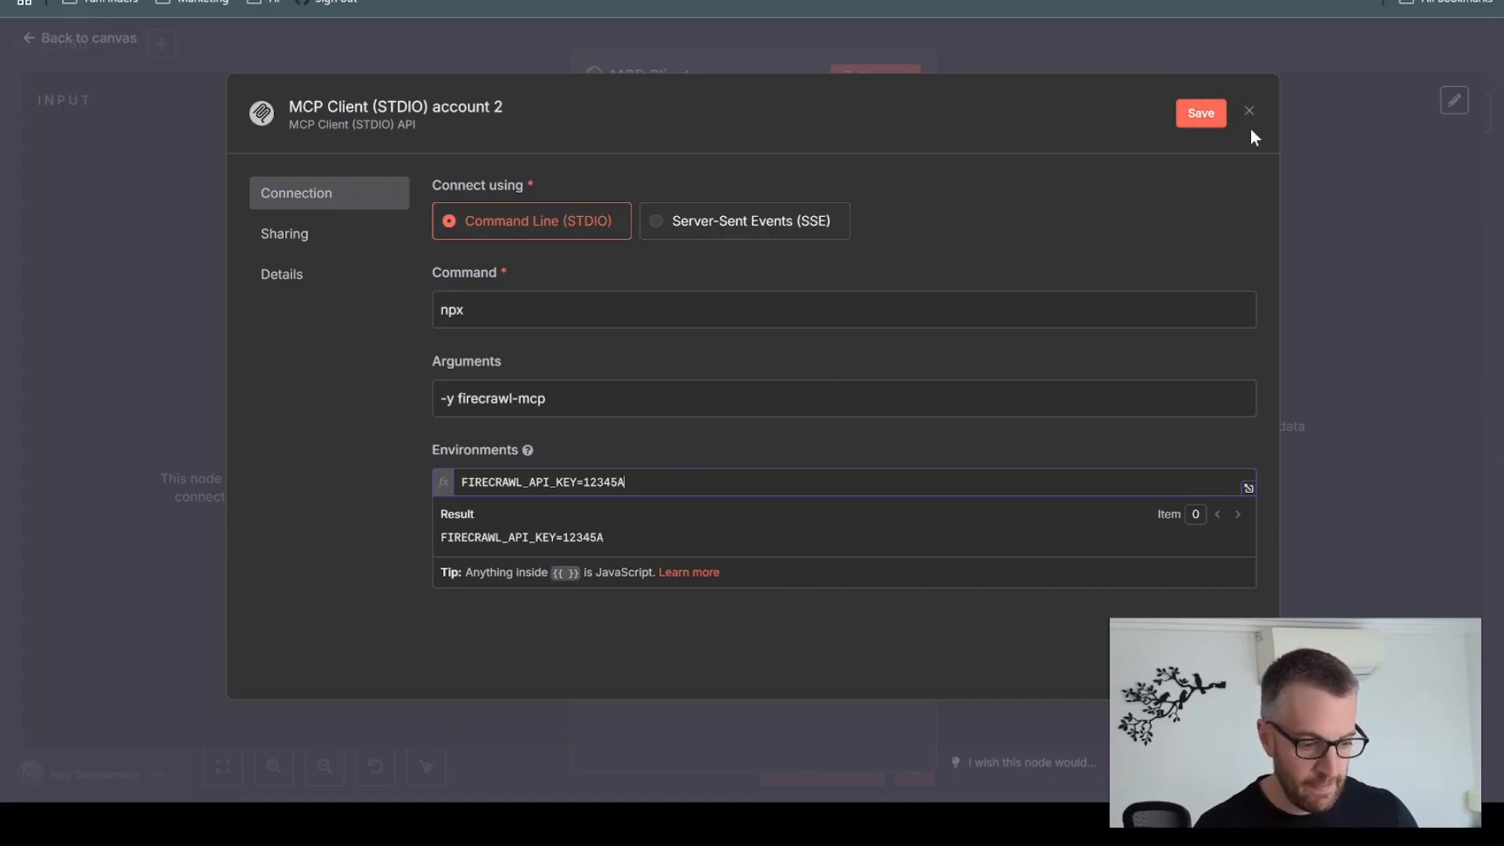
pyautogui.click(1249, 111)
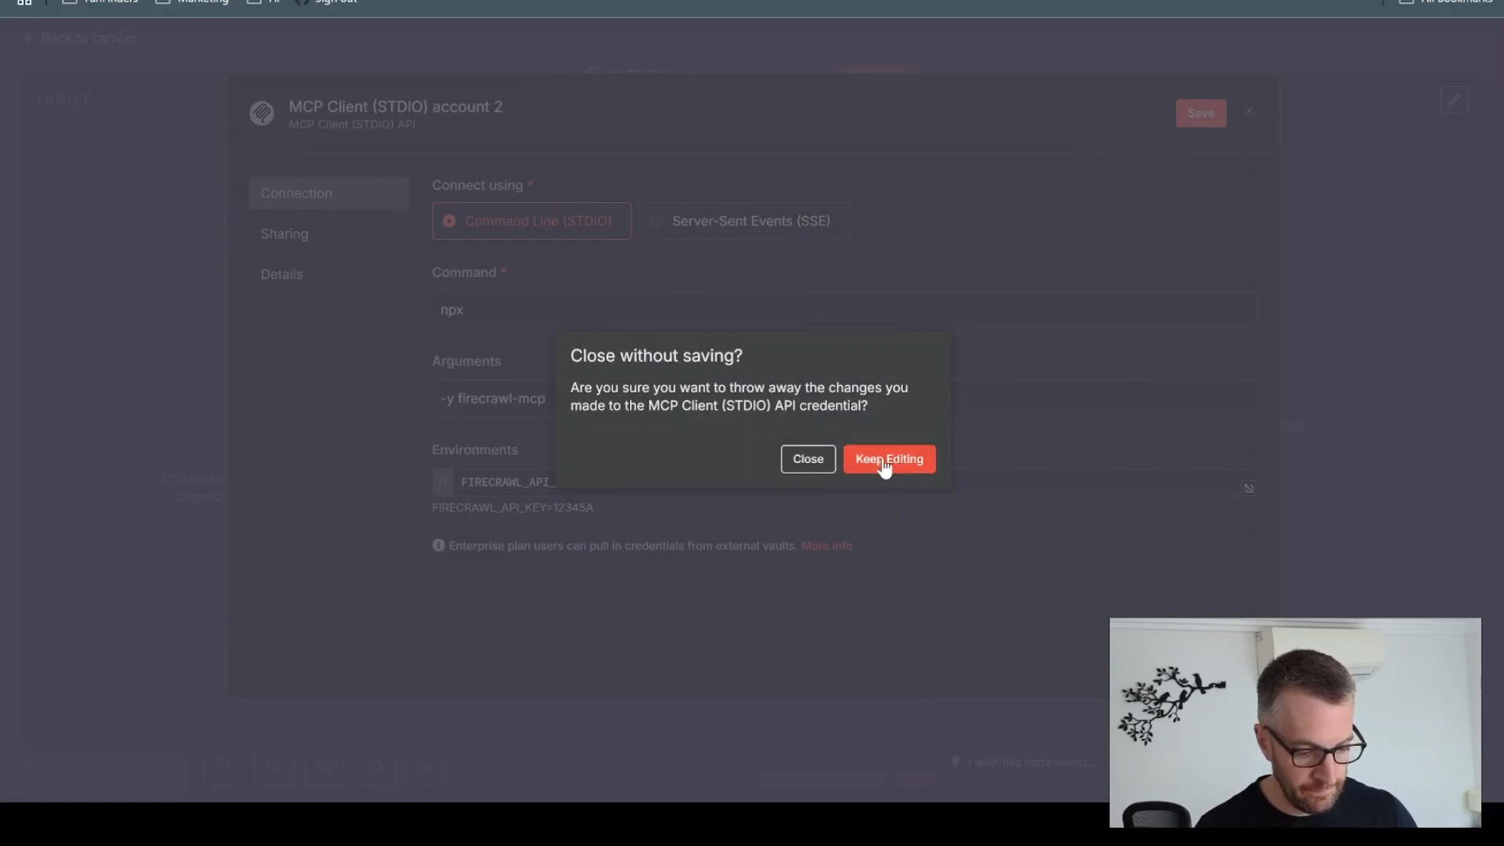
pyautogui.click(808, 459)
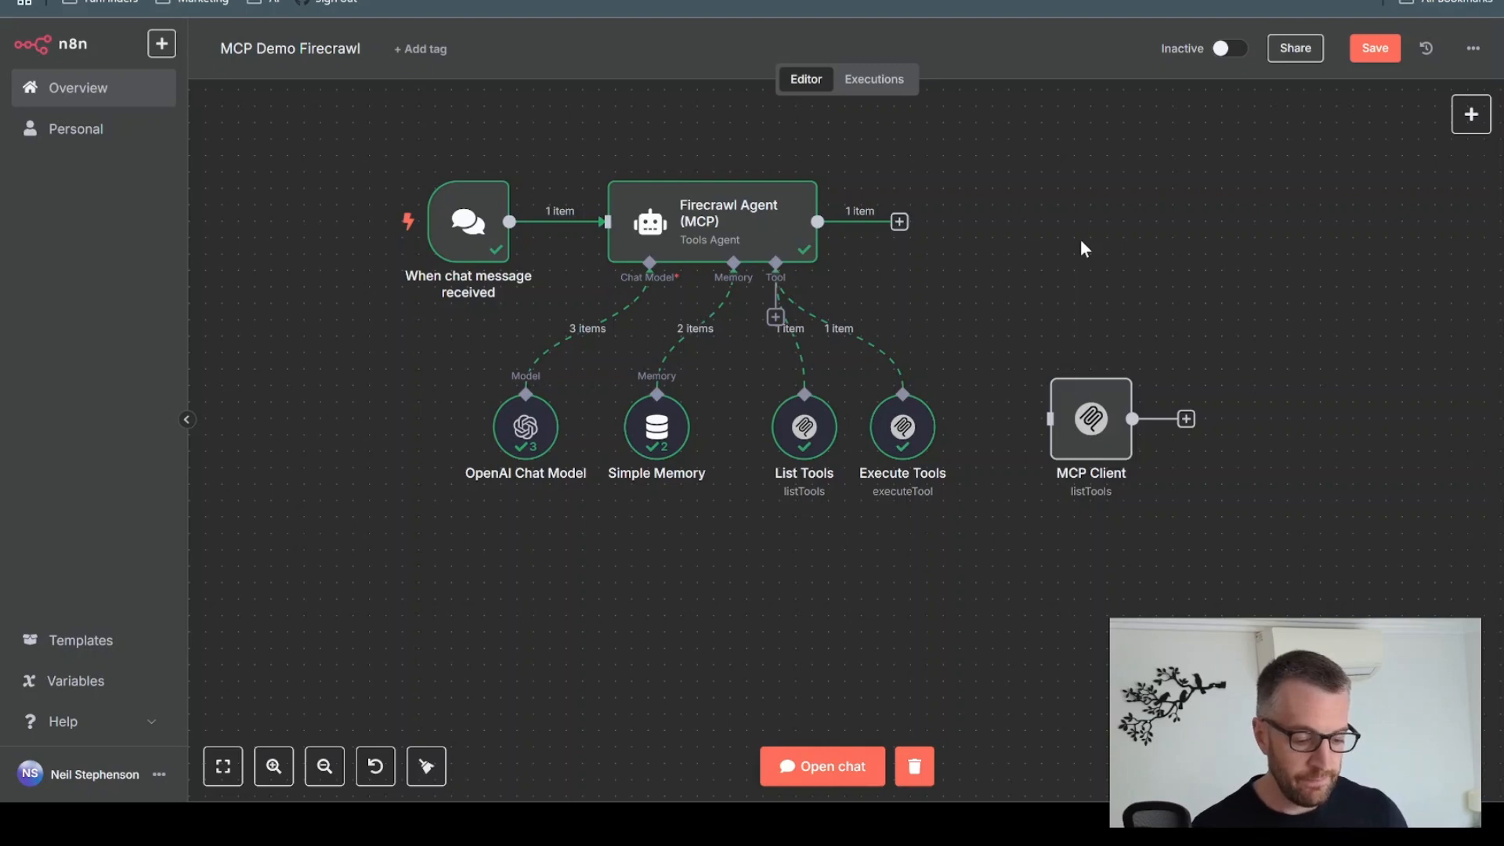
pyautogui.moveTo(1089, 201)
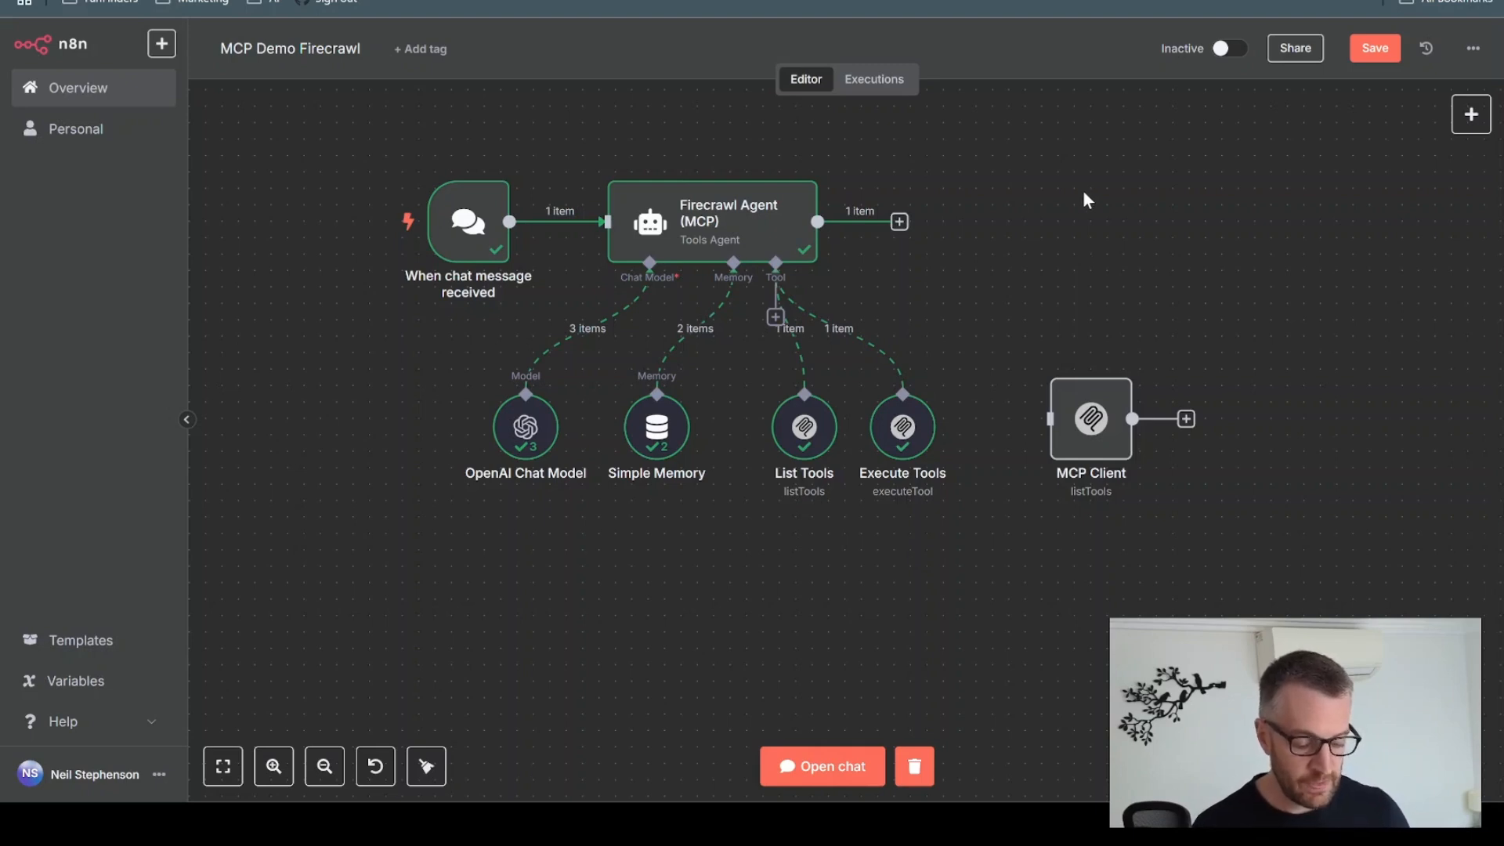